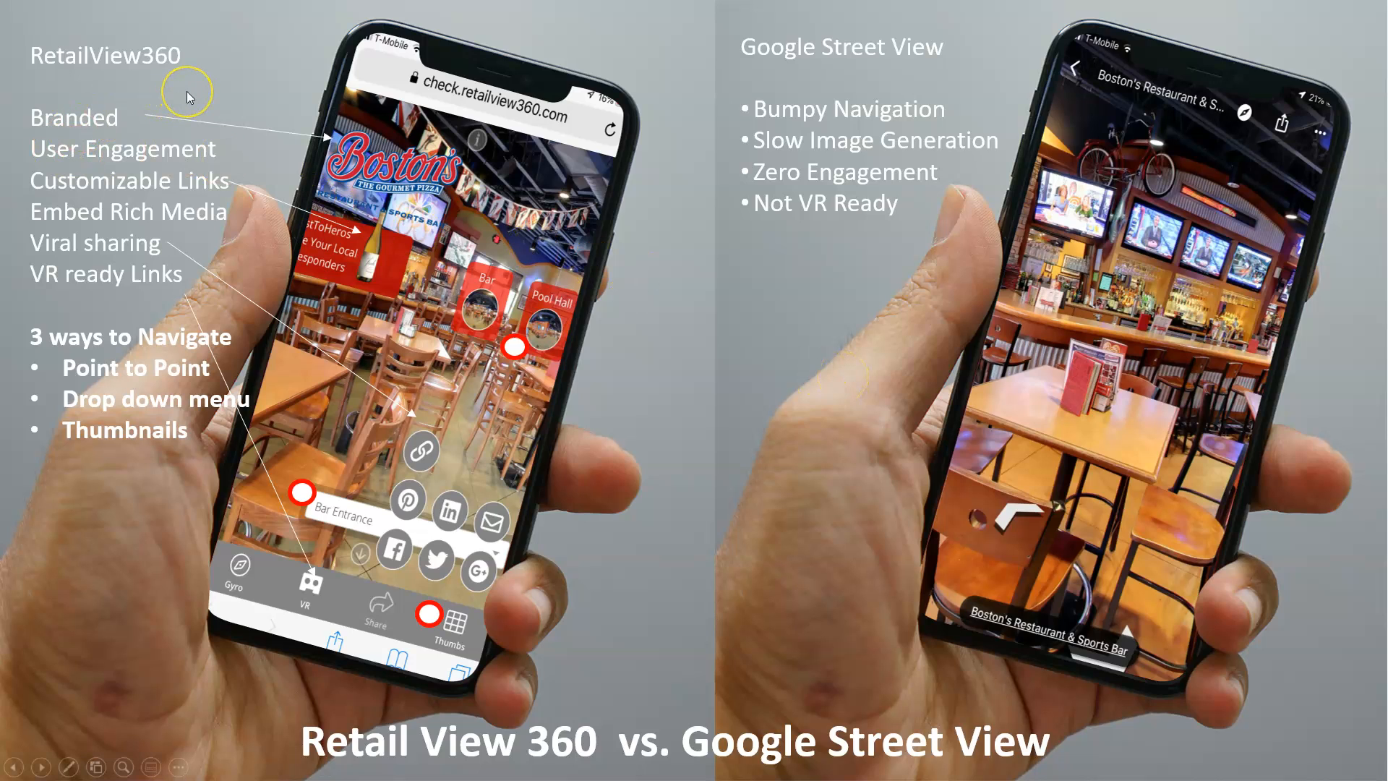
{"action": "mouse_move", "coordinate": [916, 88]}
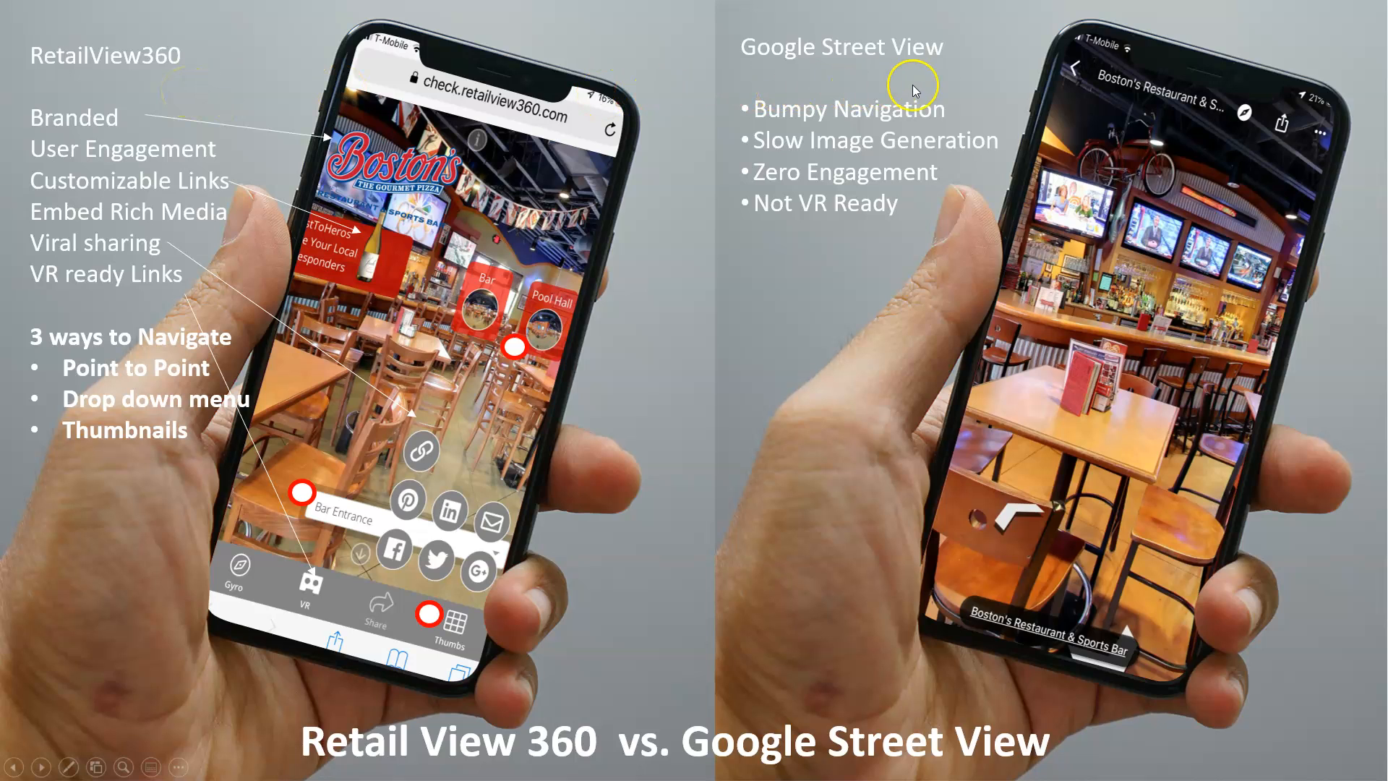
{"action": "mouse_move", "coordinate": [238, 66]}
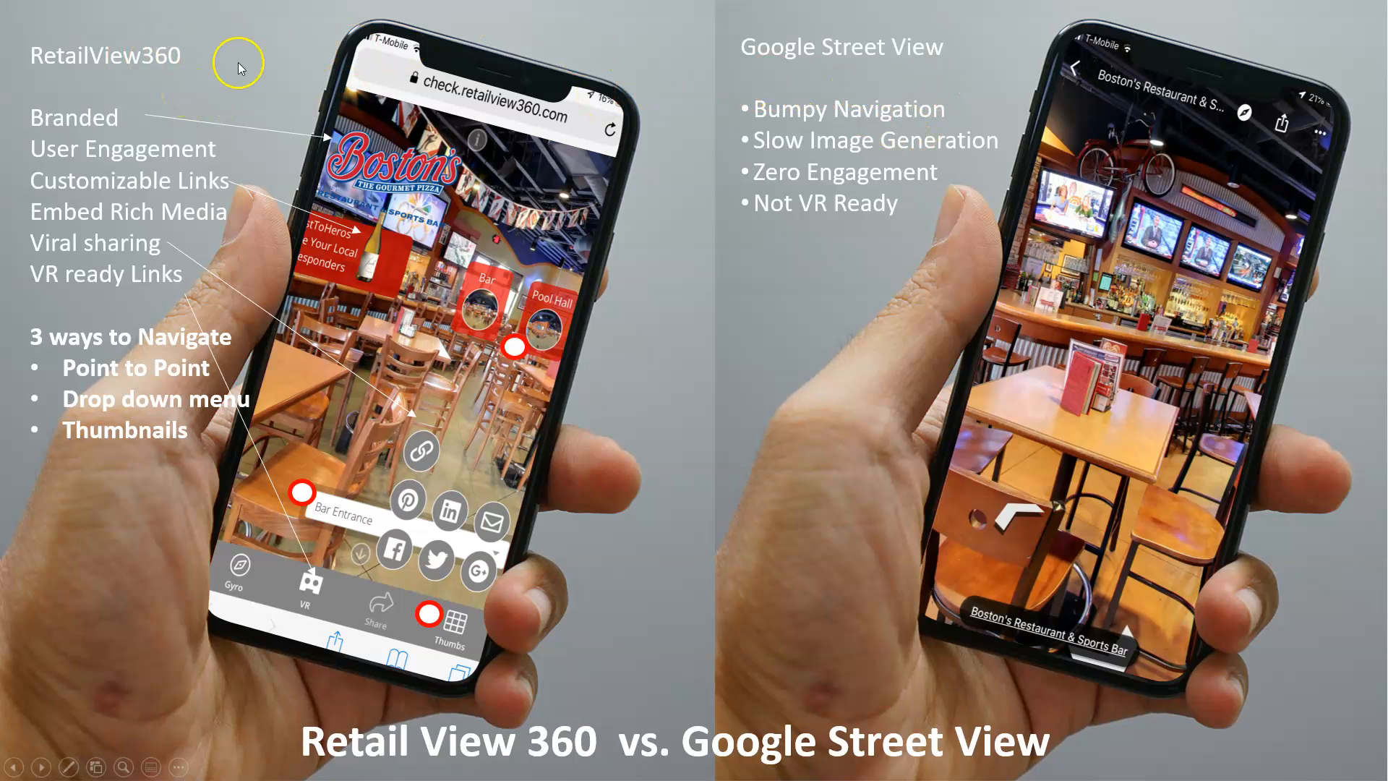
{"action": "mouse_move", "coordinate": [644, 317]}
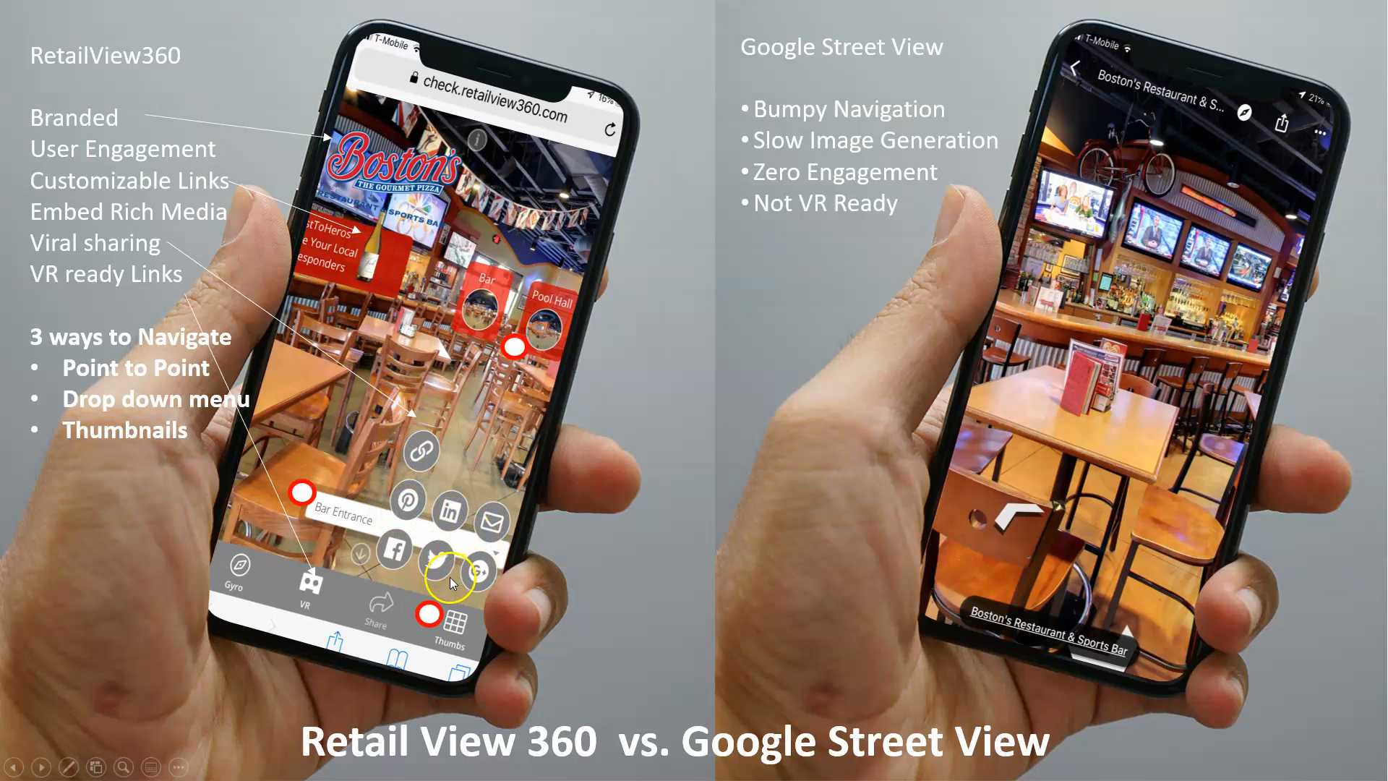
{"action": "mouse_move", "coordinate": [279, 566]}
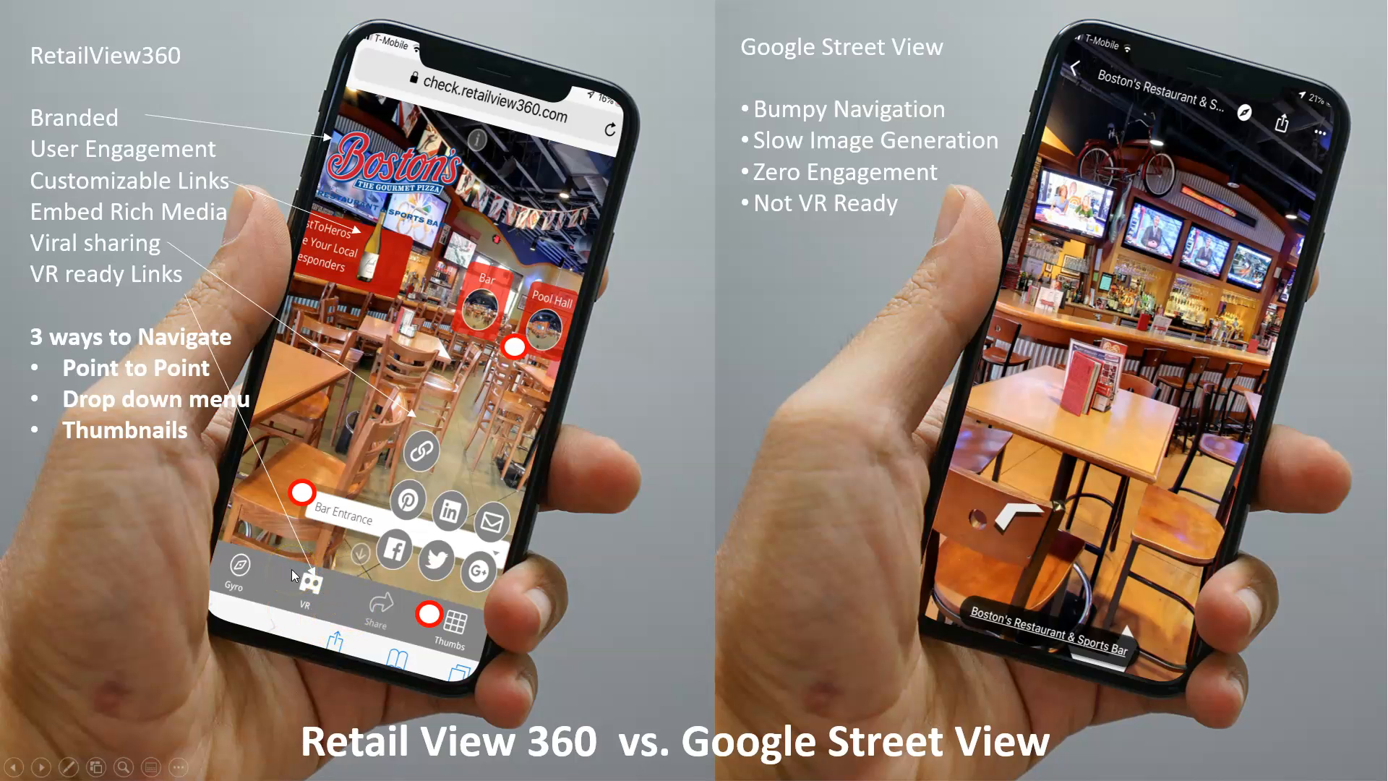
{"action": "mouse_move", "coordinate": [487, 299]}
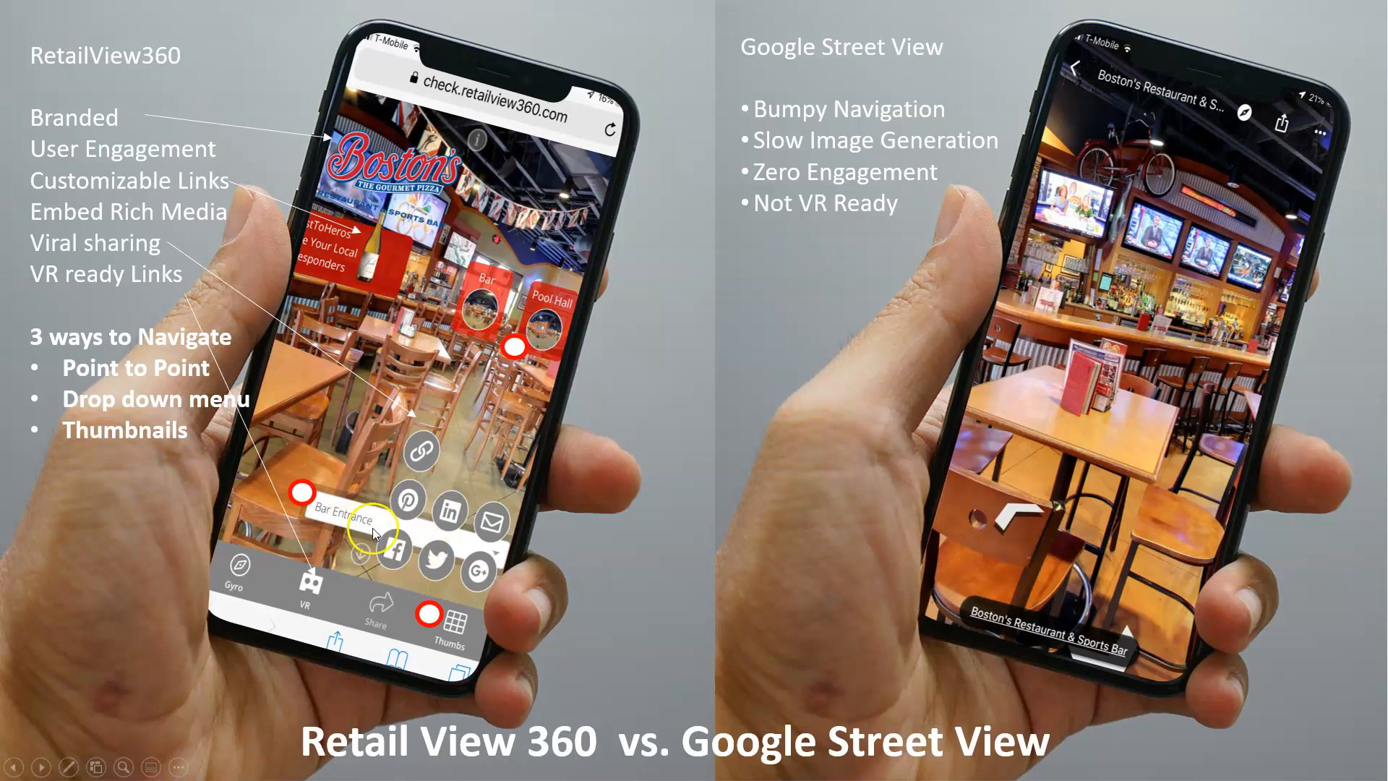
{"action": "mouse_move", "coordinate": [531, 527]}
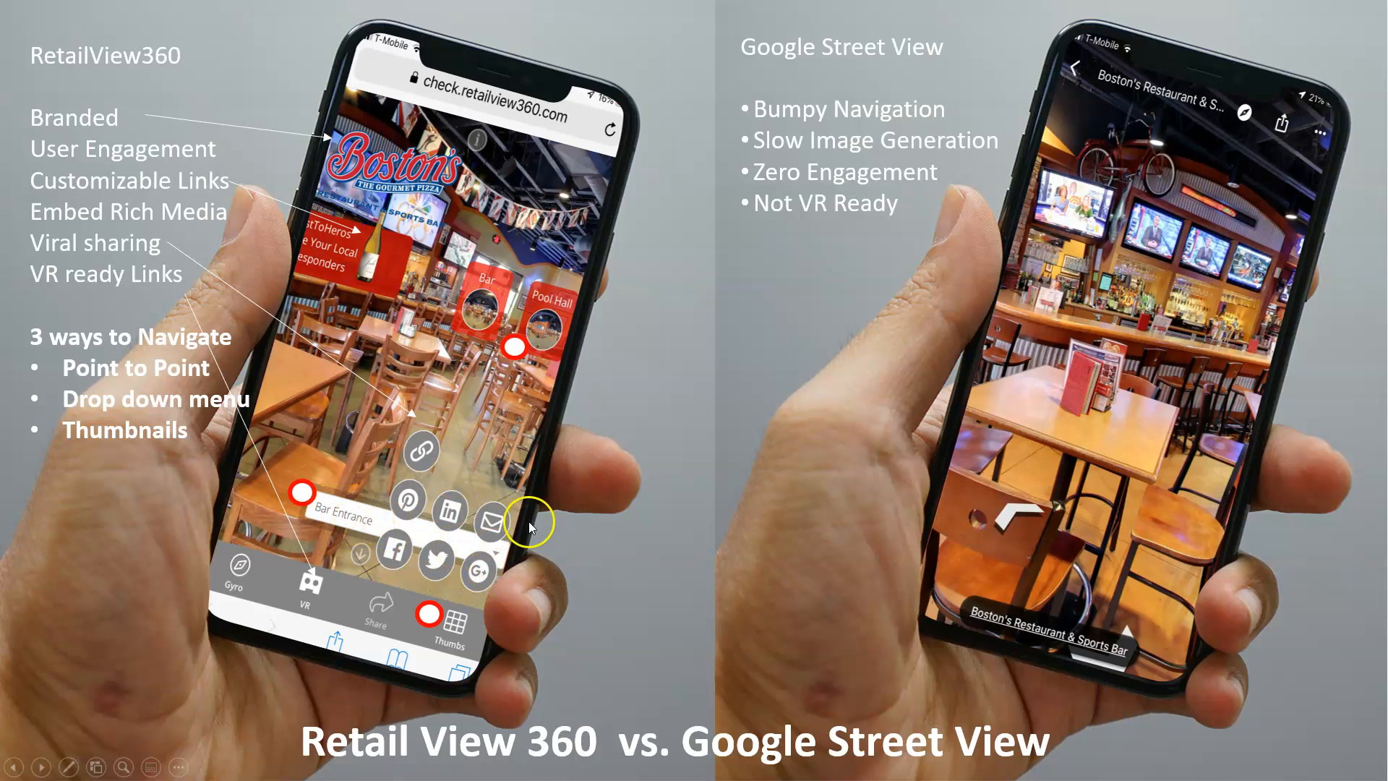
{"action": "mouse_move", "coordinate": [75, 433]}
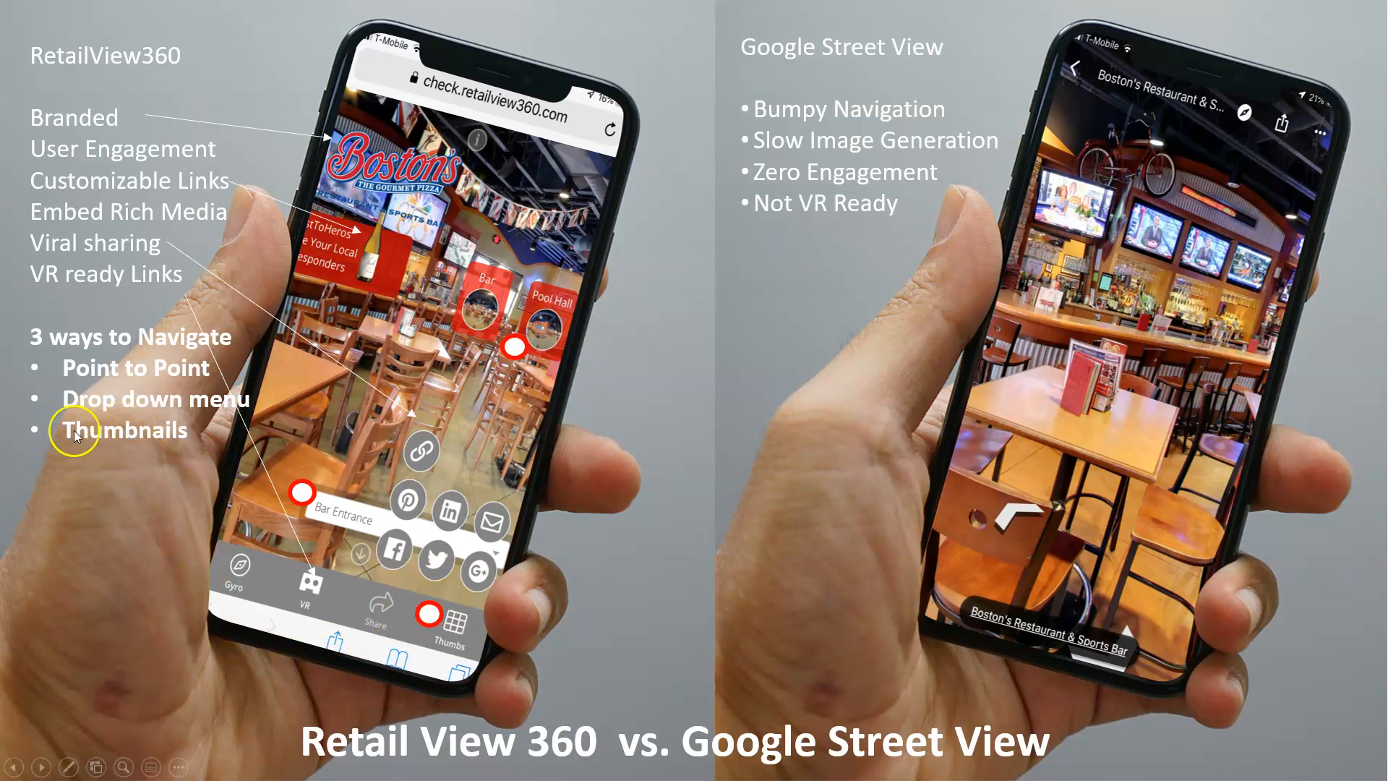
{"action": "mouse_move", "coordinate": [638, 421]}
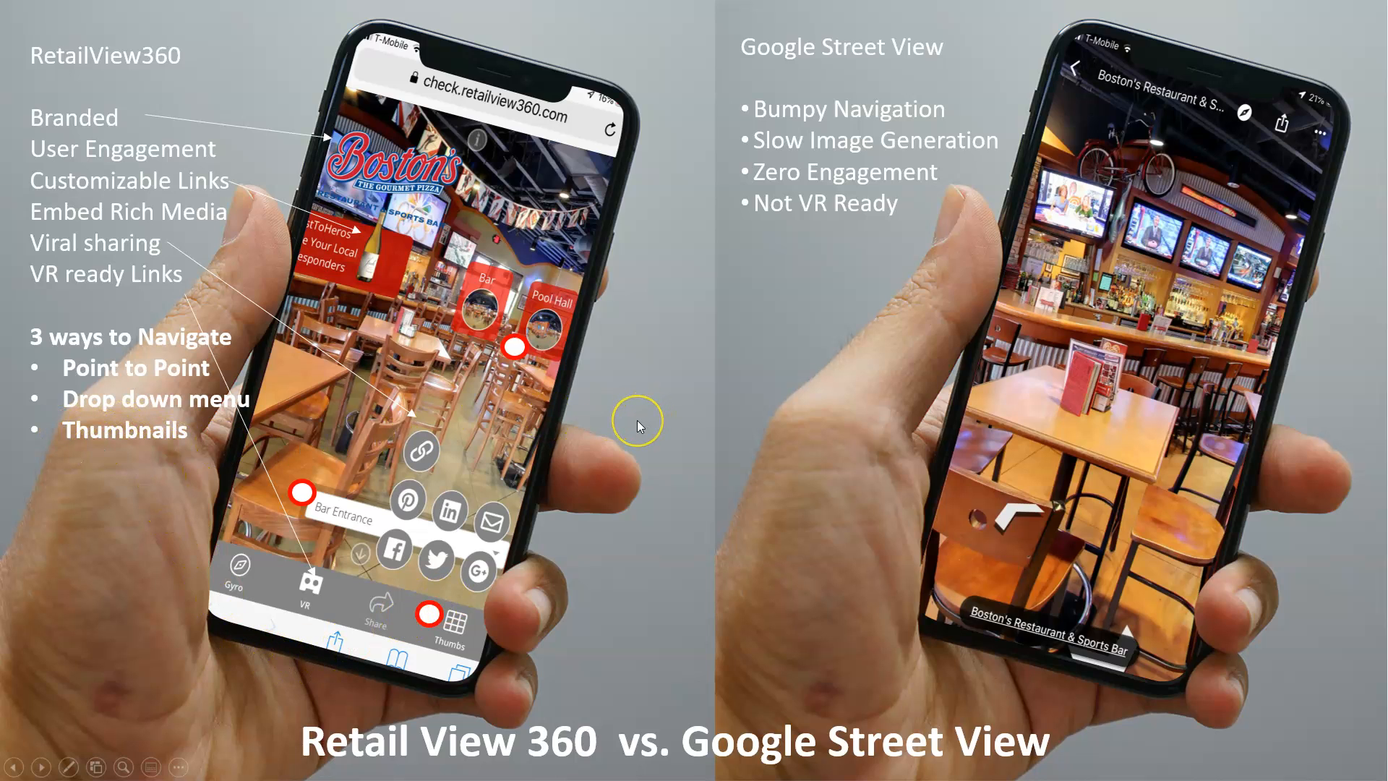
{"action": "mouse_move", "coordinate": [639, 425]}
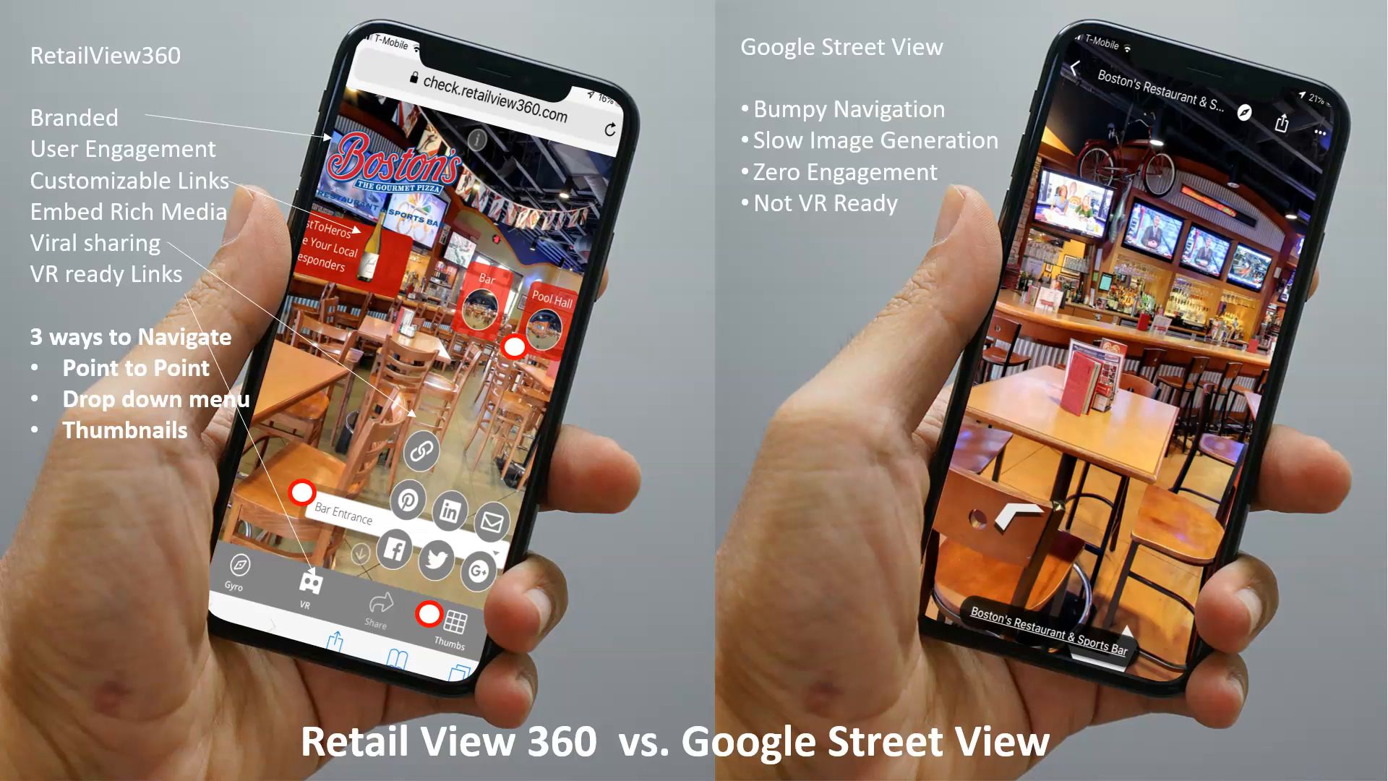
{"action": "mouse_move", "coordinate": [698, 337]}
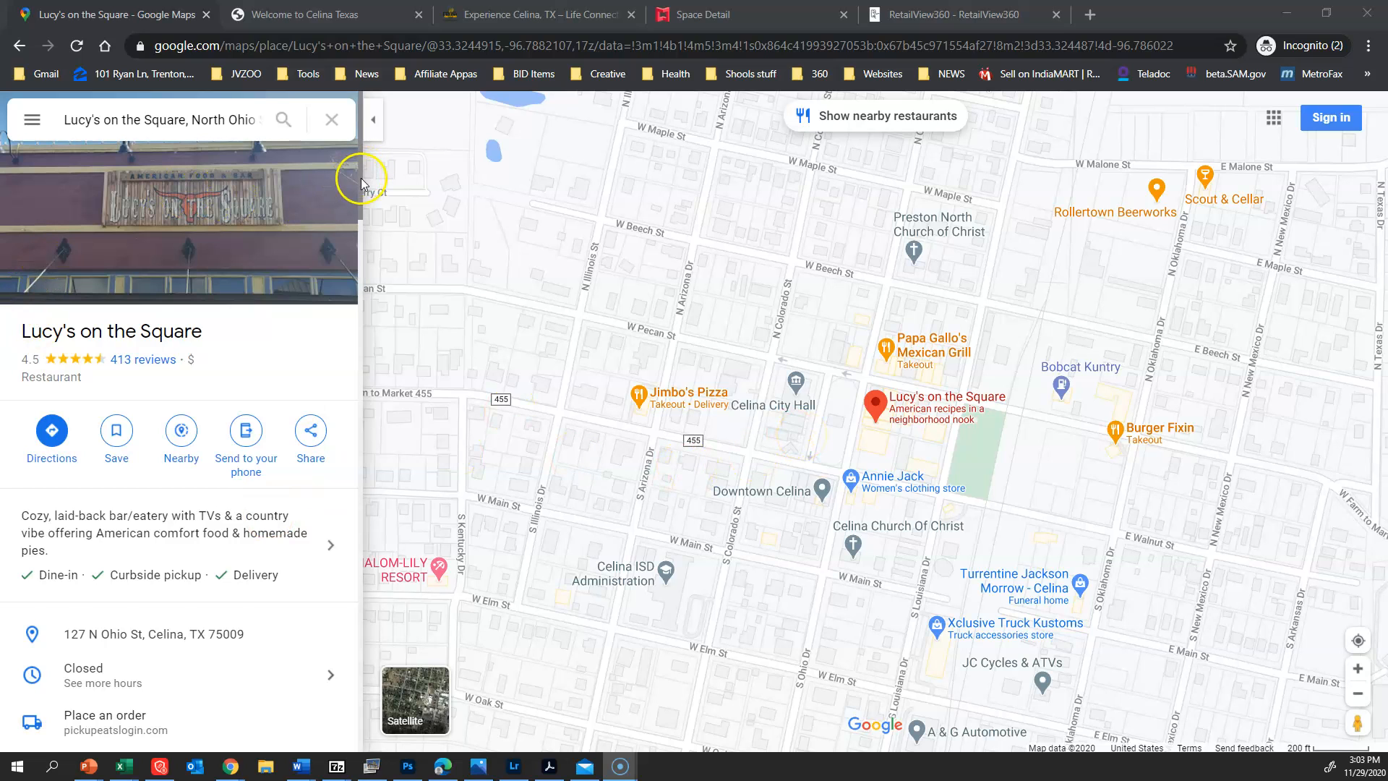
Step: Enter Lucy's on the Square's Street View tour and walk forward through the dining room
{"action": "scroll", "scroll_direction": "down", "scroll_amount": 3}
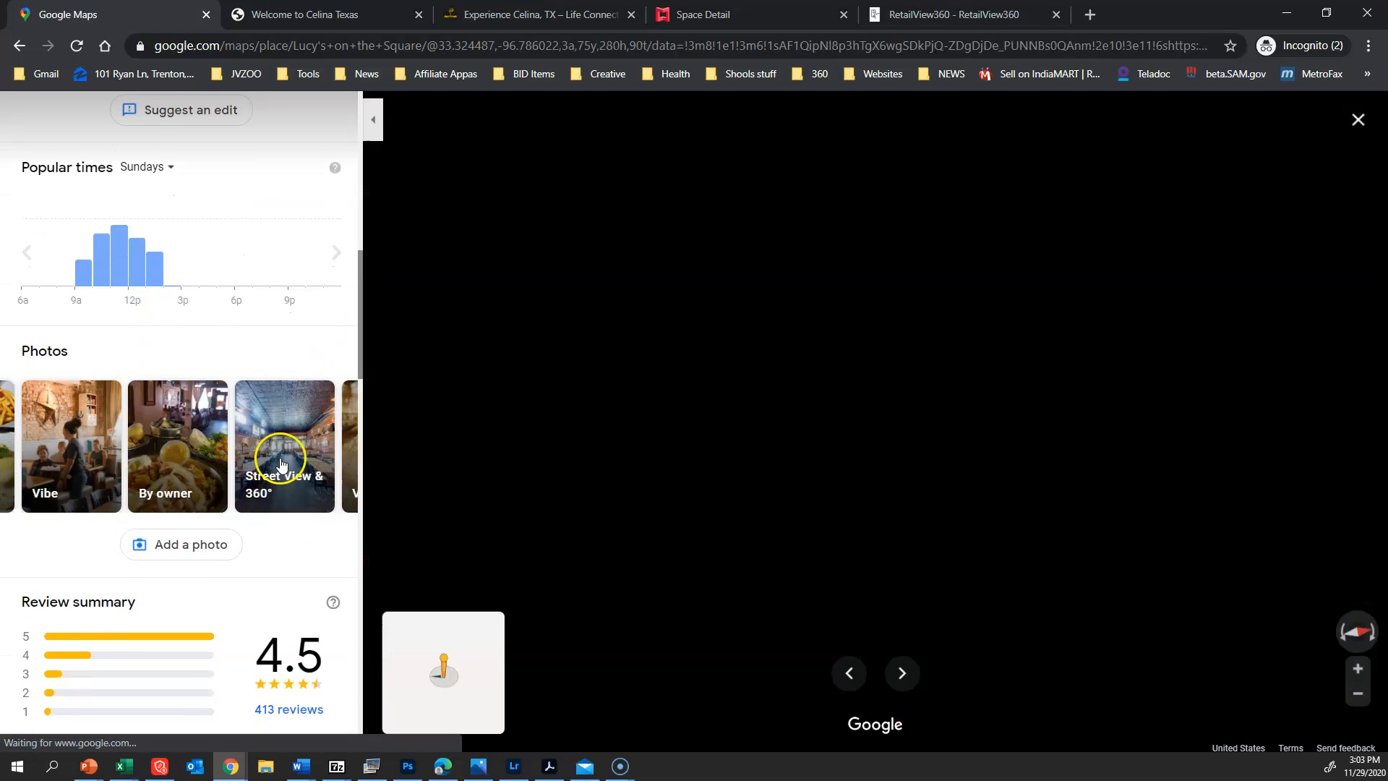
{"action": "left_click", "coordinate": [285, 445]}
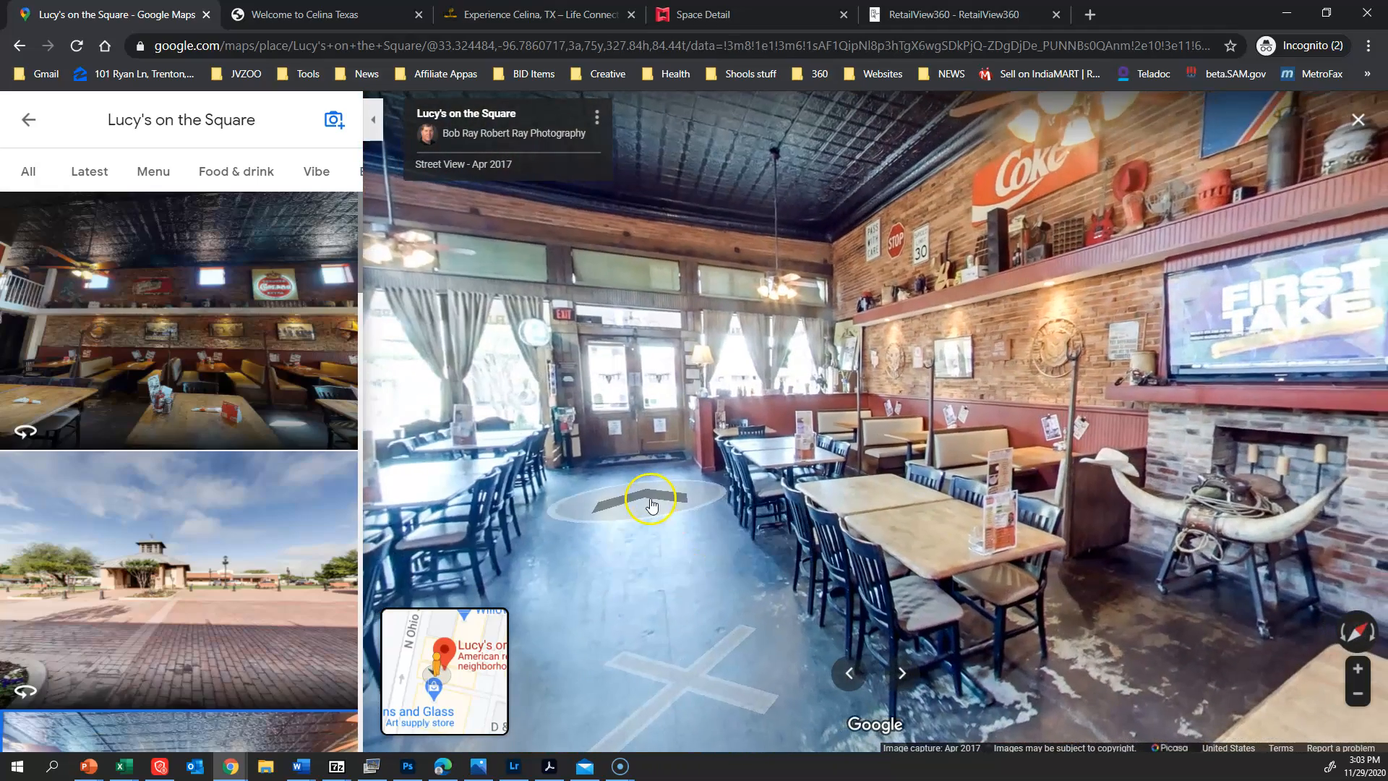
{"action": "left_click", "coordinate": [651, 499]}
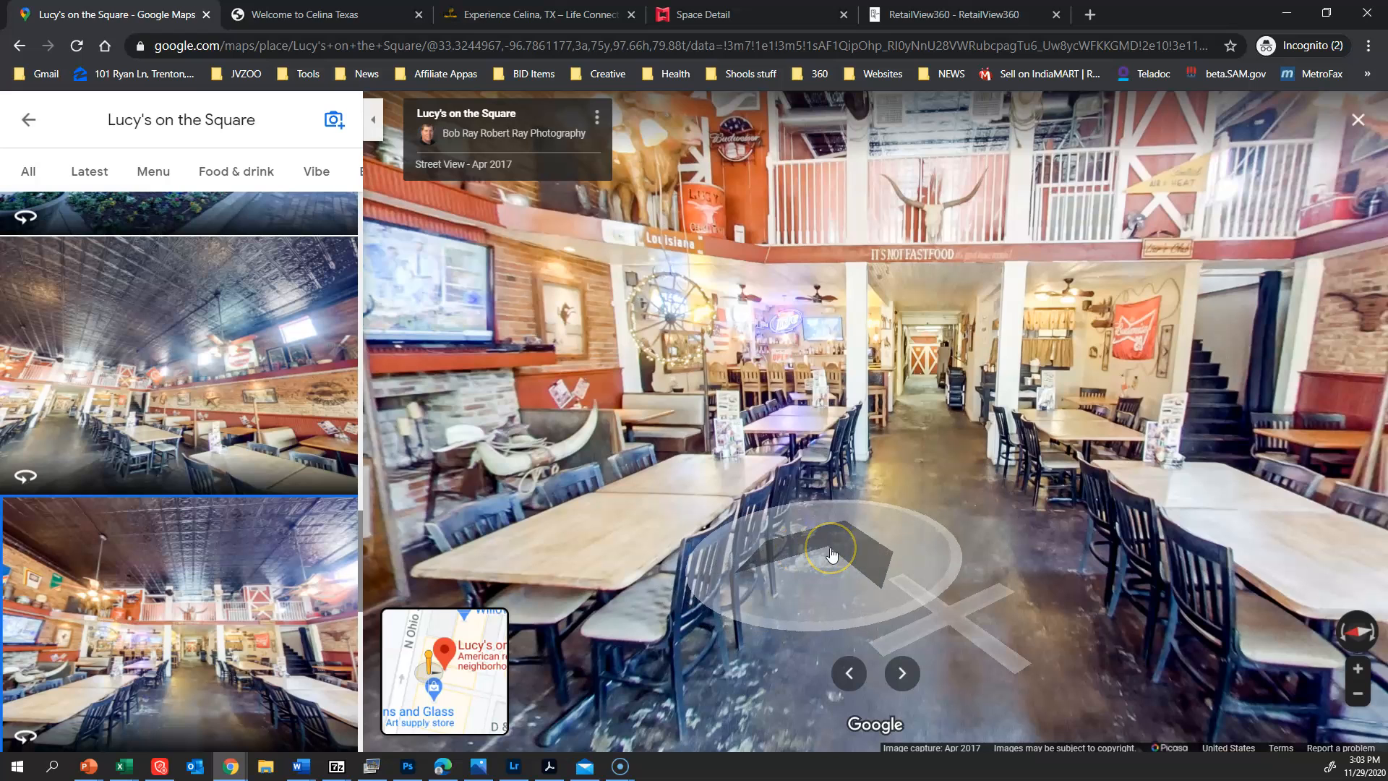
{"action": "mouse_move", "coordinate": [839, 542]}
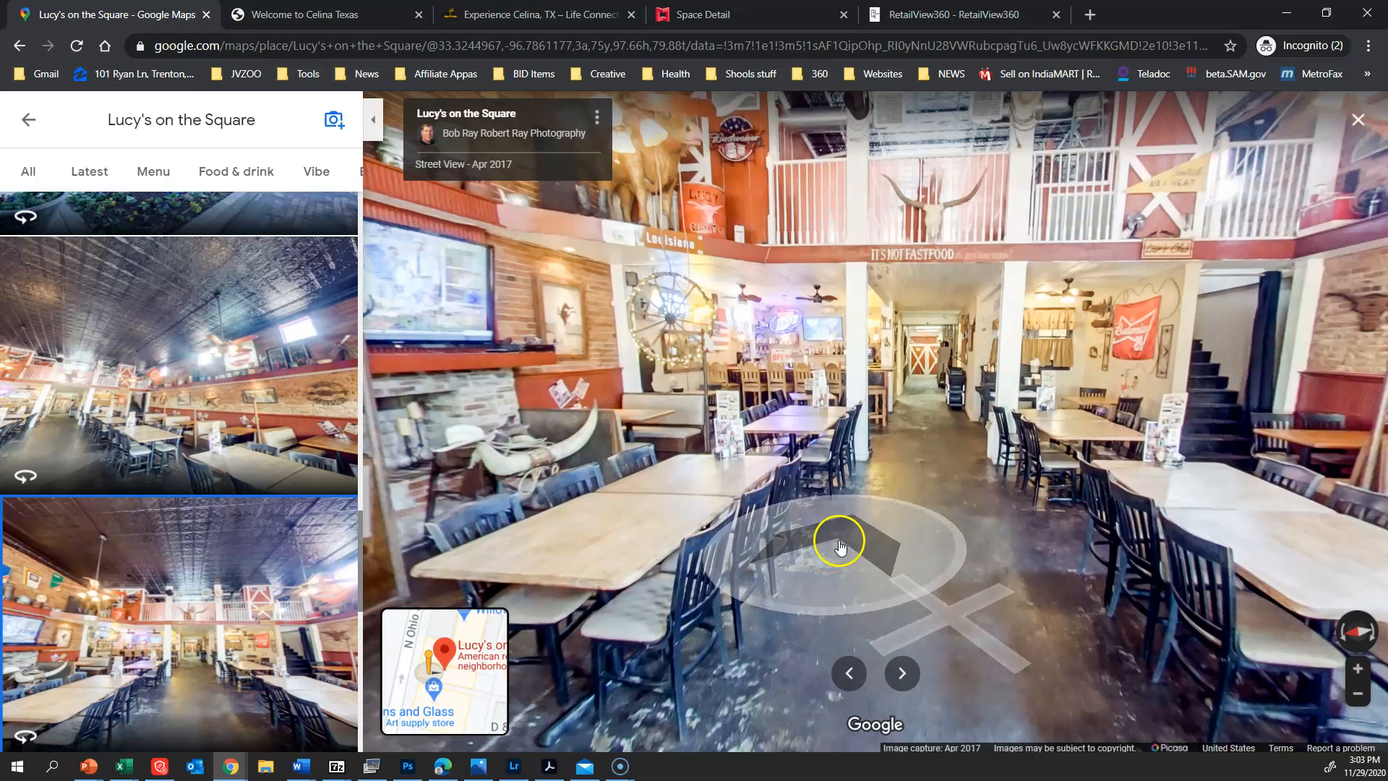
{"action": "mouse_move", "coordinate": [708, 422]}
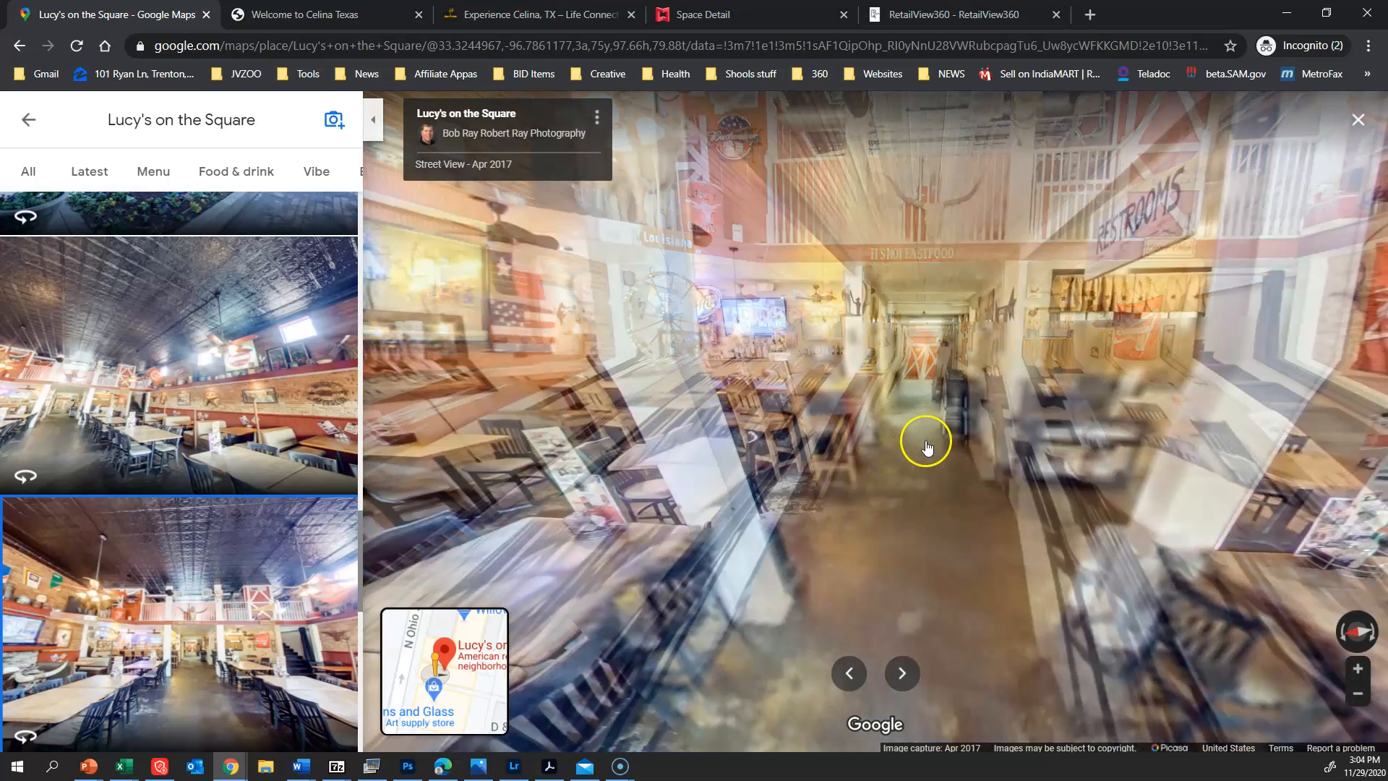
{"action": "left_click", "coordinate": [925, 447]}
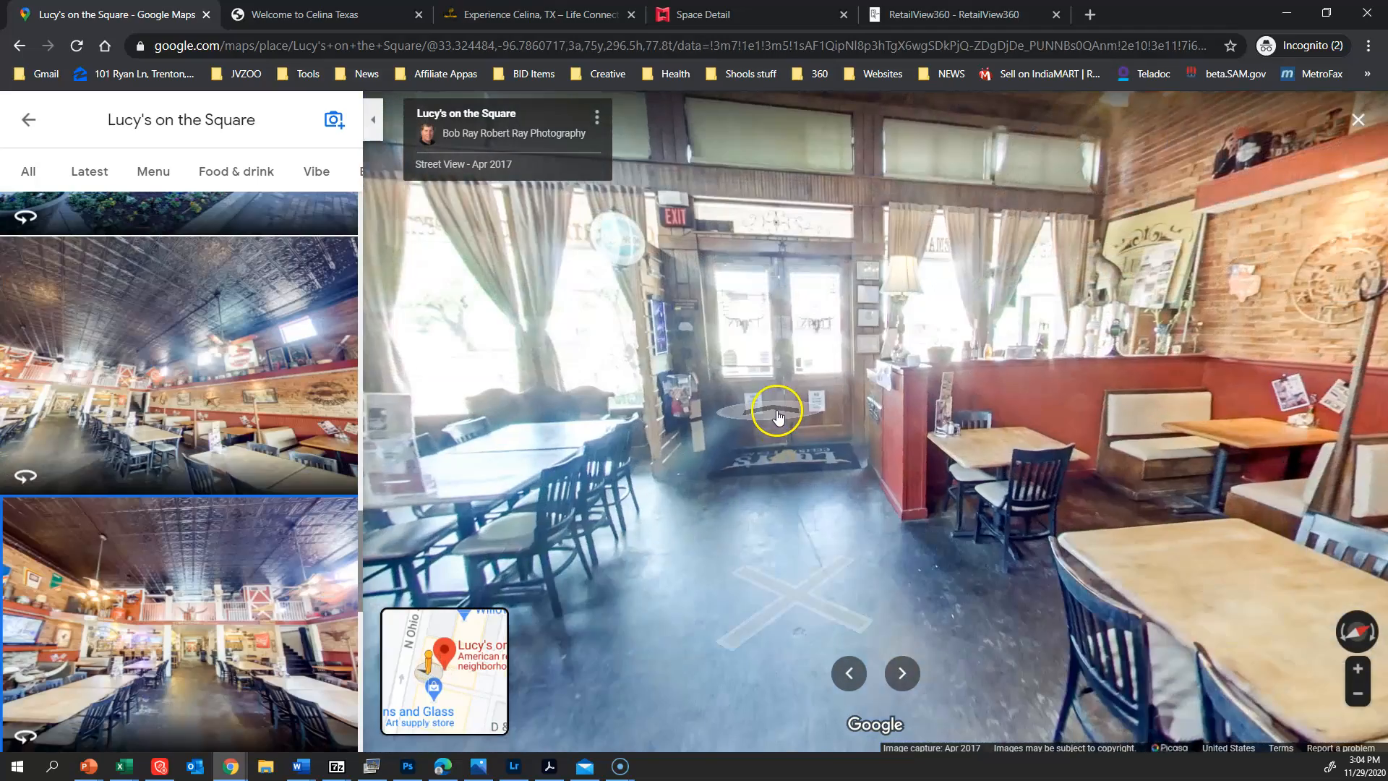
Step: Walk out the front door along the sidewalk and back in through the entrance
{"action": "left_click", "coordinate": [776, 416]}
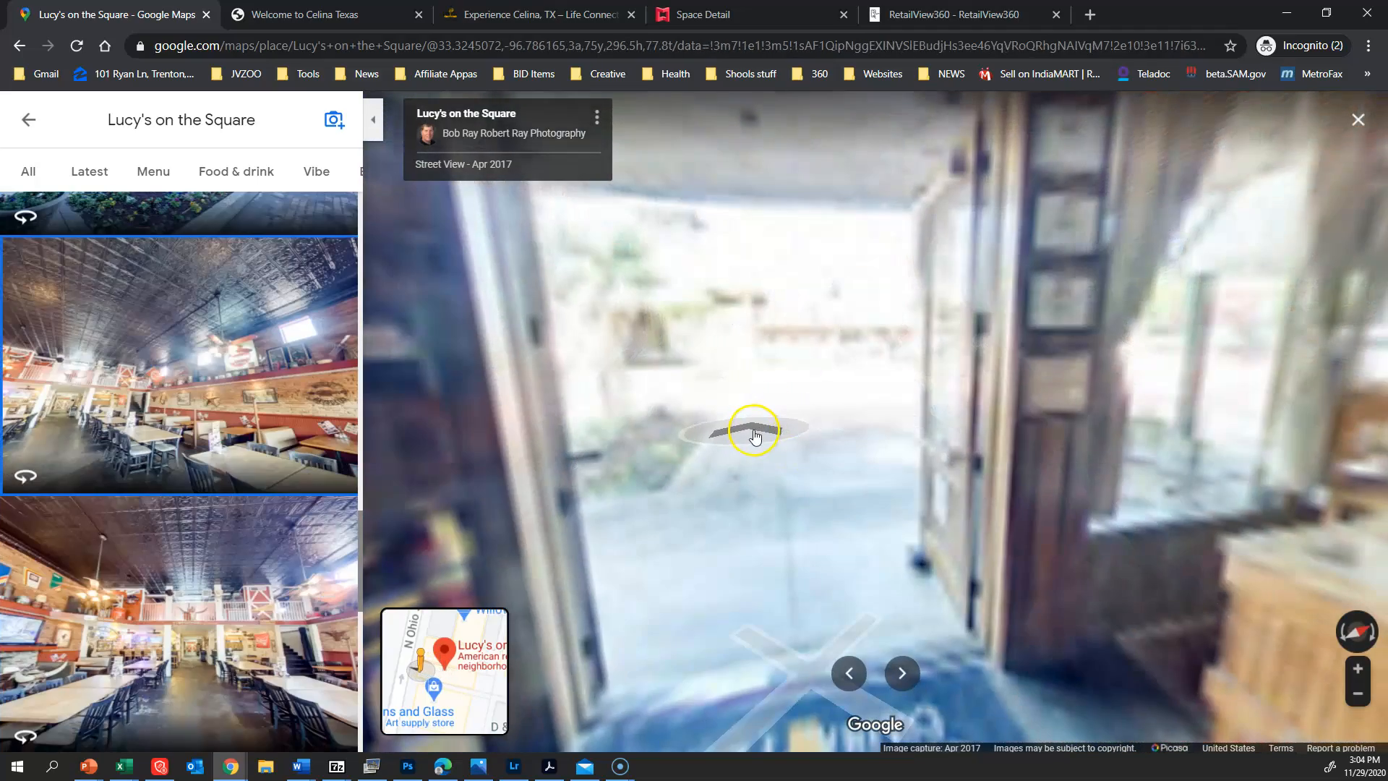
{"action": "left_click", "coordinate": [755, 435]}
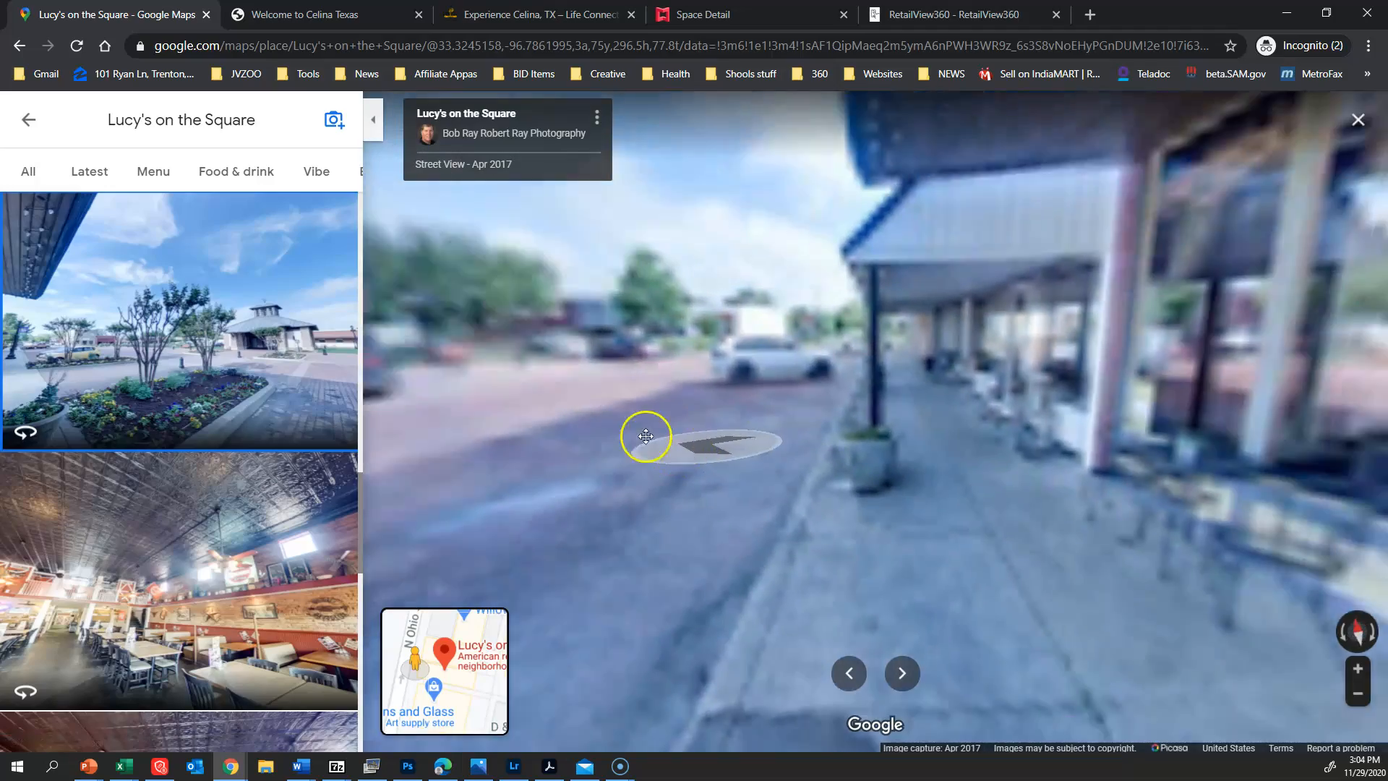
{"action": "left_click", "coordinate": [646, 435]}
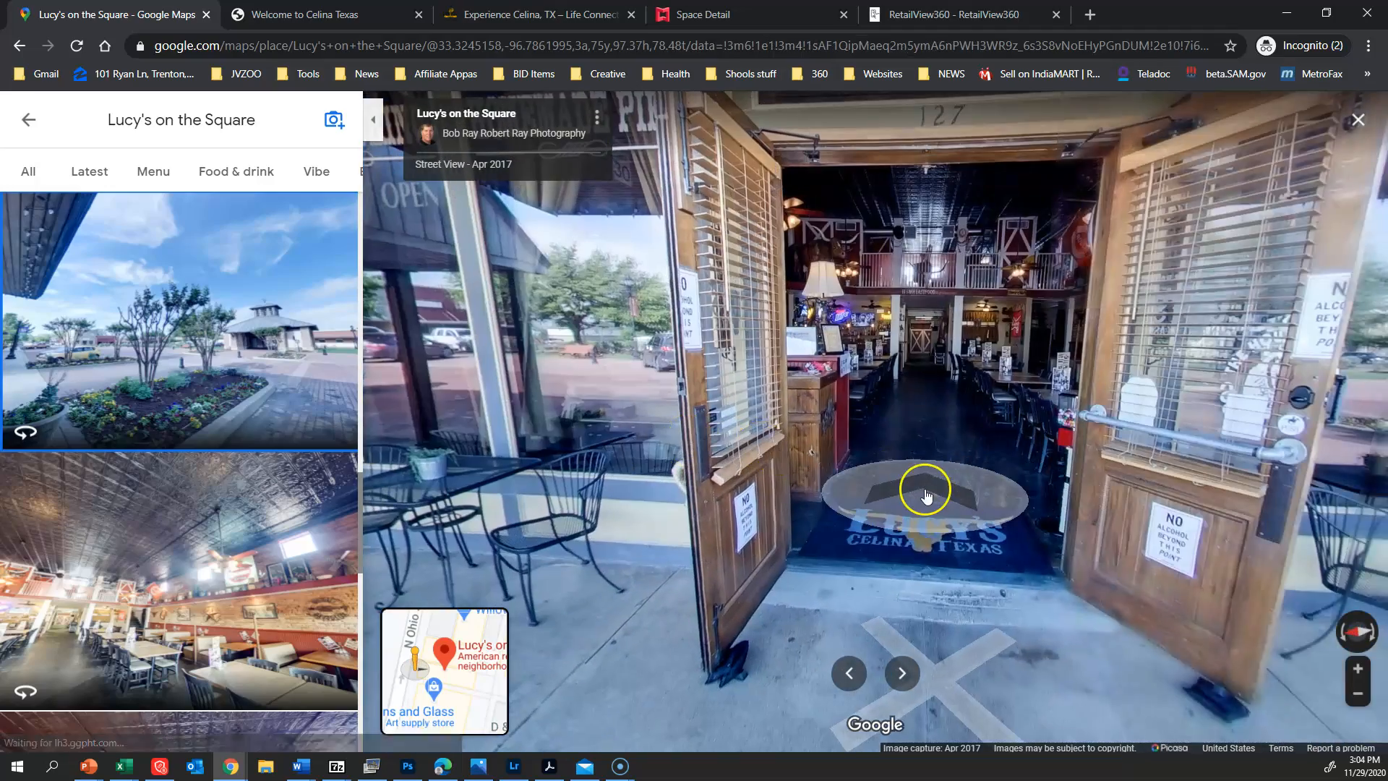
{"action": "left_click", "coordinate": [926, 493]}
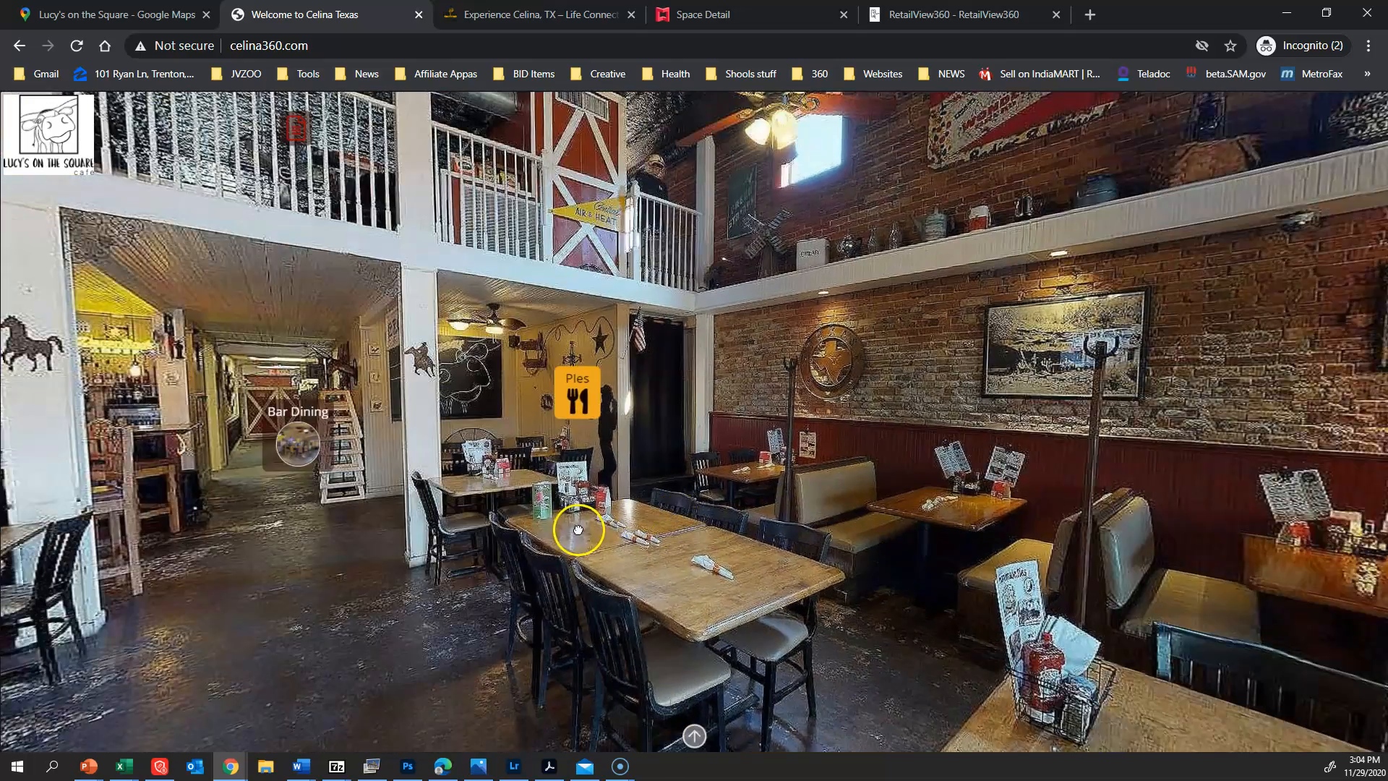
Step: View the homemade Pies menu hotspot, close it, then follow the tour logo to the restaurant's website
{"action": "left_click", "coordinate": [577, 389]}
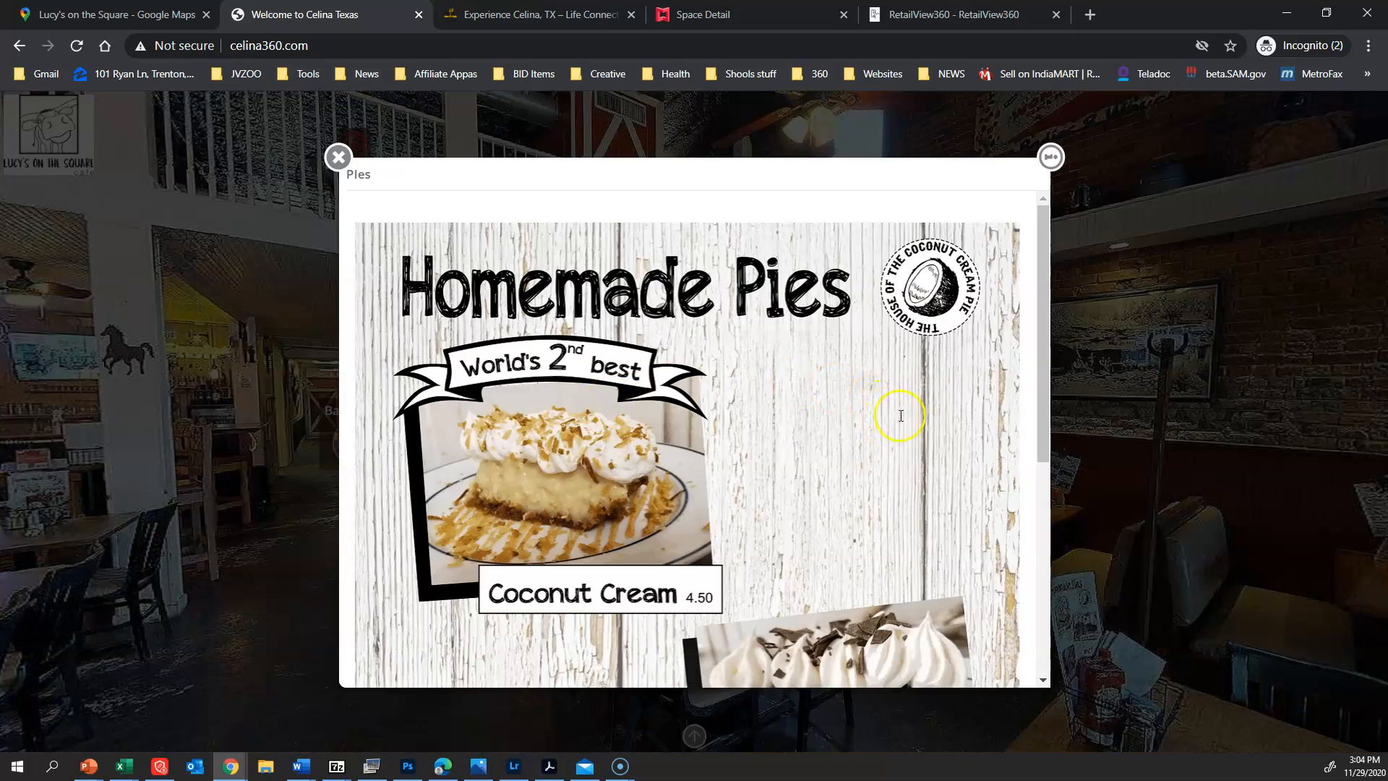
{"action": "scroll", "scroll_direction": "down", "scroll_amount": 3}
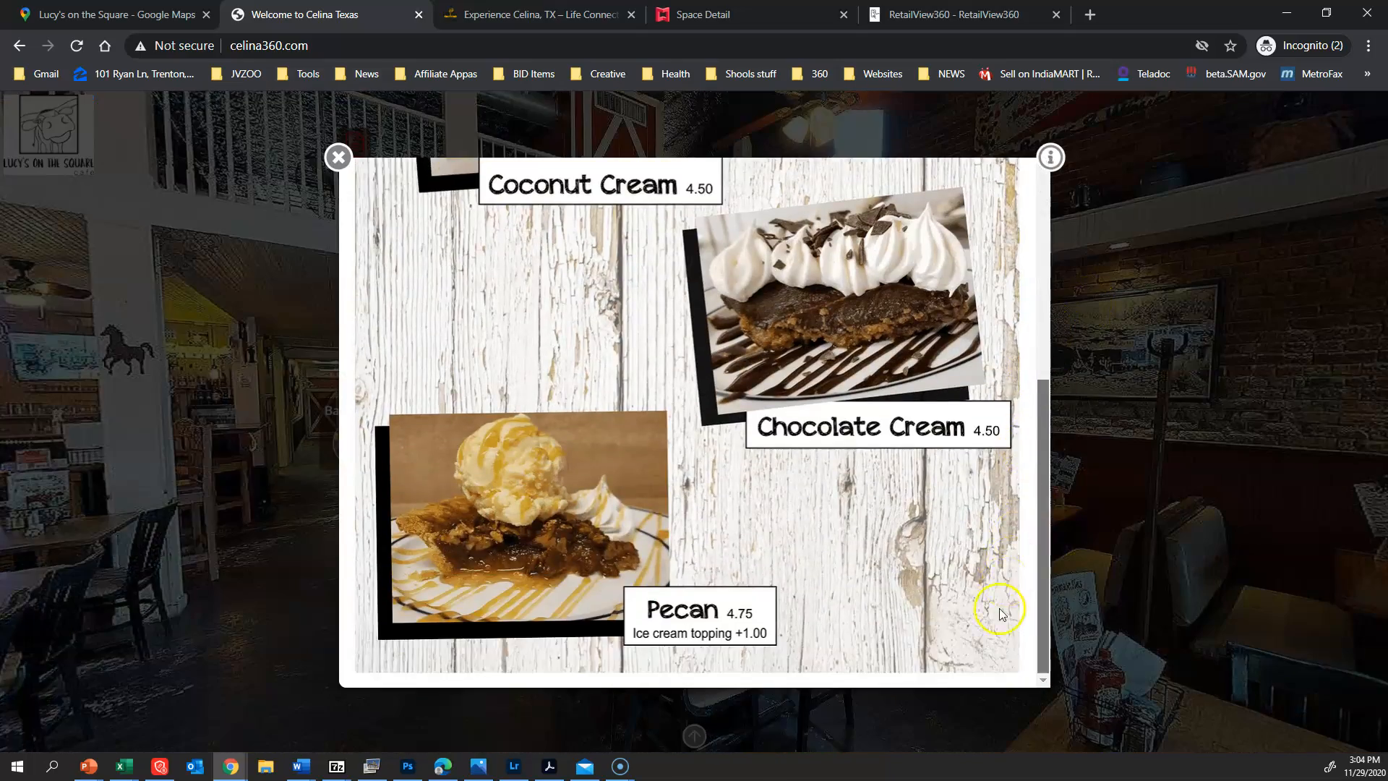
{"action": "left_click", "coordinate": [339, 158]}
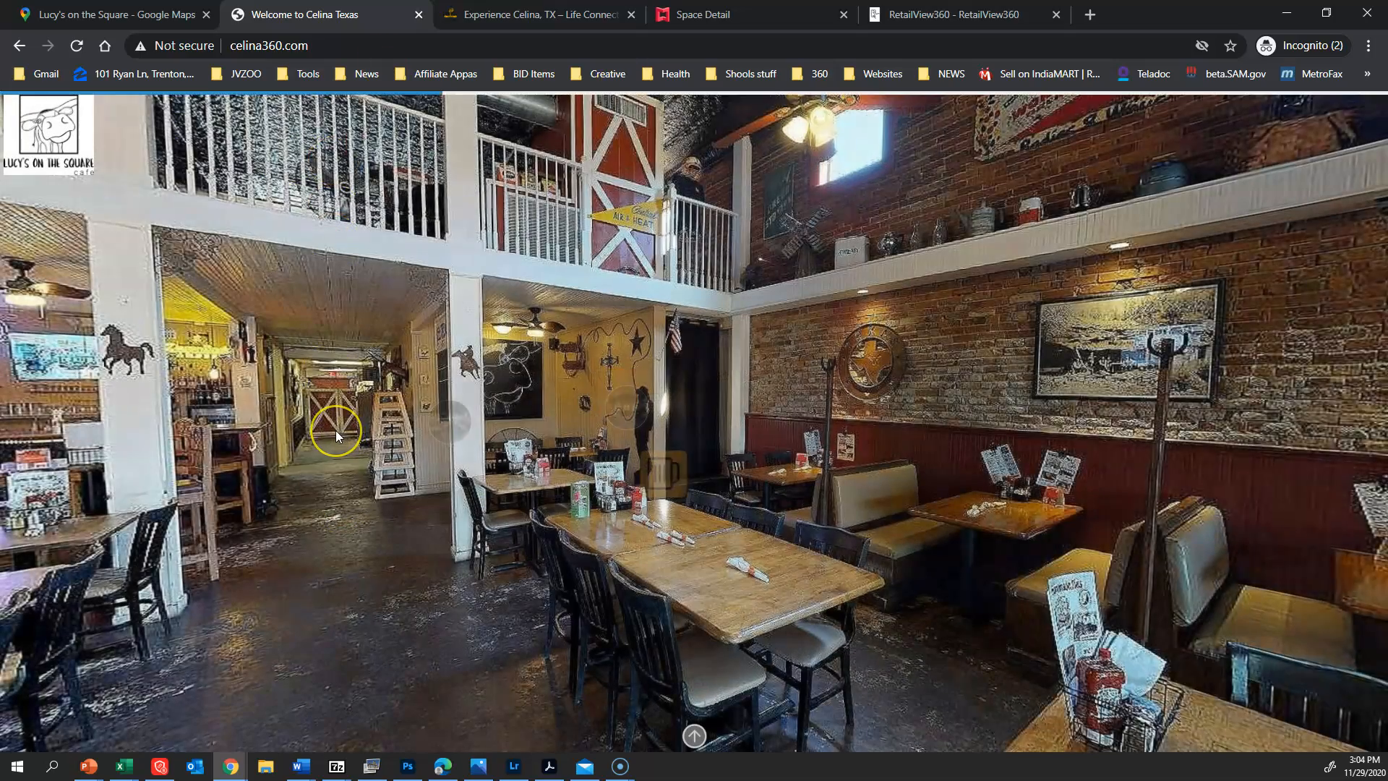
{"action": "left_click", "coordinate": [337, 433]}
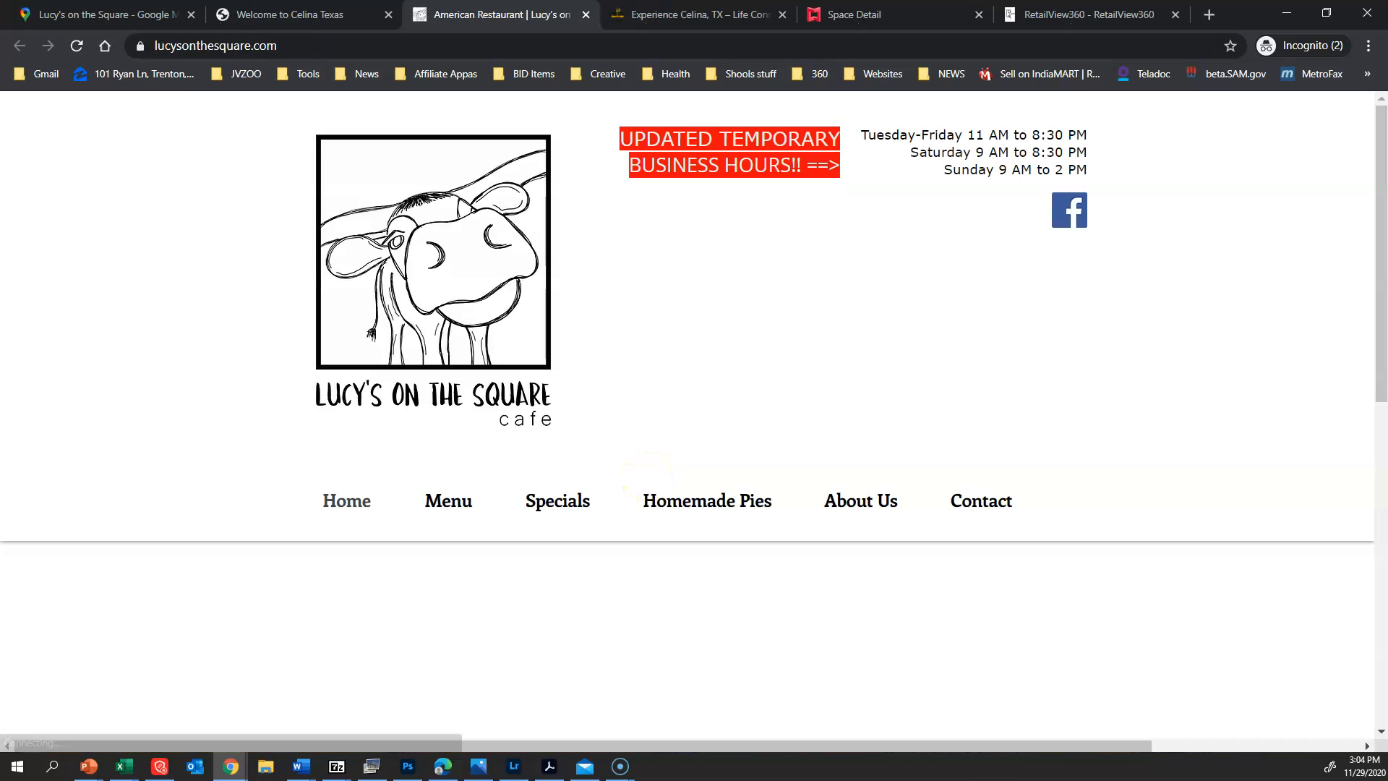
Step: Browse the Lucy's on the Square homepage down and back up, then close that website tab
{"action": "scroll", "scroll_direction": "down", "scroll_amount": 3}
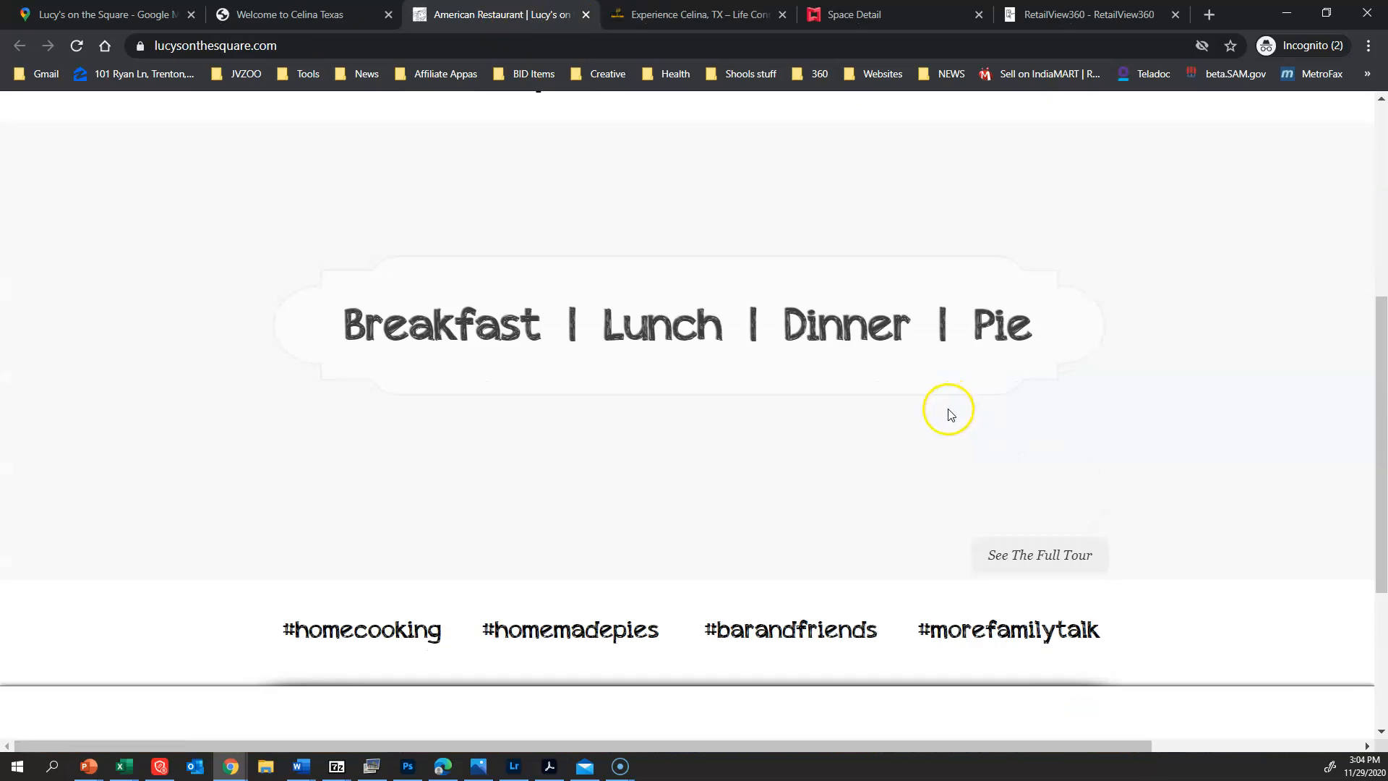
{"action": "scroll", "scroll_direction": "up", "scroll_amount": 3}
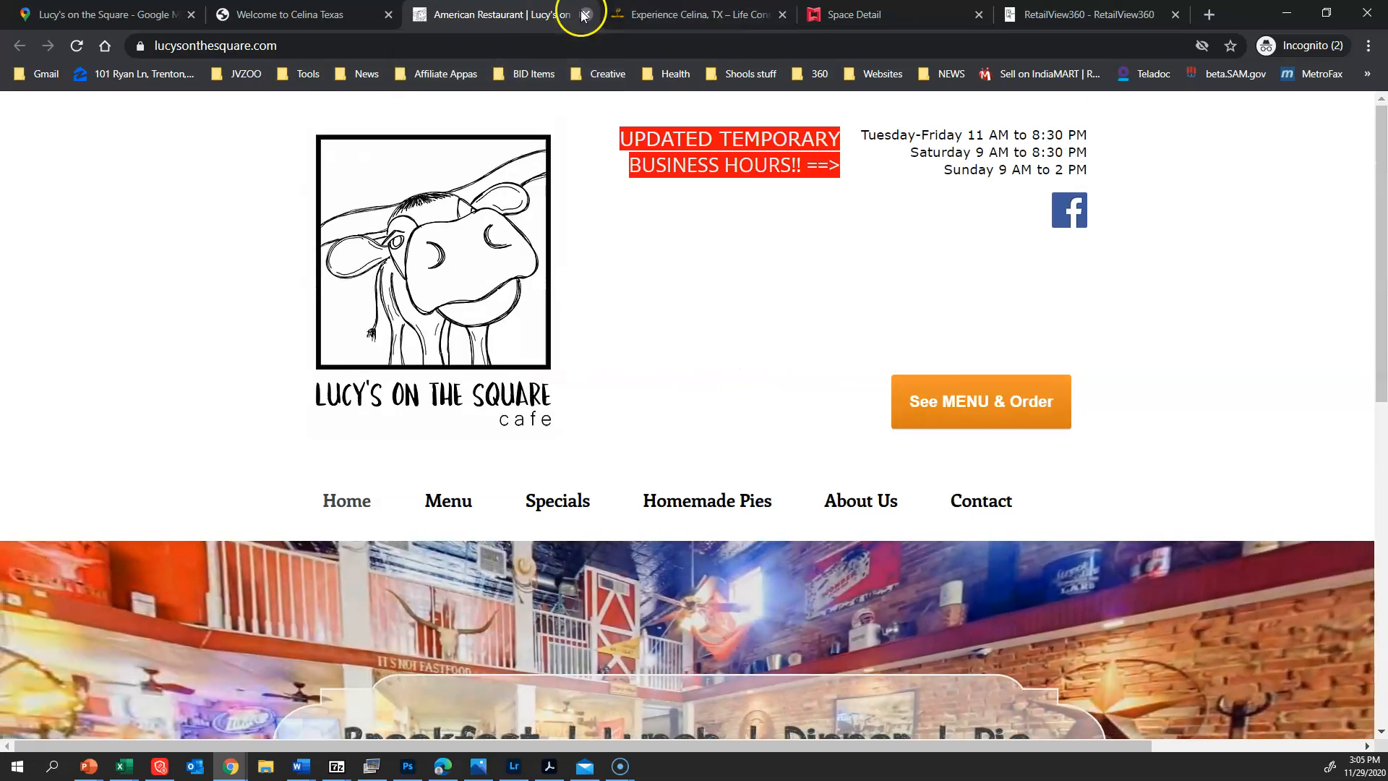
{"action": "left_click", "coordinate": [583, 15]}
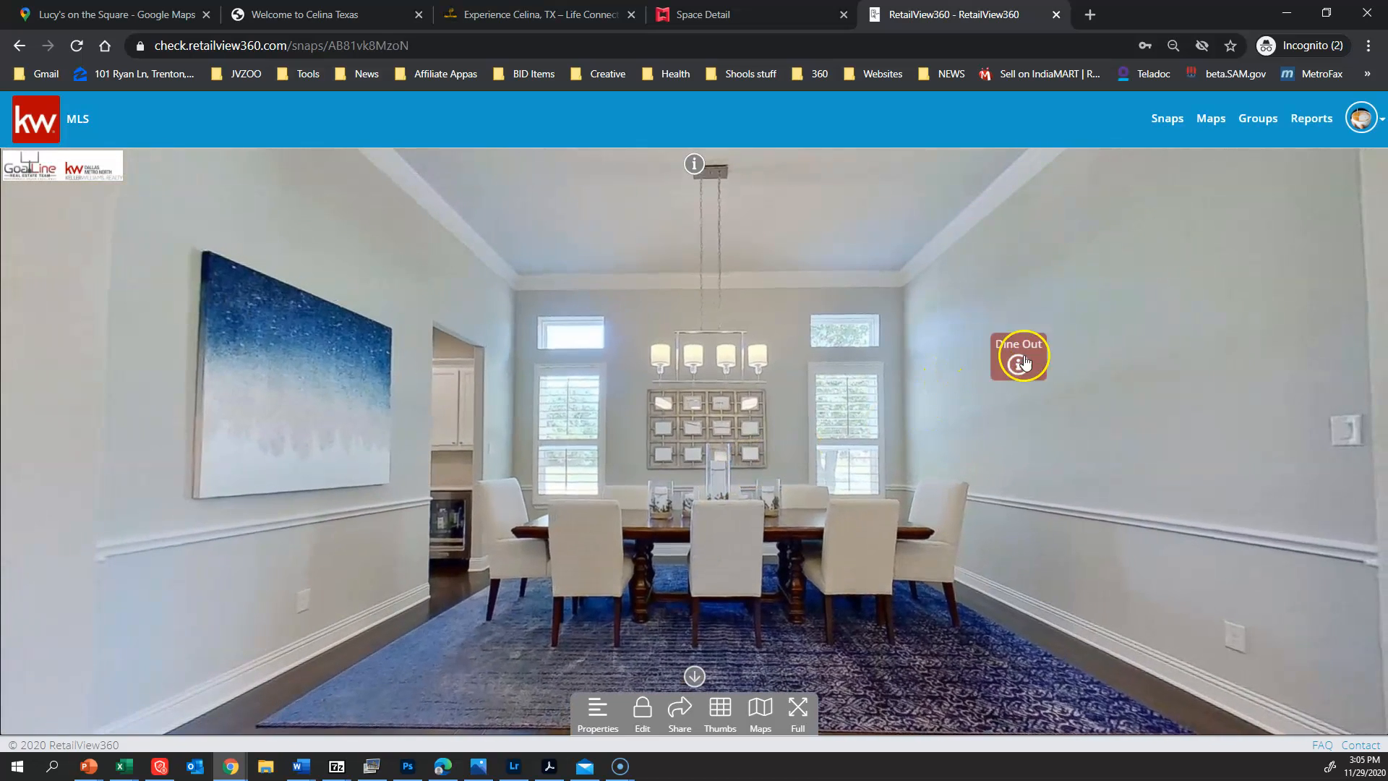
Step: Check the Dine Out hotspot and move through the next room into the Family Room scene
{"action": "left_click", "coordinate": [1019, 357]}
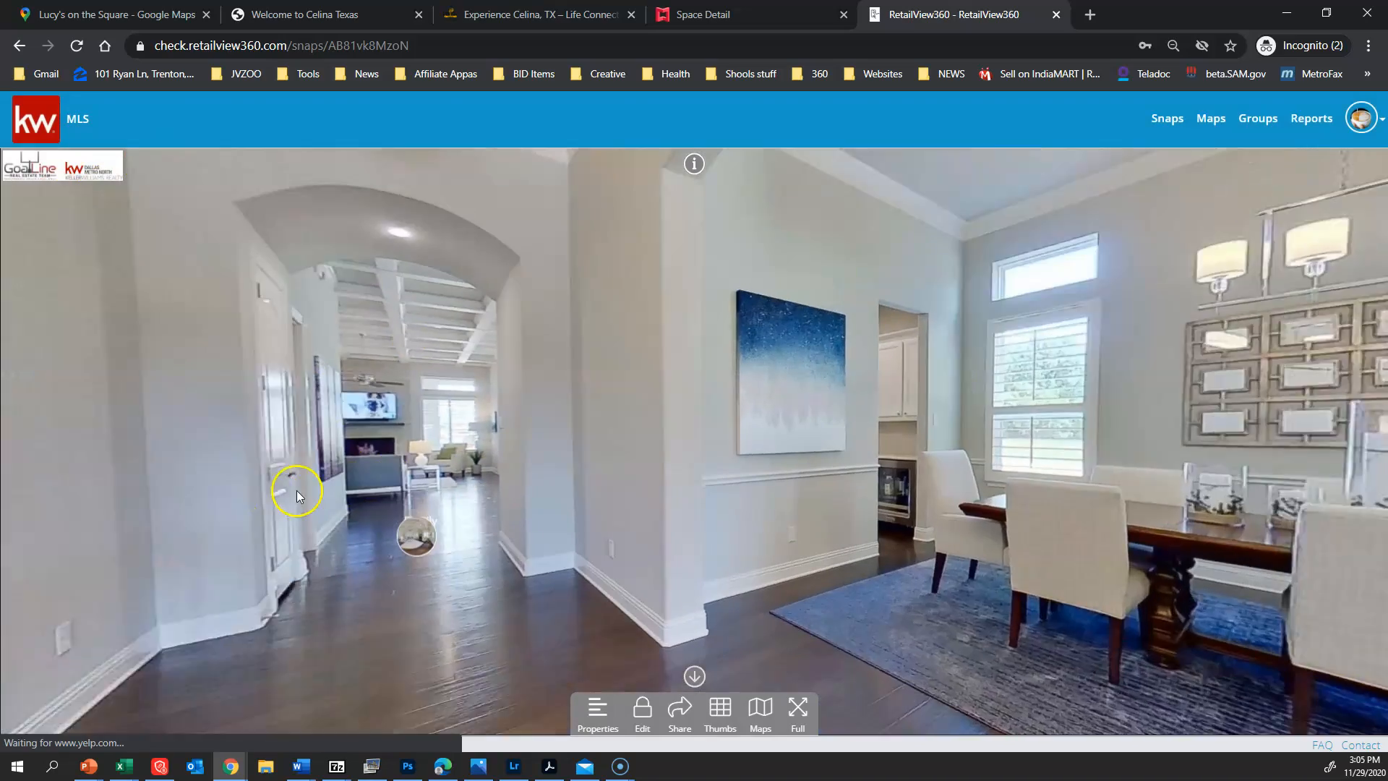
{"action": "left_click", "coordinate": [415, 538]}
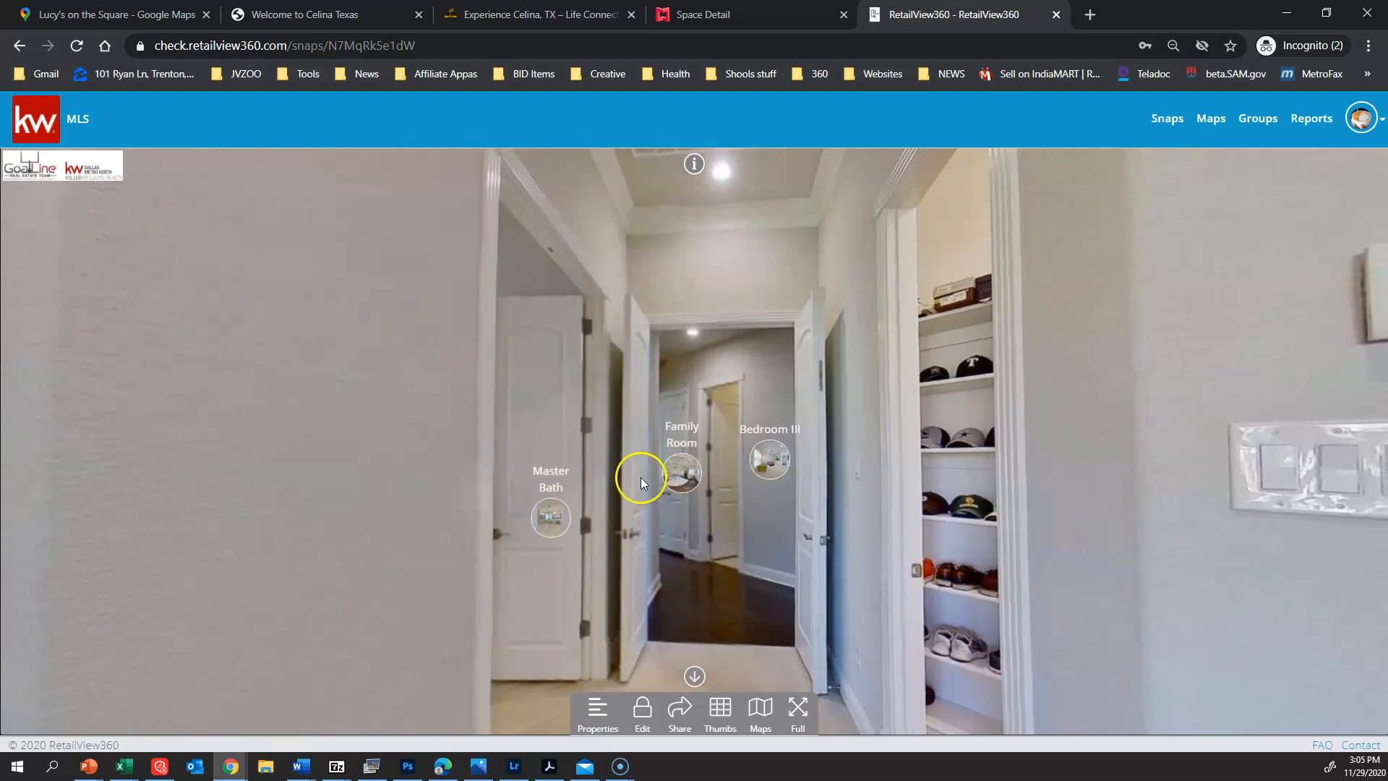
{"action": "left_click", "coordinate": [681, 472]}
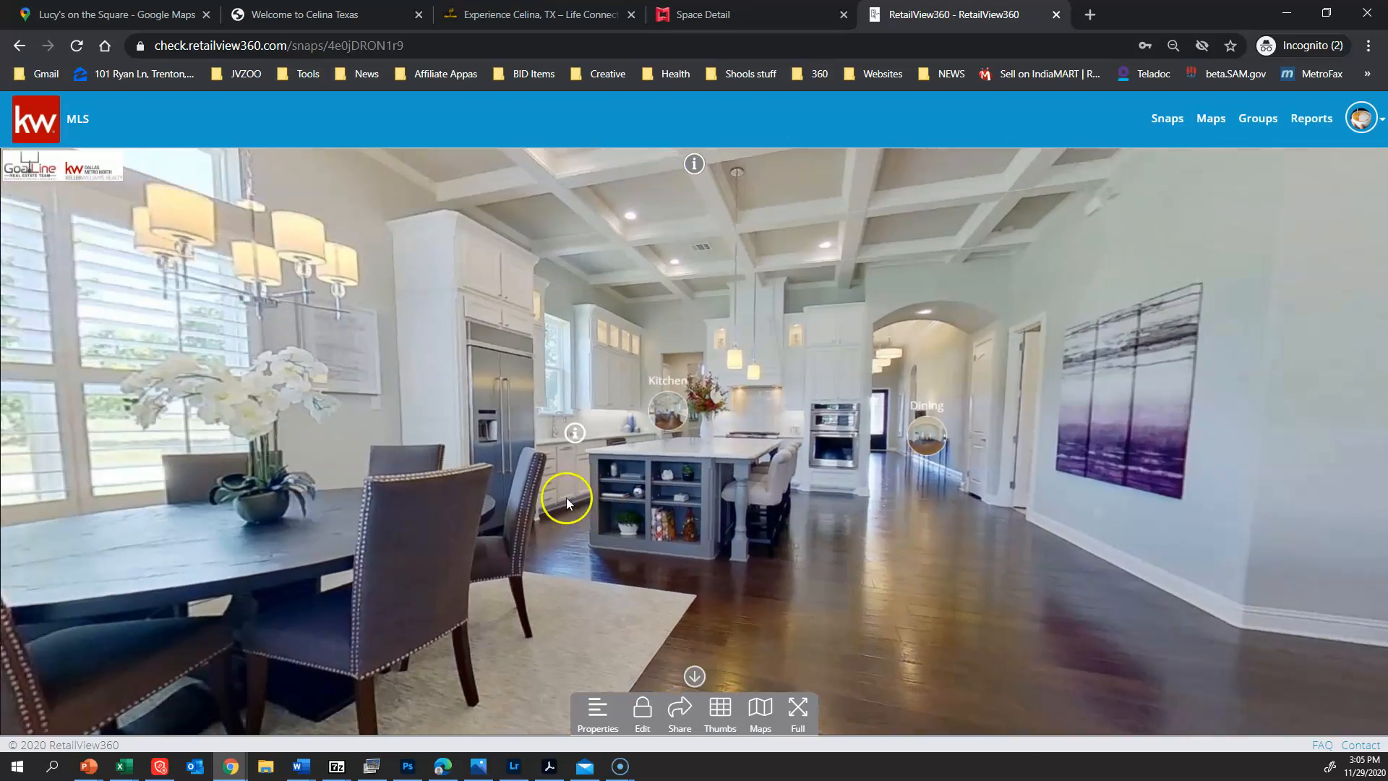
Step: Read and dismiss the chef's kitchen note, then leave for the Matterport dollhouse model
{"action": "left_click", "coordinate": [667, 409]}
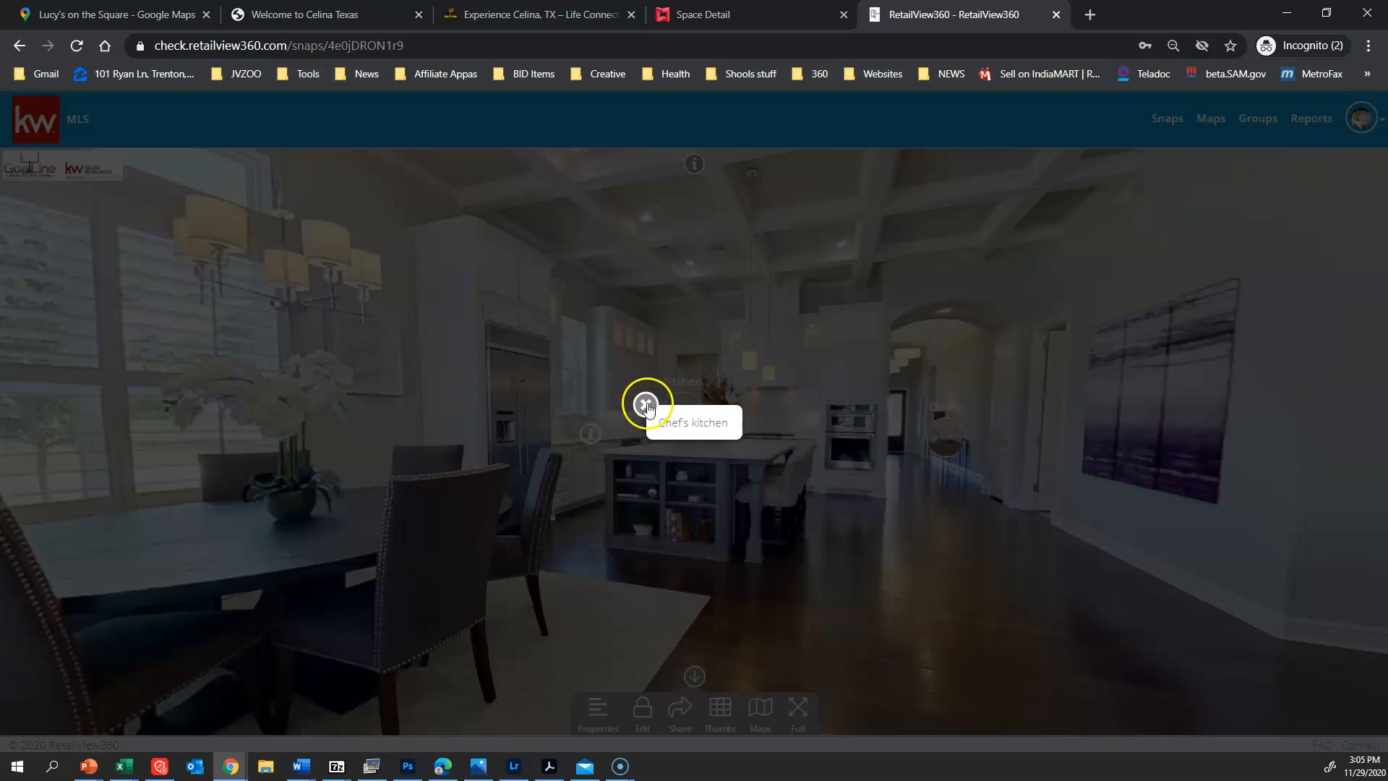
{"action": "left_click", "coordinate": [646, 404]}
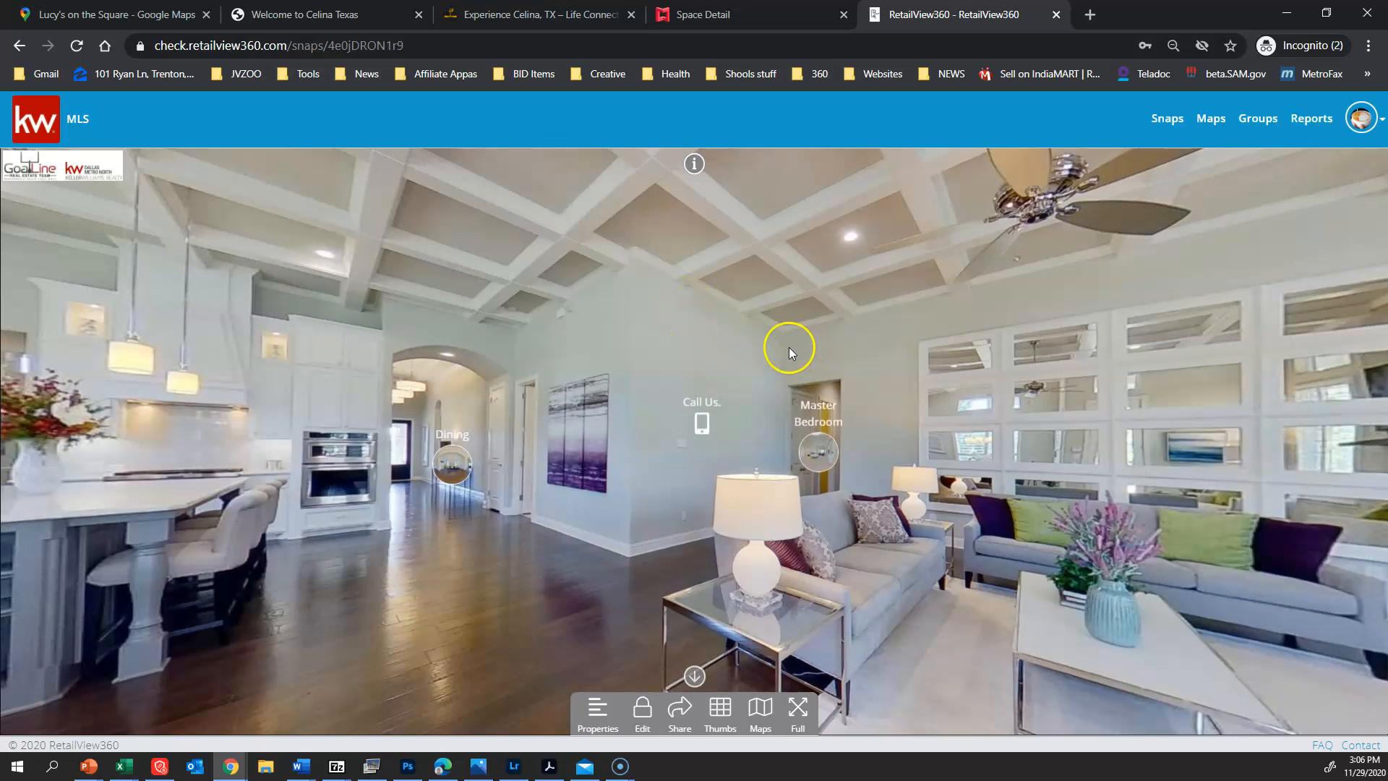
{"action": "mouse_move", "coordinate": [574, 442]}
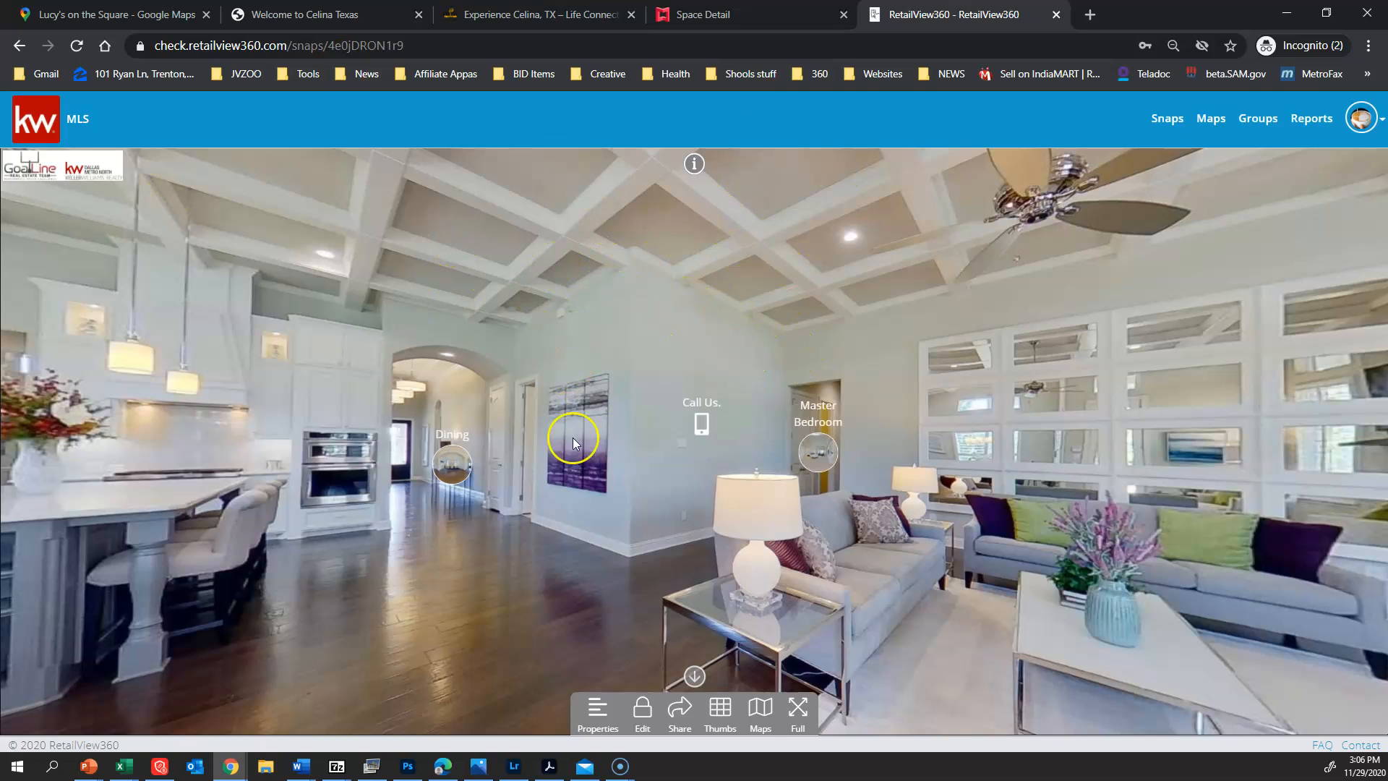
{"action": "left_click", "coordinate": [700, 15]}
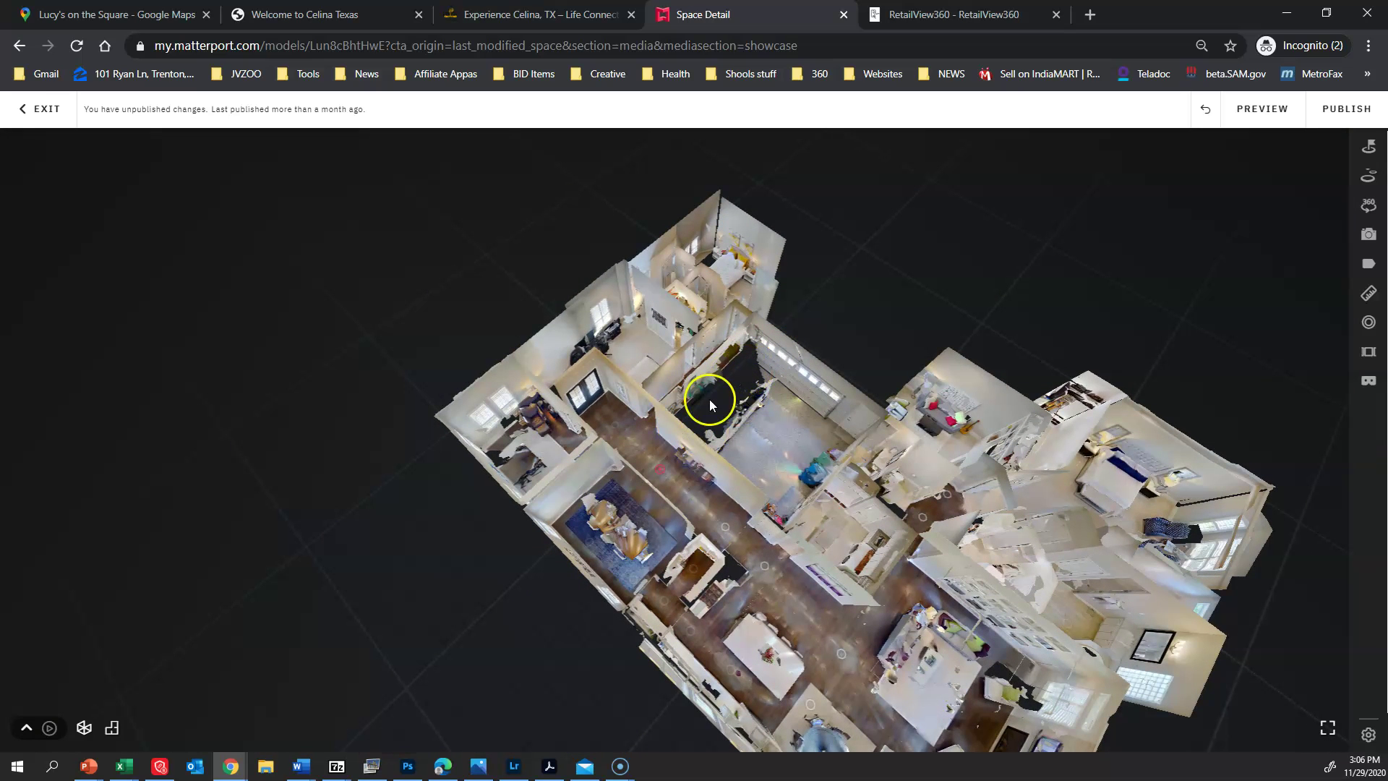
{"action": "mouse_move", "coordinate": [549, 517]}
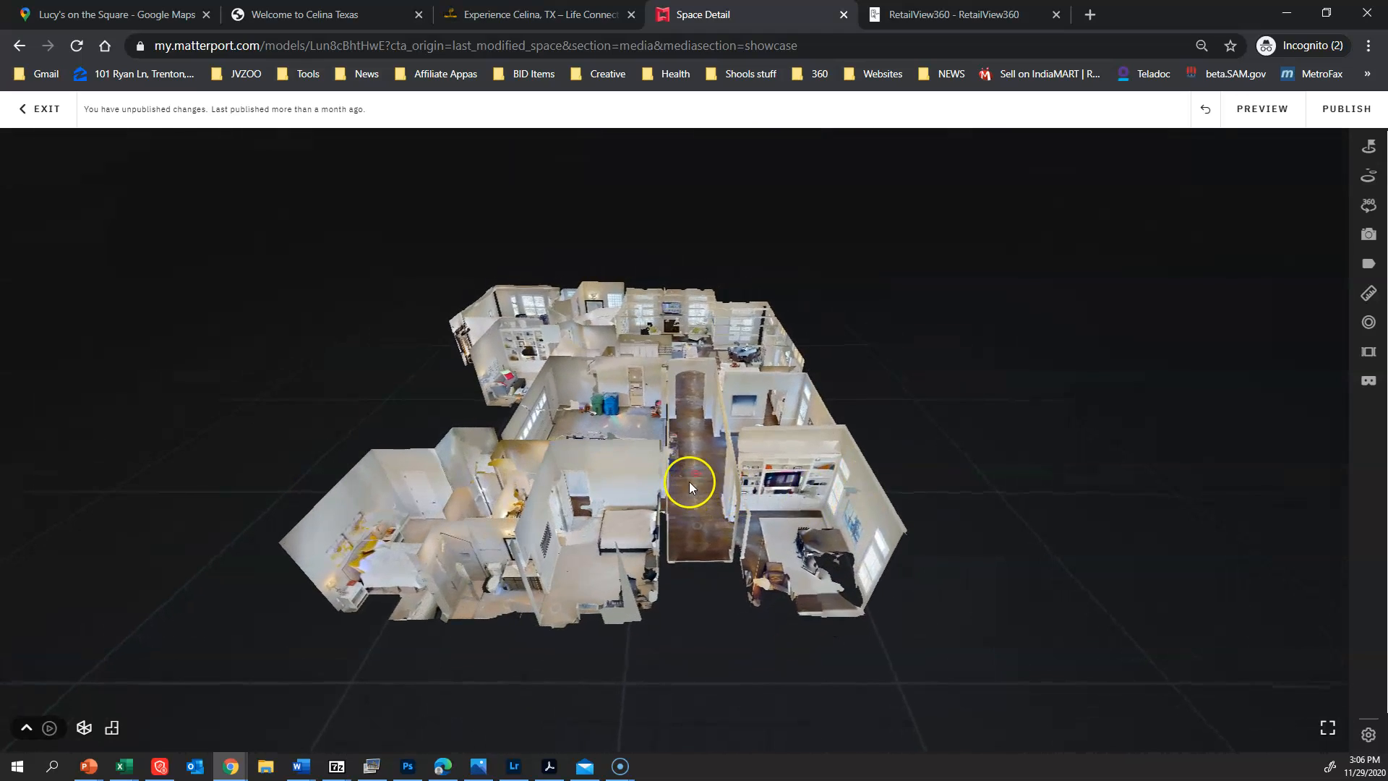
Step: Enter the Matterport model at the front entry, visit the dark-table room and return to the hallway
{"action": "left_click", "coordinate": [691, 487]}
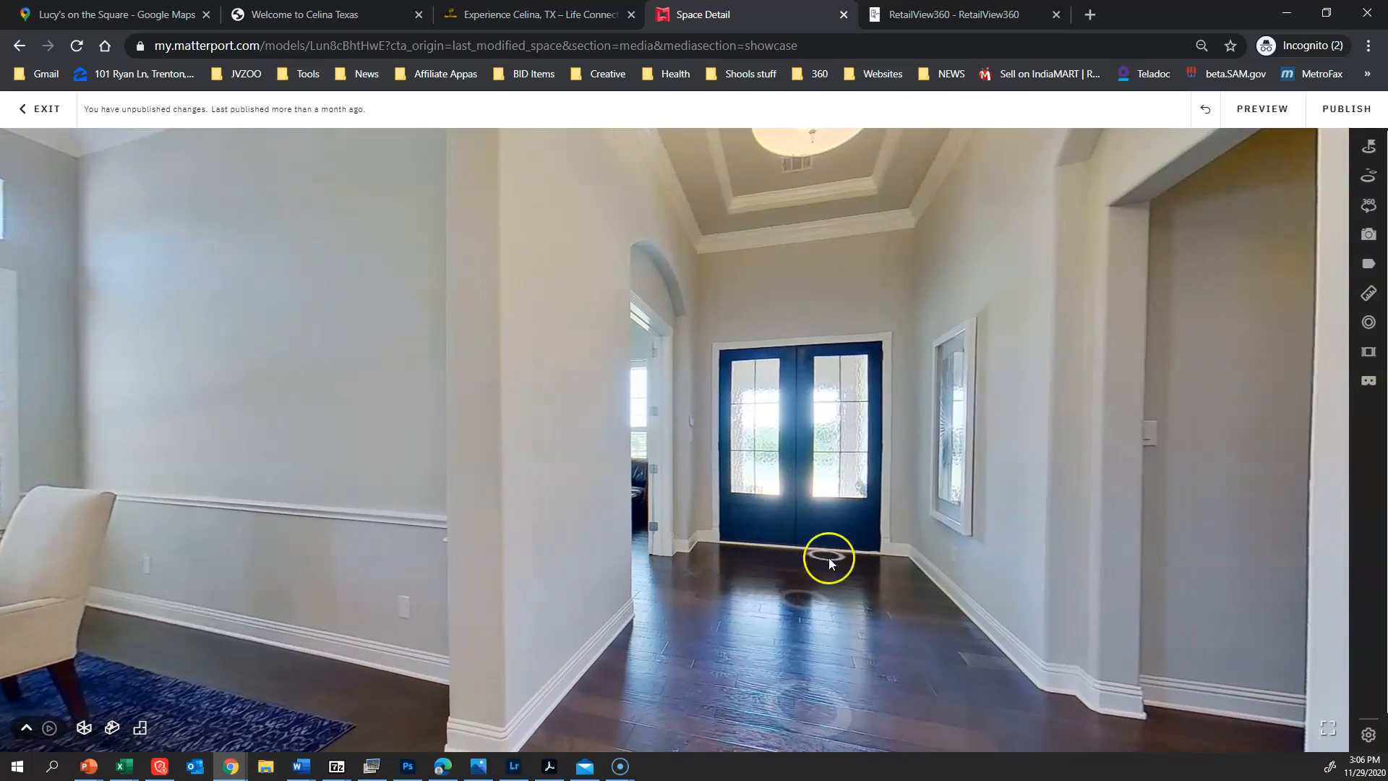
{"action": "left_click", "coordinate": [827, 558]}
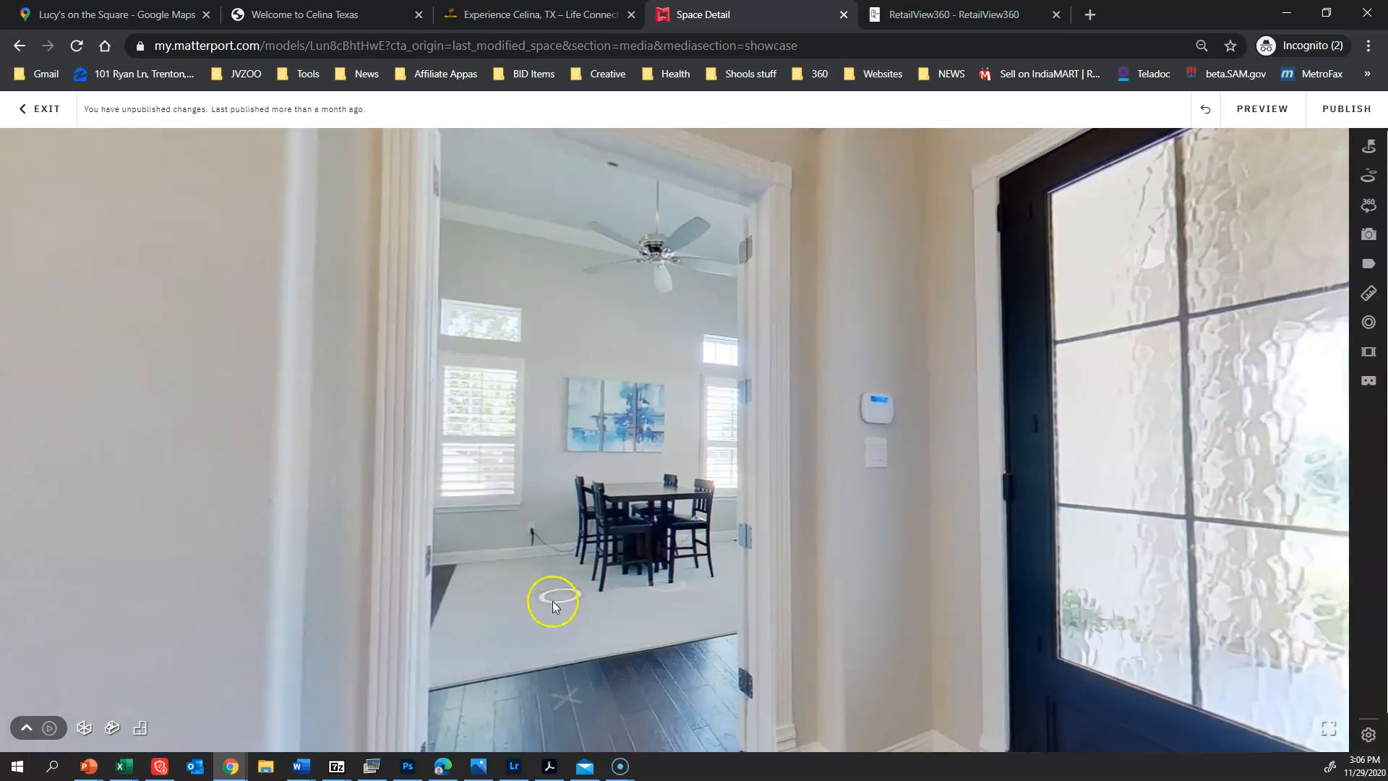
{"action": "left_click", "coordinate": [554, 601]}
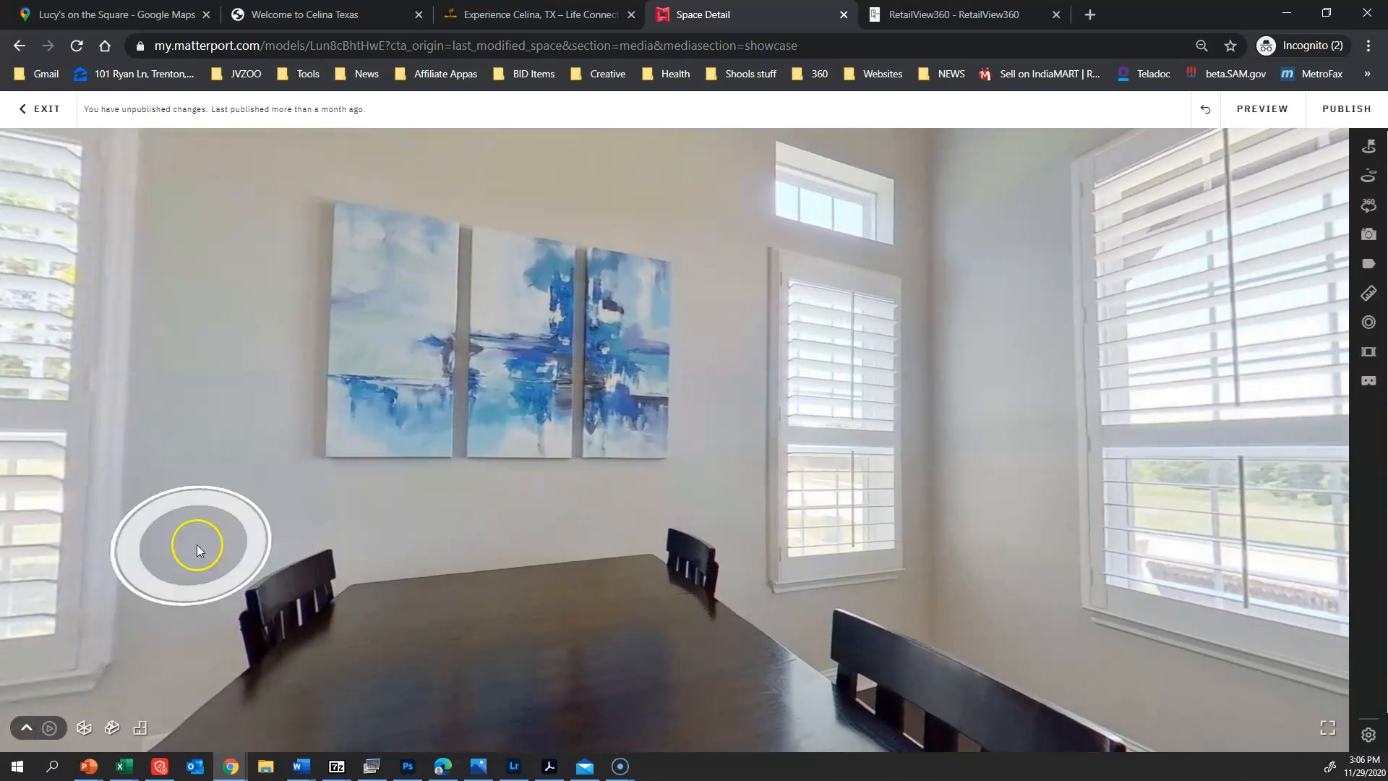
{"action": "left_click", "coordinate": [198, 547]}
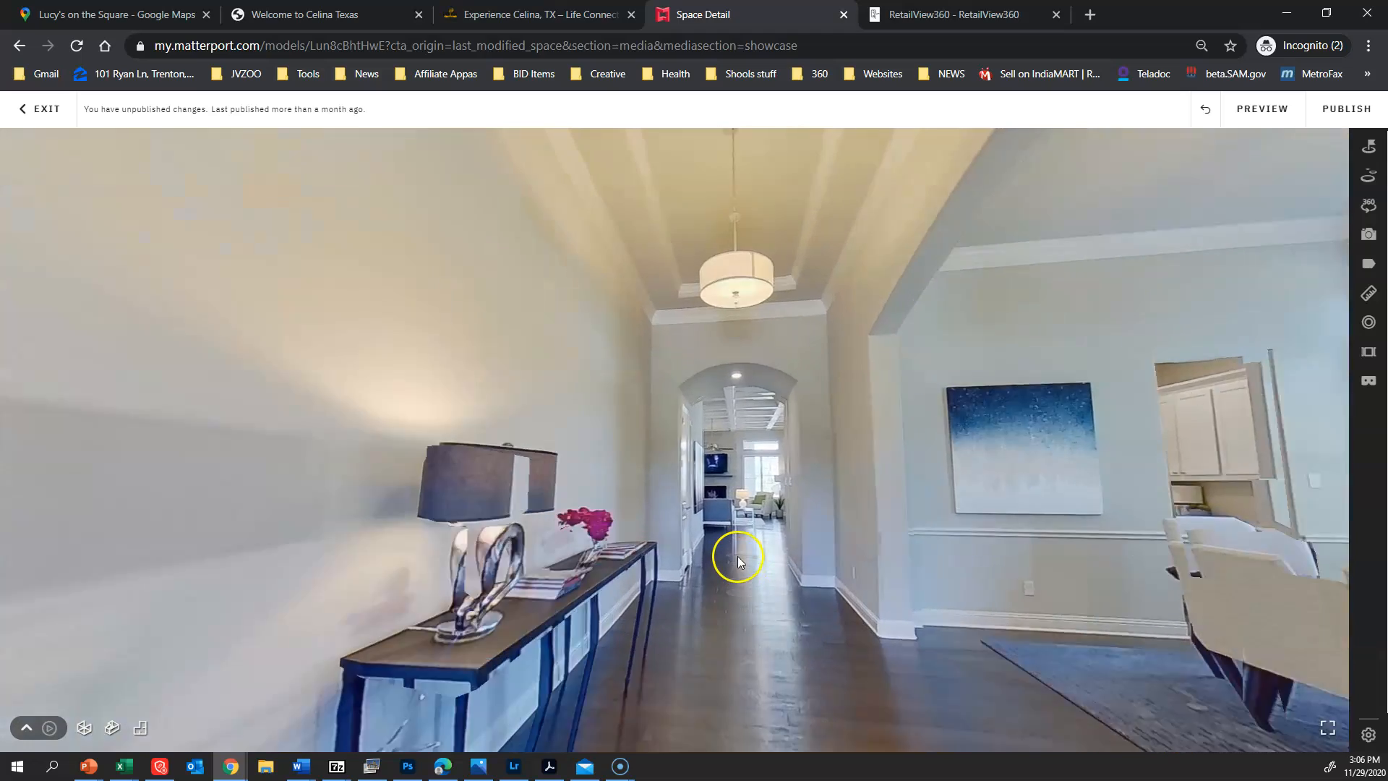
Step: Walk the hallway toward the family room, look back at the front door, then leave the Matterport page
{"action": "left_click", "coordinate": [739, 558]}
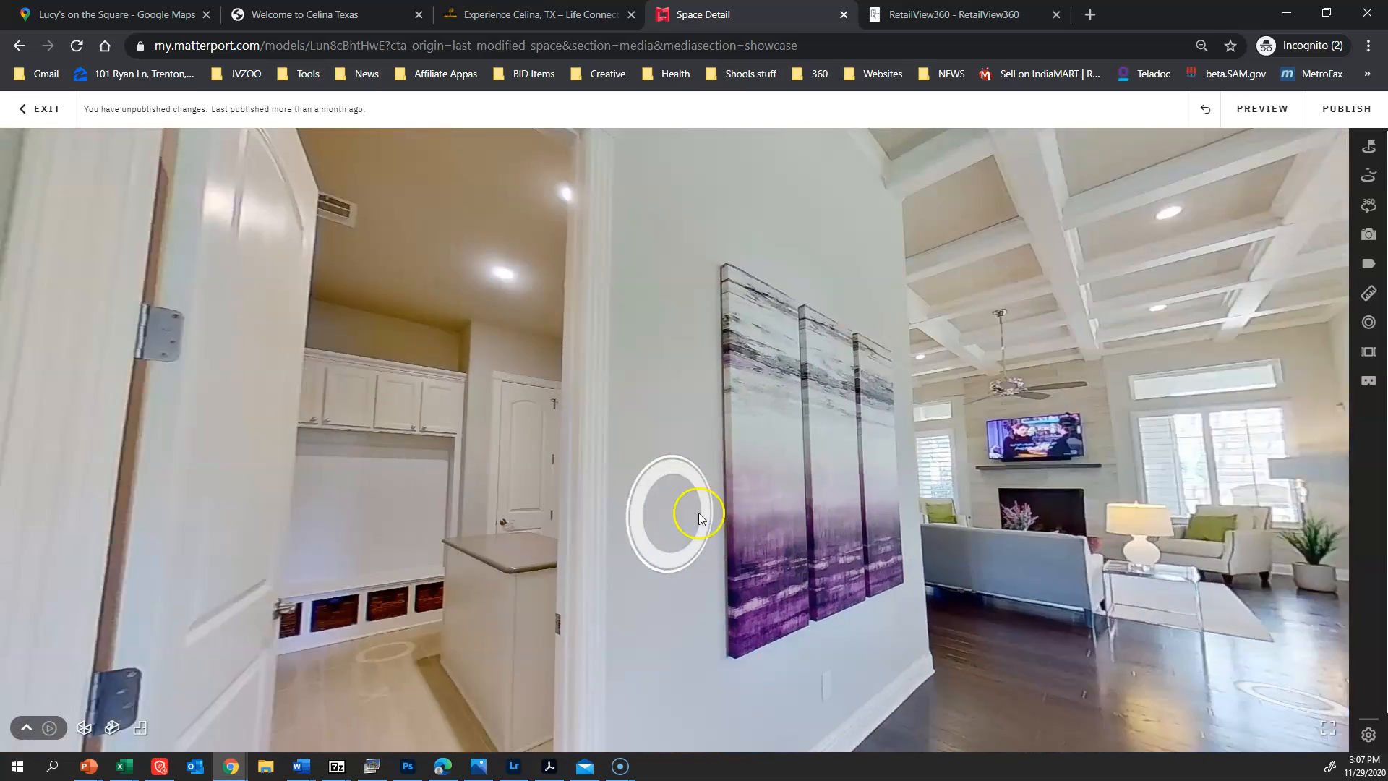
{"action": "left_click", "coordinate": [669, 512]}
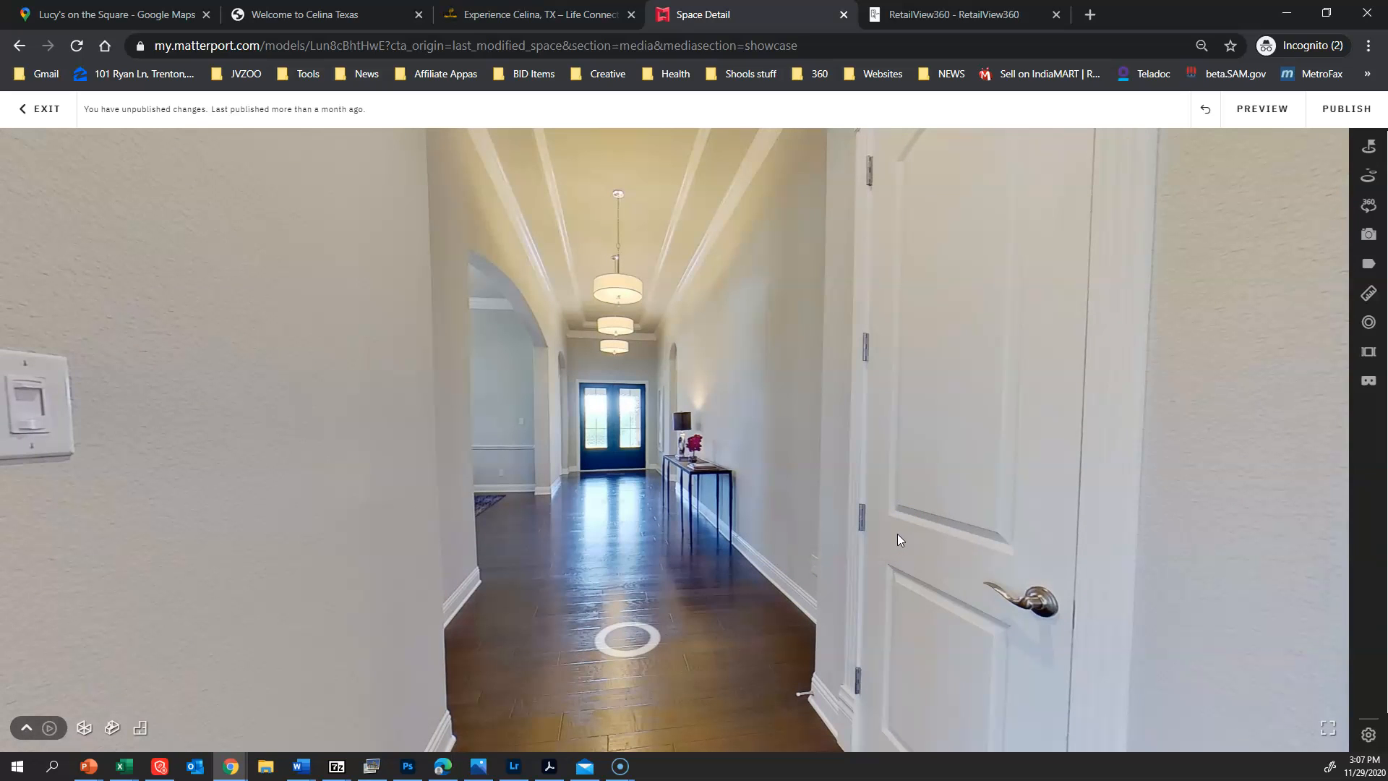
{"action": "mouse_move", "coordinate": [325, 14]}
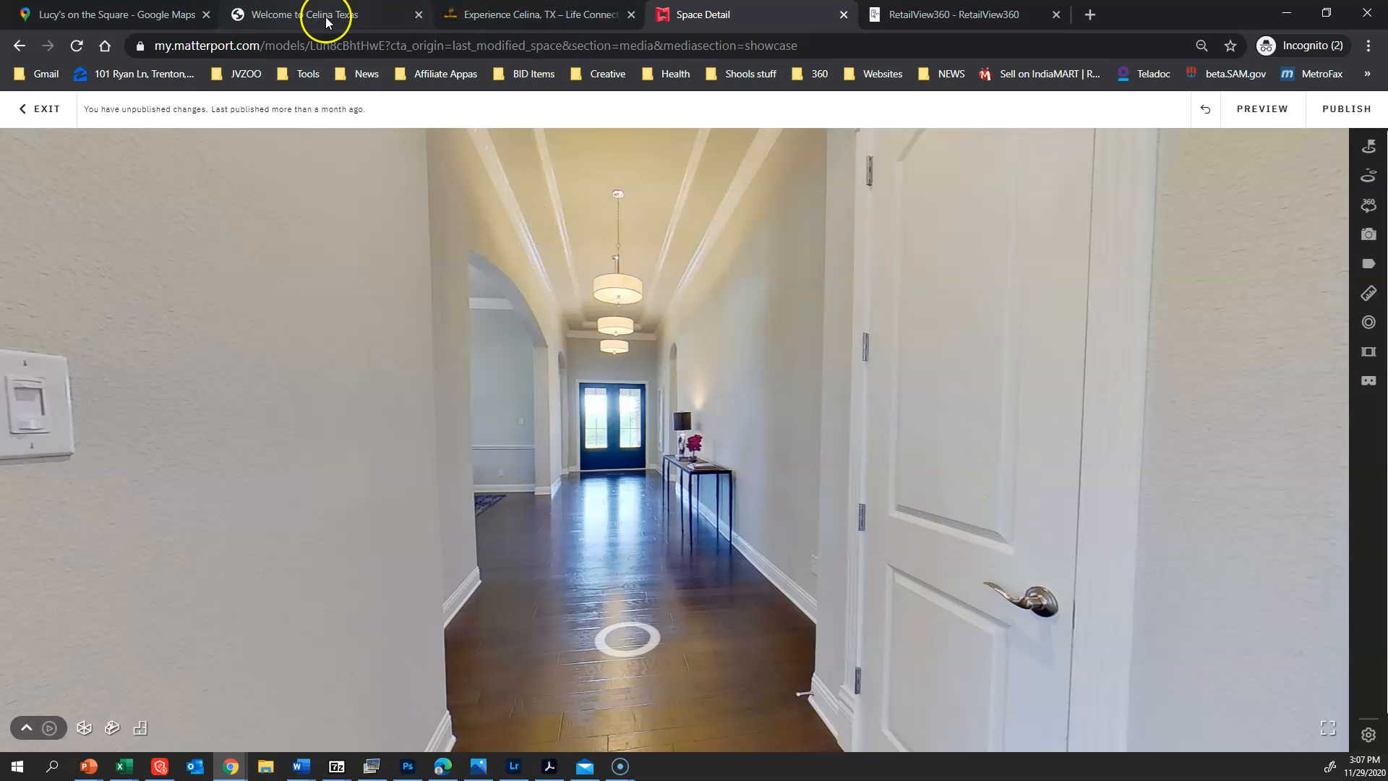
{"action": "left_click", "coordinate": [947, 15]}
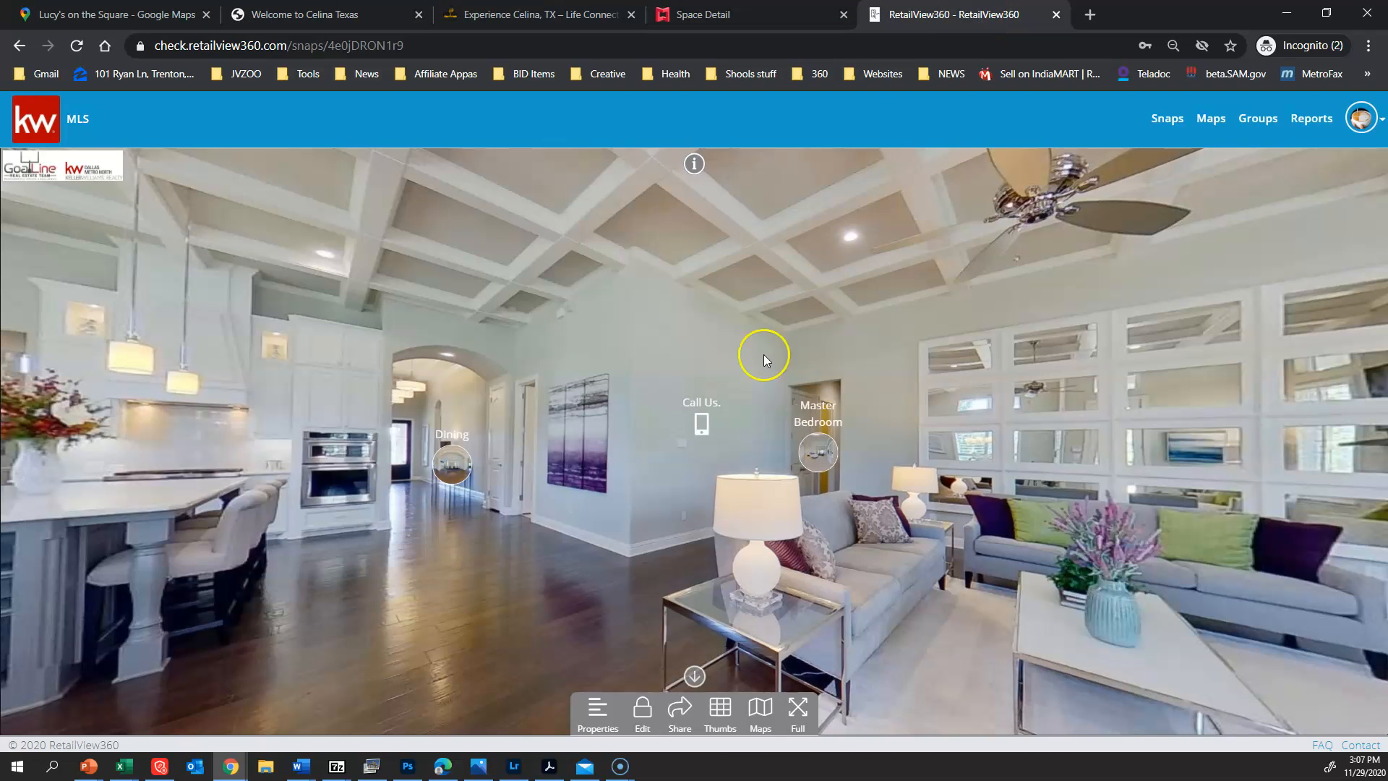
Step: Glance at the Experience Celina page and return to the Matterport Space Detail view
{"action": "left_click", "coordinate": [531, 15]}
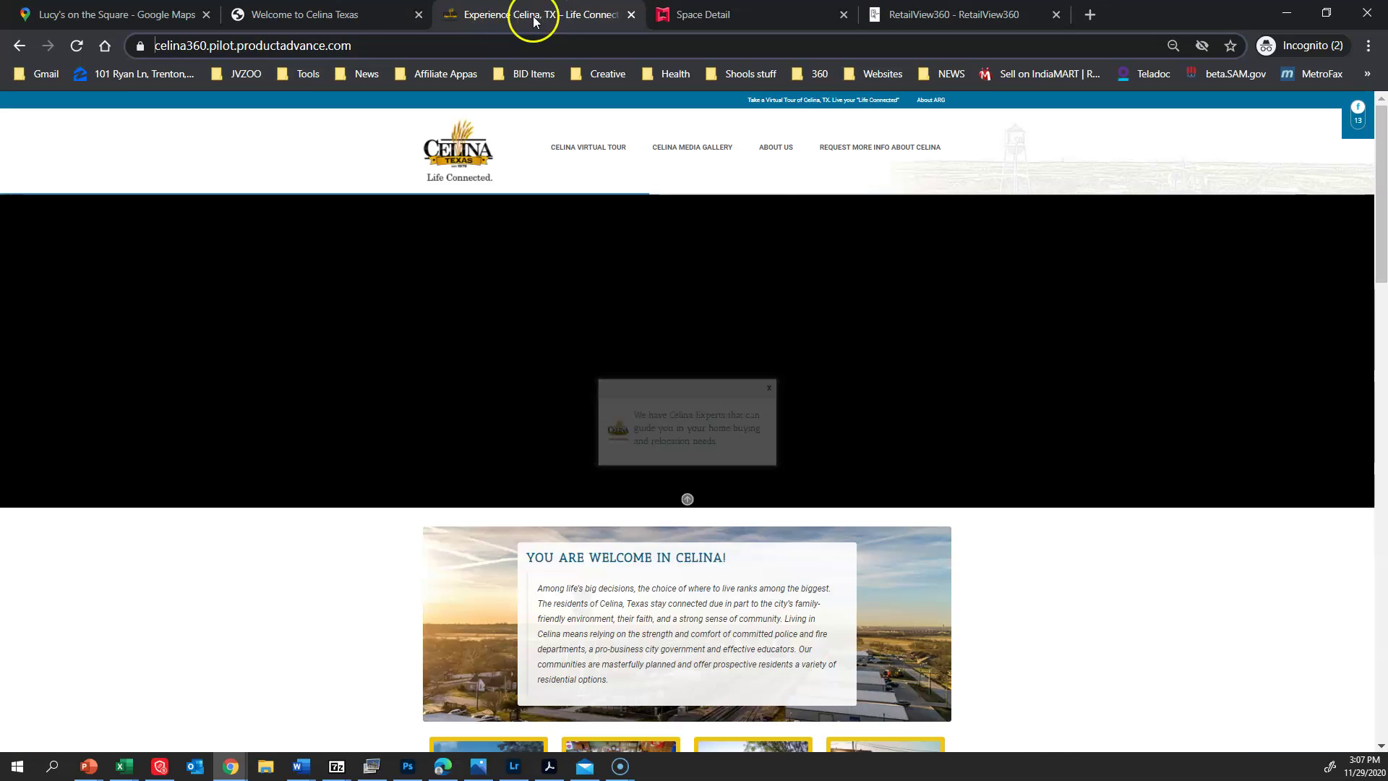
{"action": "left_click", "coordinate": [305, 14]}
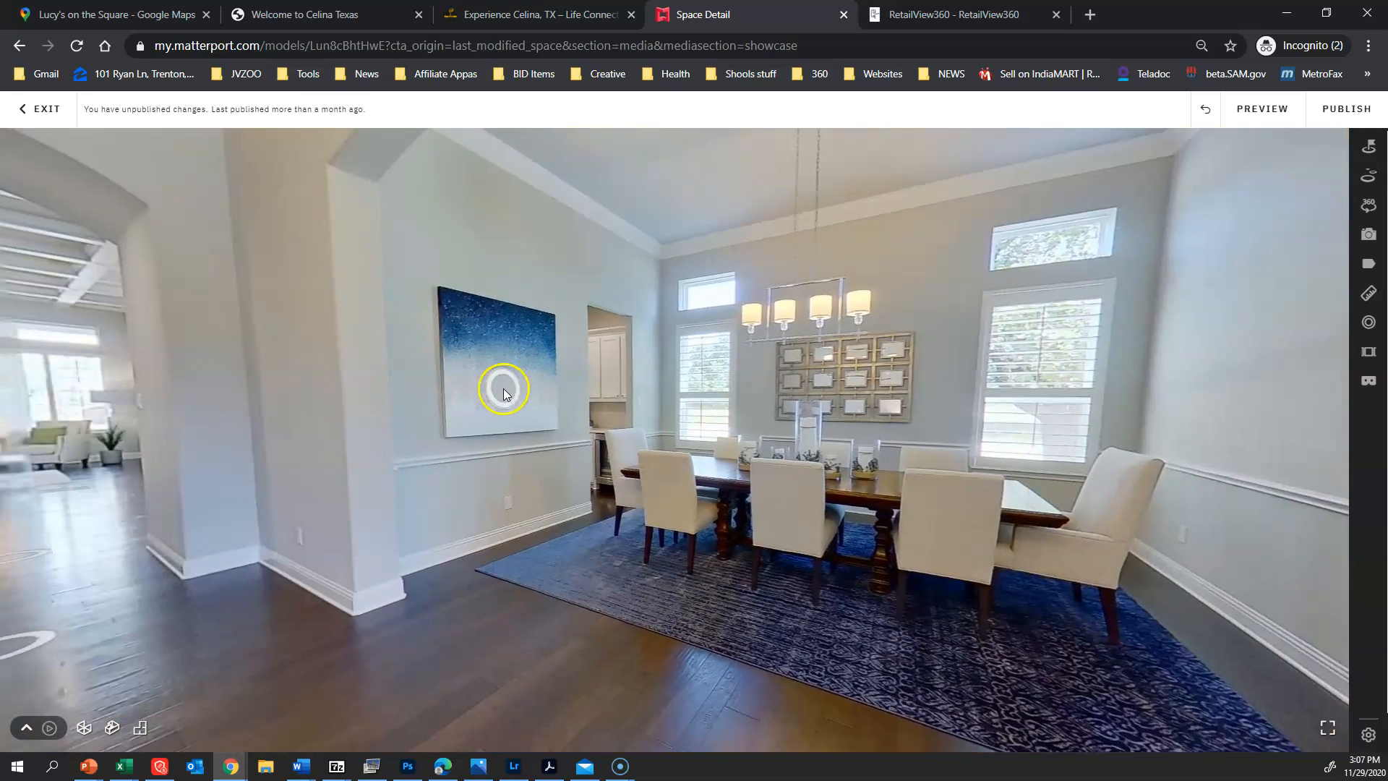
Step: Walk from the dining room past the console table down the hallway into the open kitchen and family room
{"action": "left_click", "coordinate": [503, 392]}
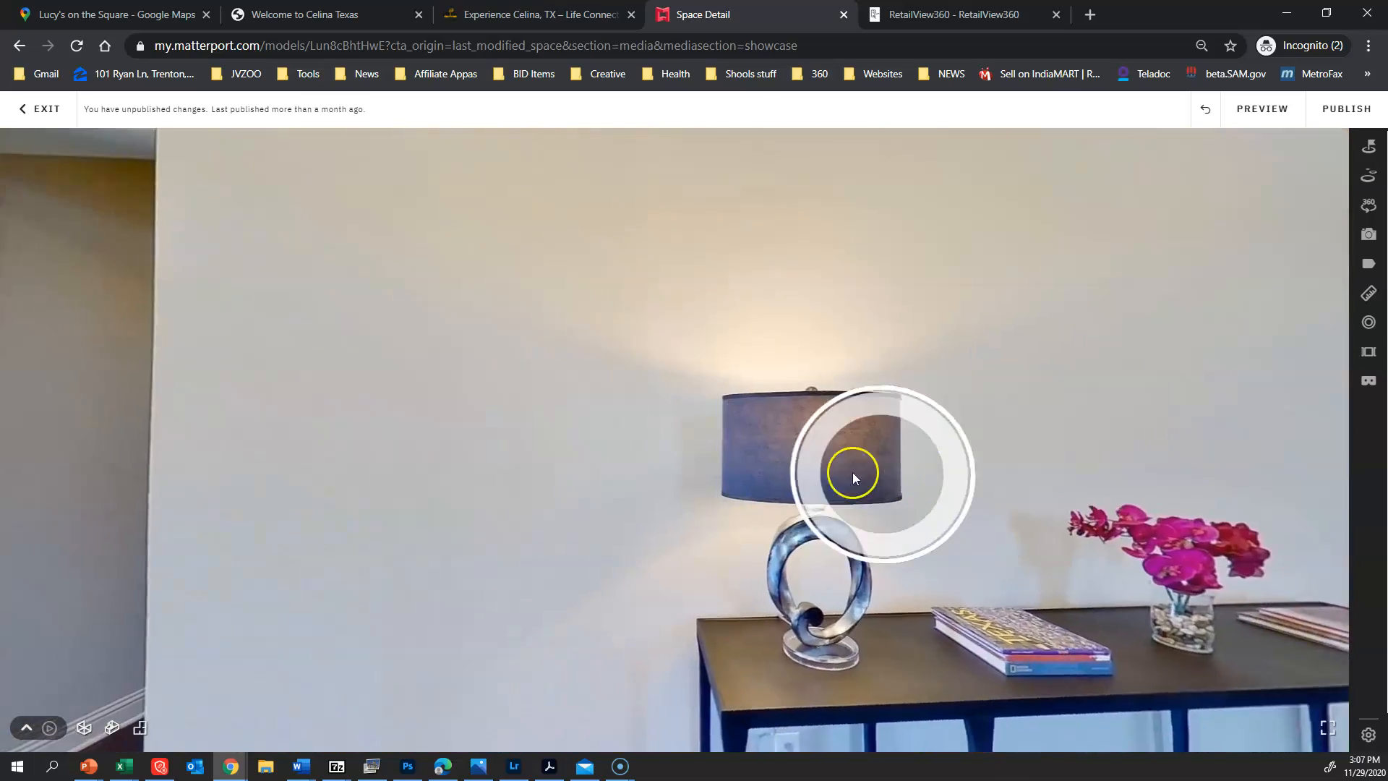
{"action": "left_click", "coordinate": [854, 474]}
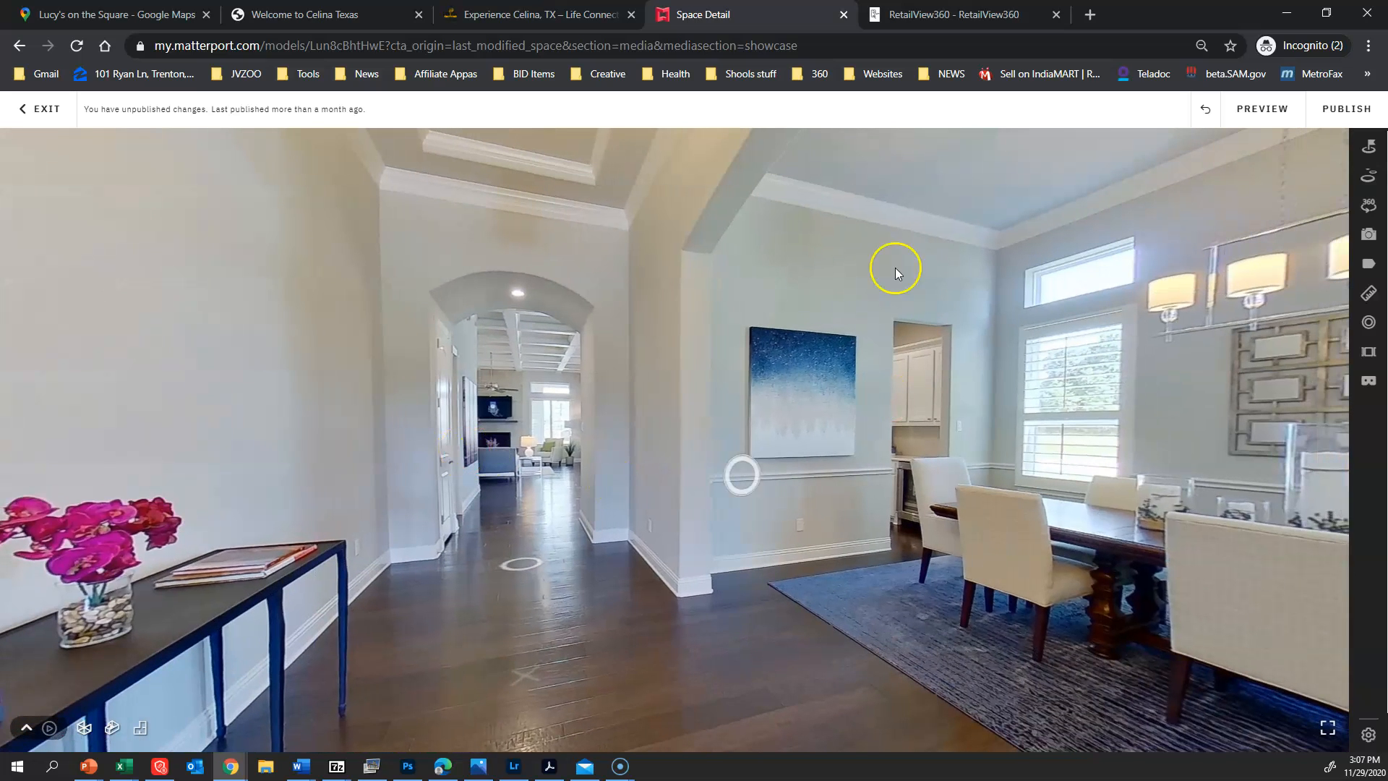
{"action": "mouse_move", "coordinate": [783, 495]}
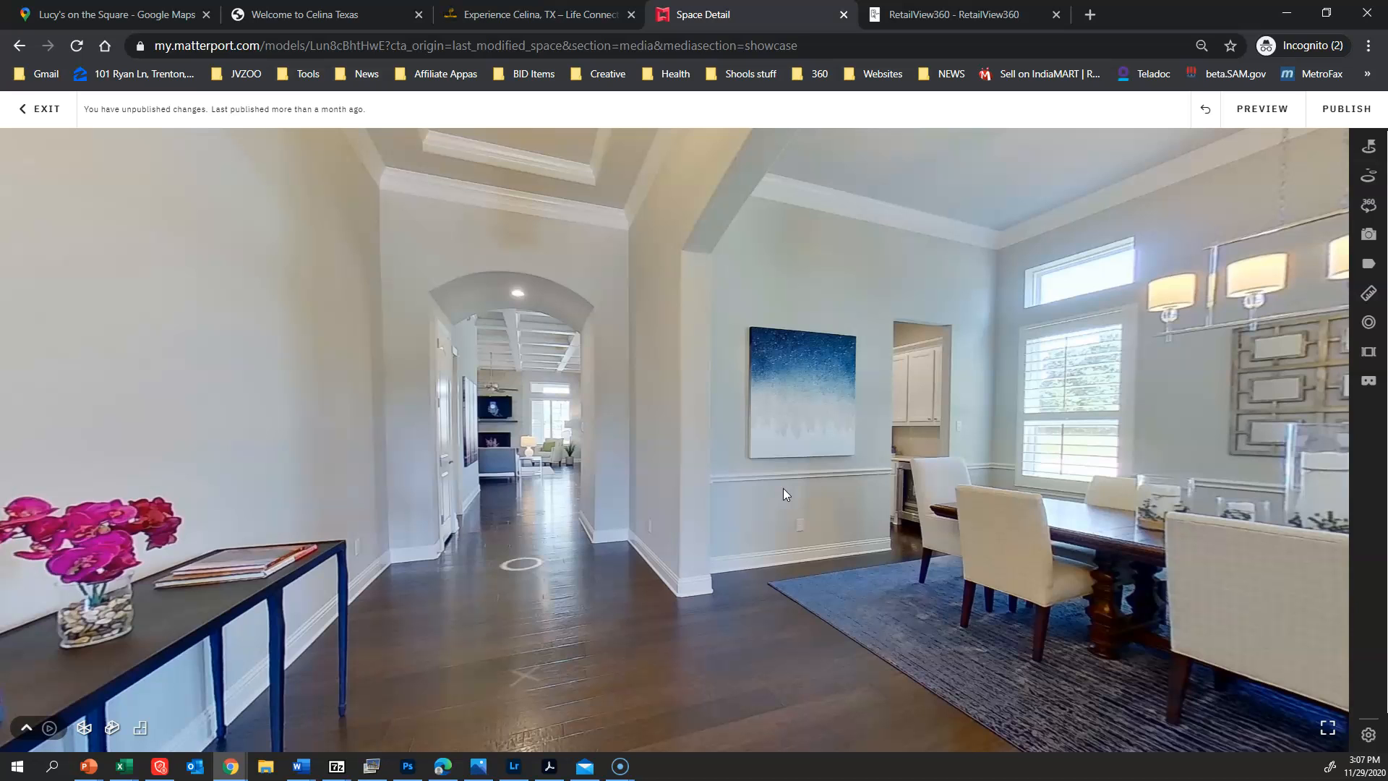
{"action": "left_click", "coordinate": [521, 565]}
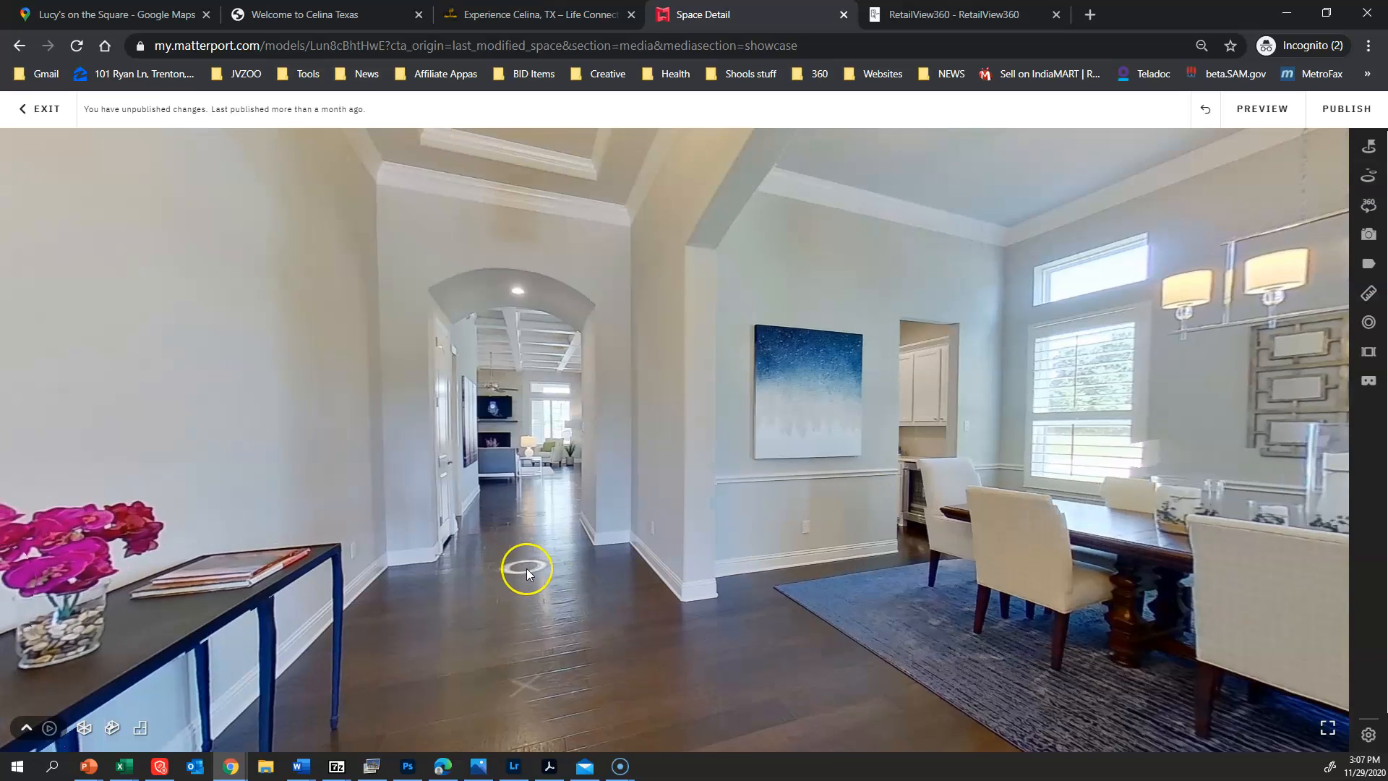
{"action": "left_click", "coordinate": [526, 570]}
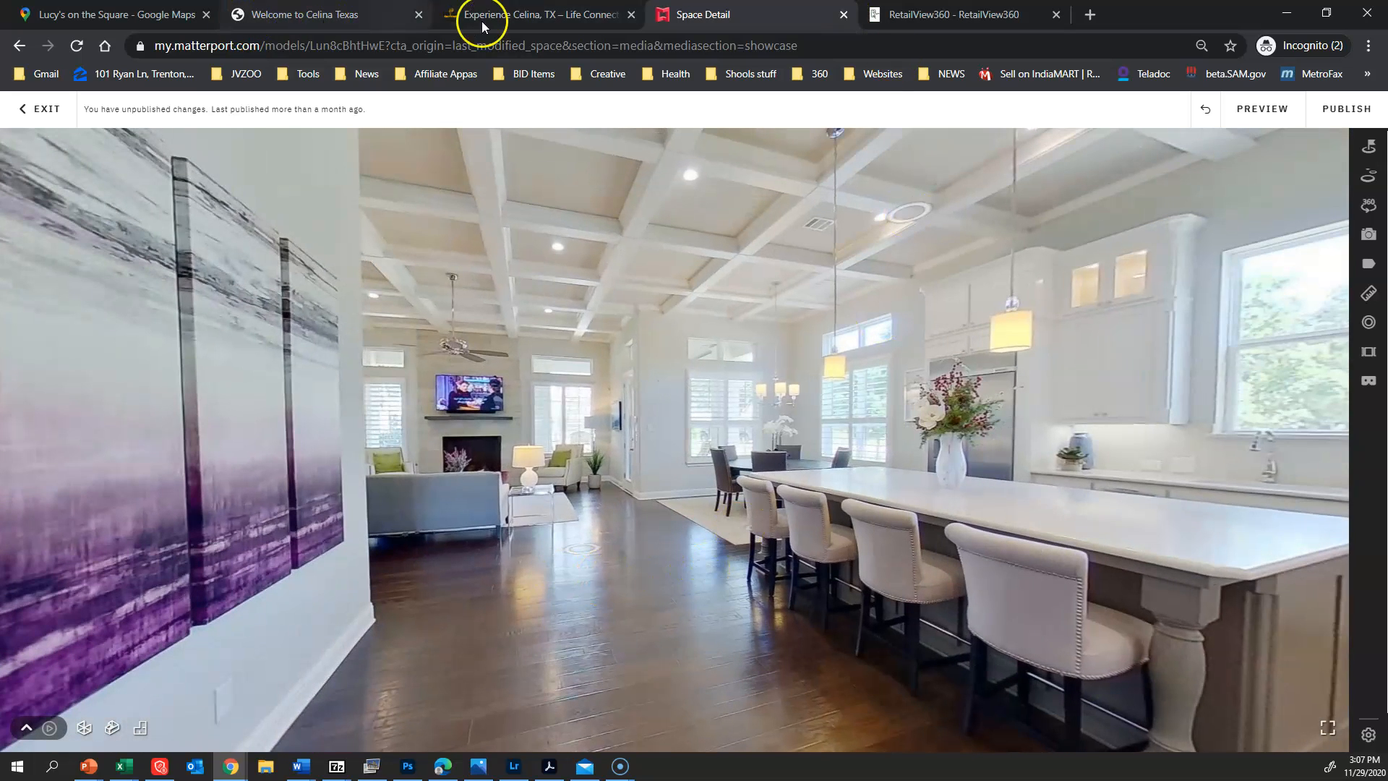
{"action": "left_click", "coordinate": [305, 15]}
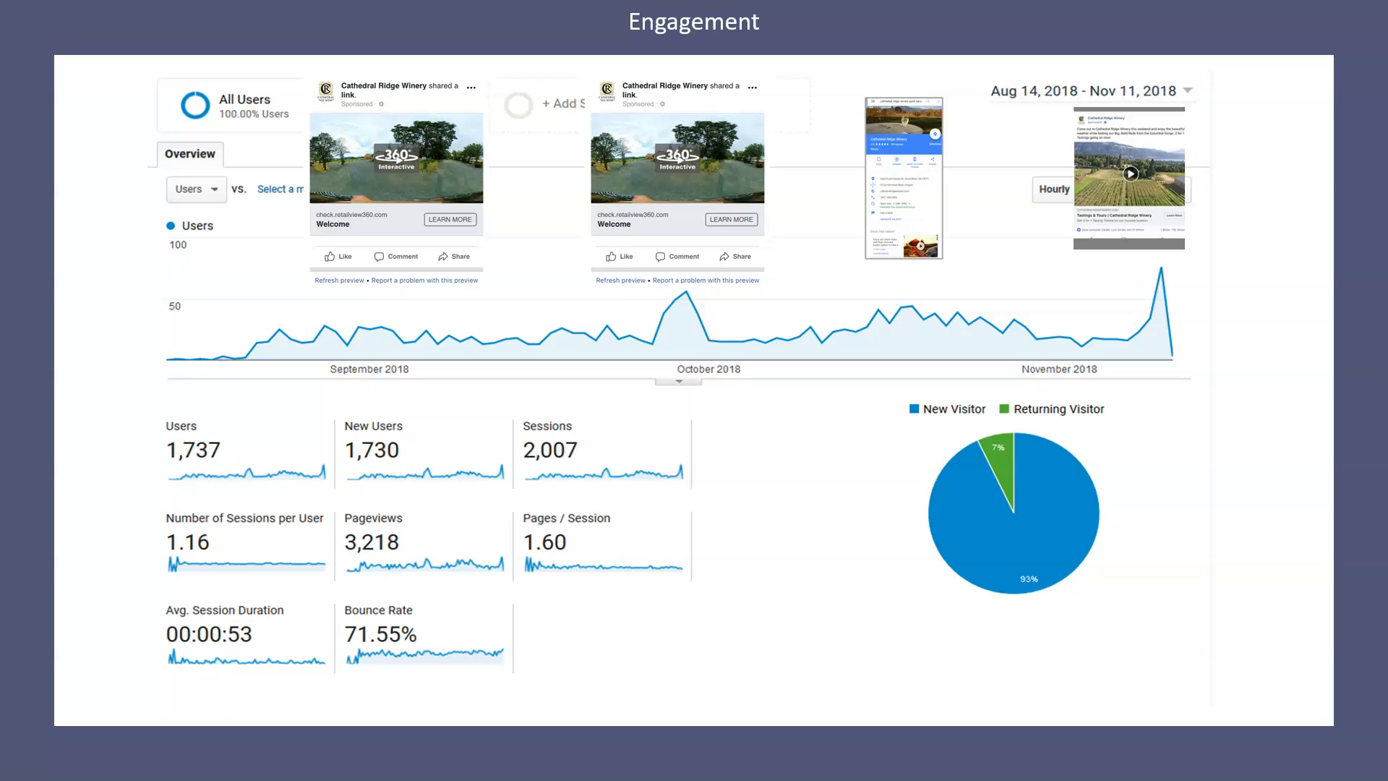
{"action": "mouse_move", "coordinate": [356, 509]}
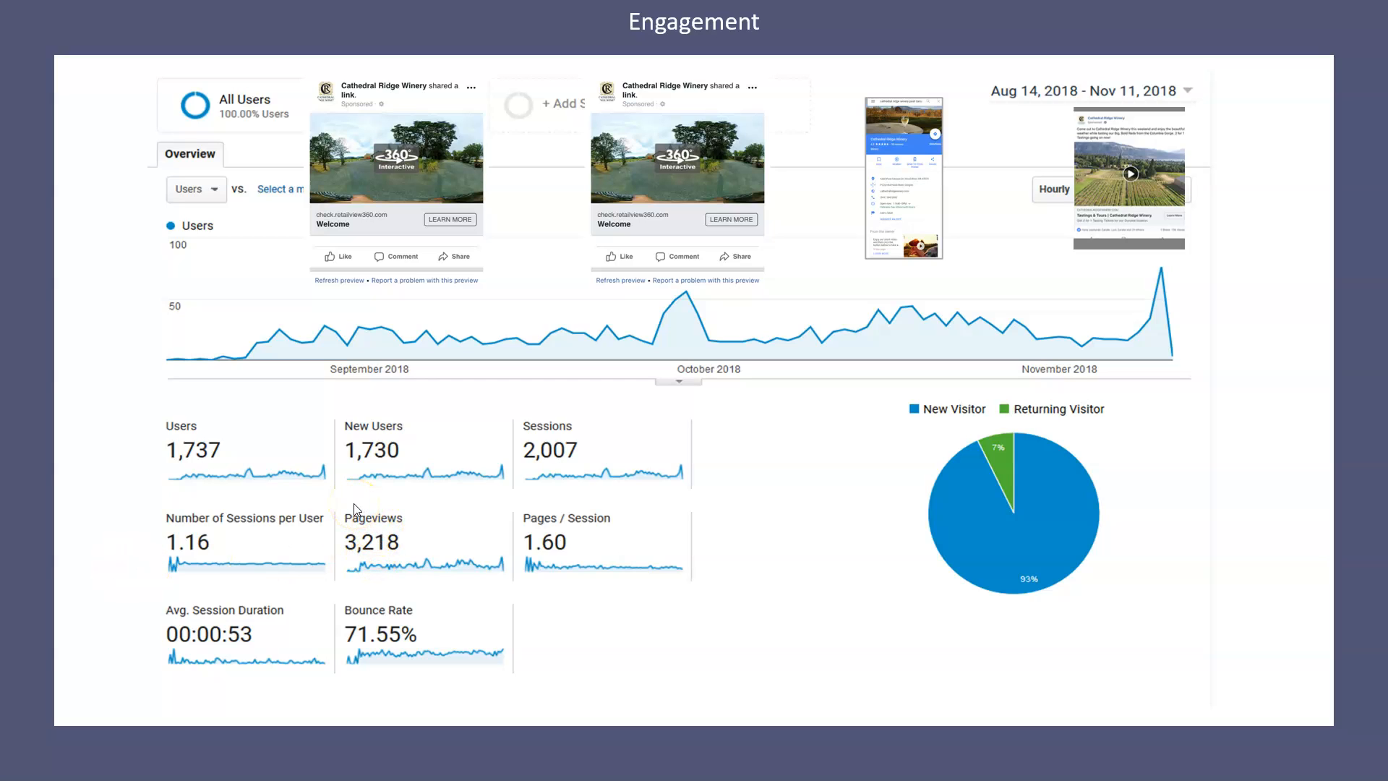
{"action": "mouse_move", "coordinate": [356, 508]}
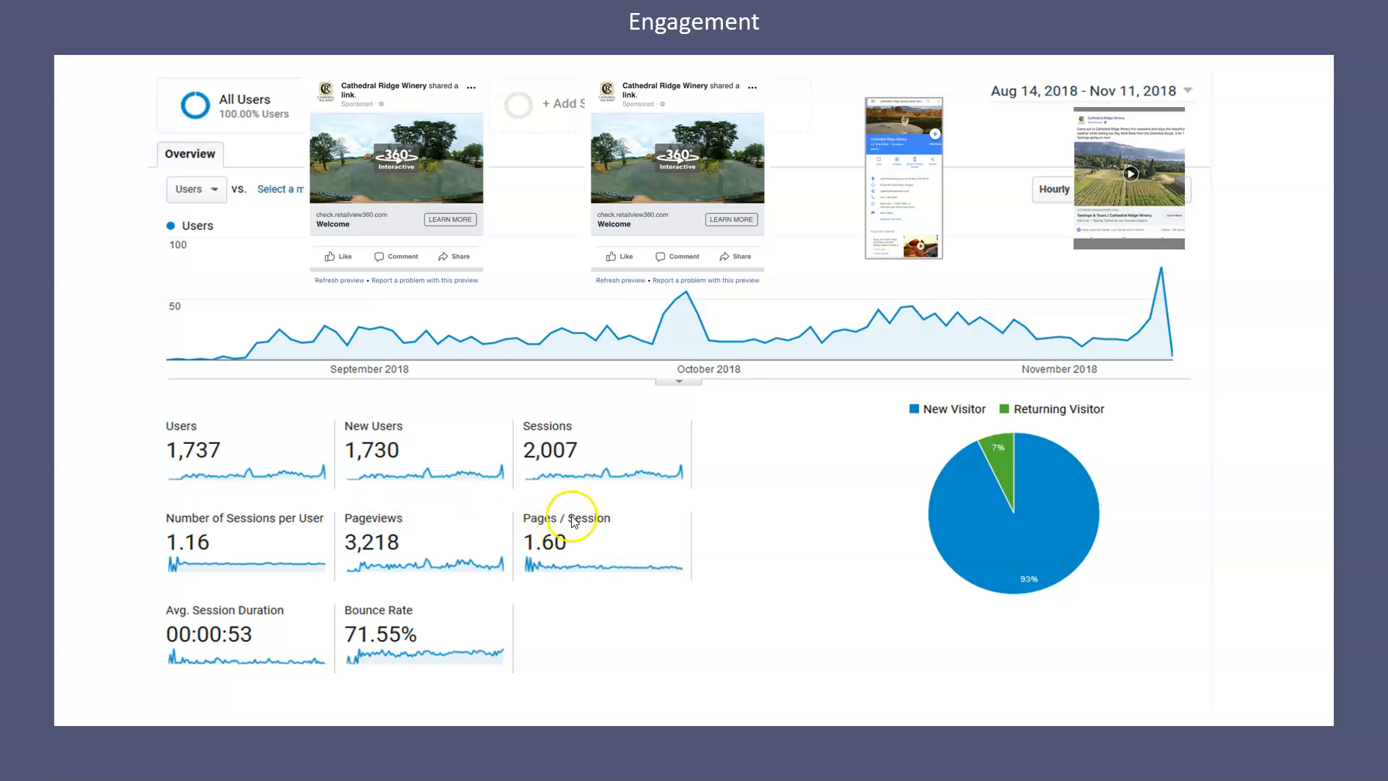
{"action": "mouse_move", "coordinate": [963, 369]}
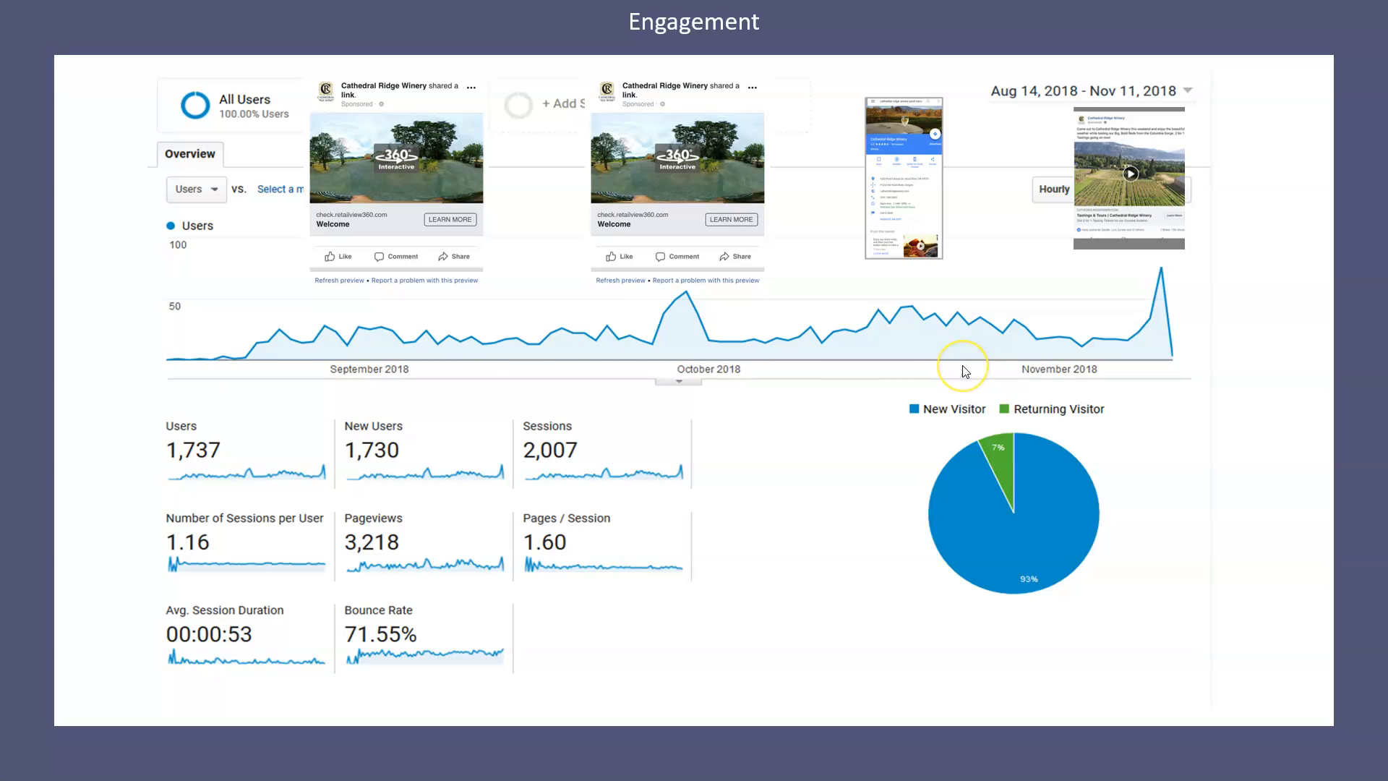
{"action": "mouse_move", "coordinate": [964, 370]}
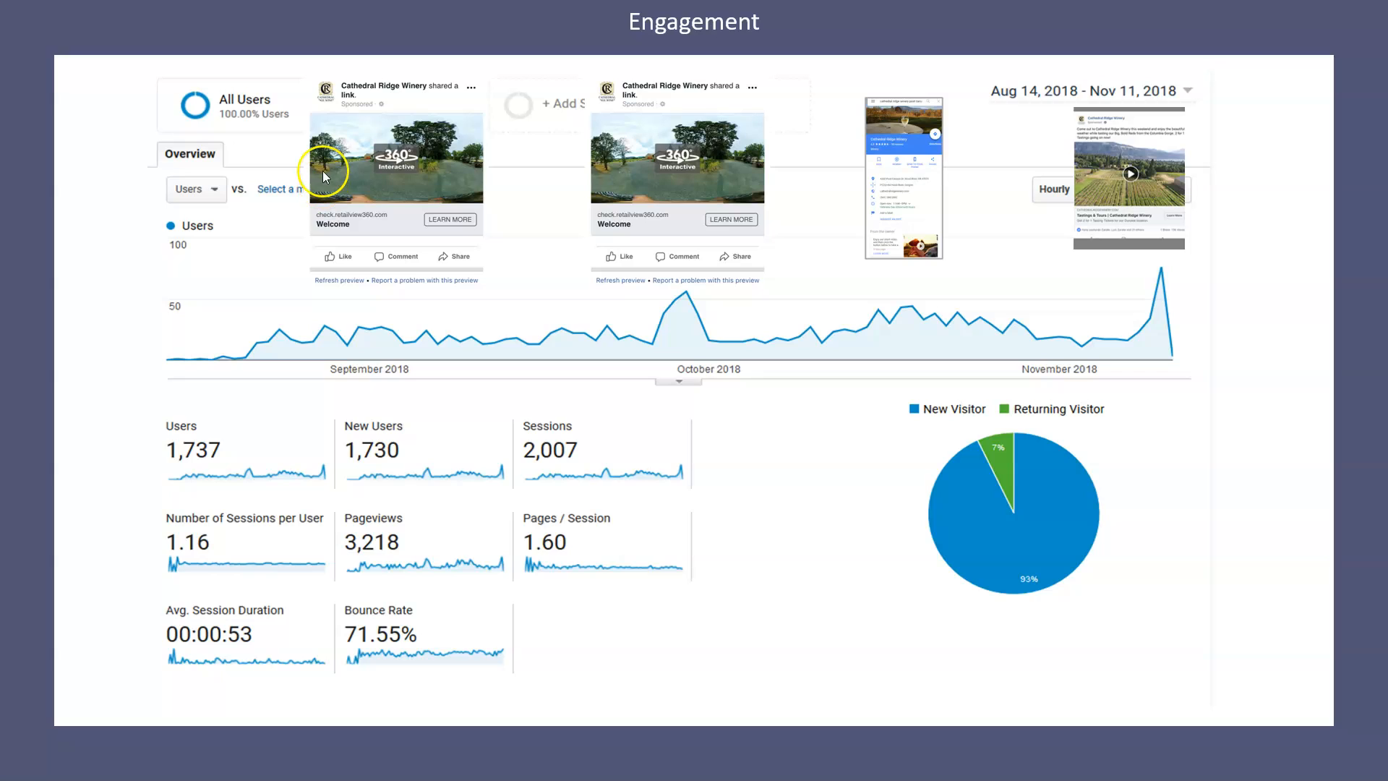
{"action": "mouse_move", "coordinate": [158, 363]}
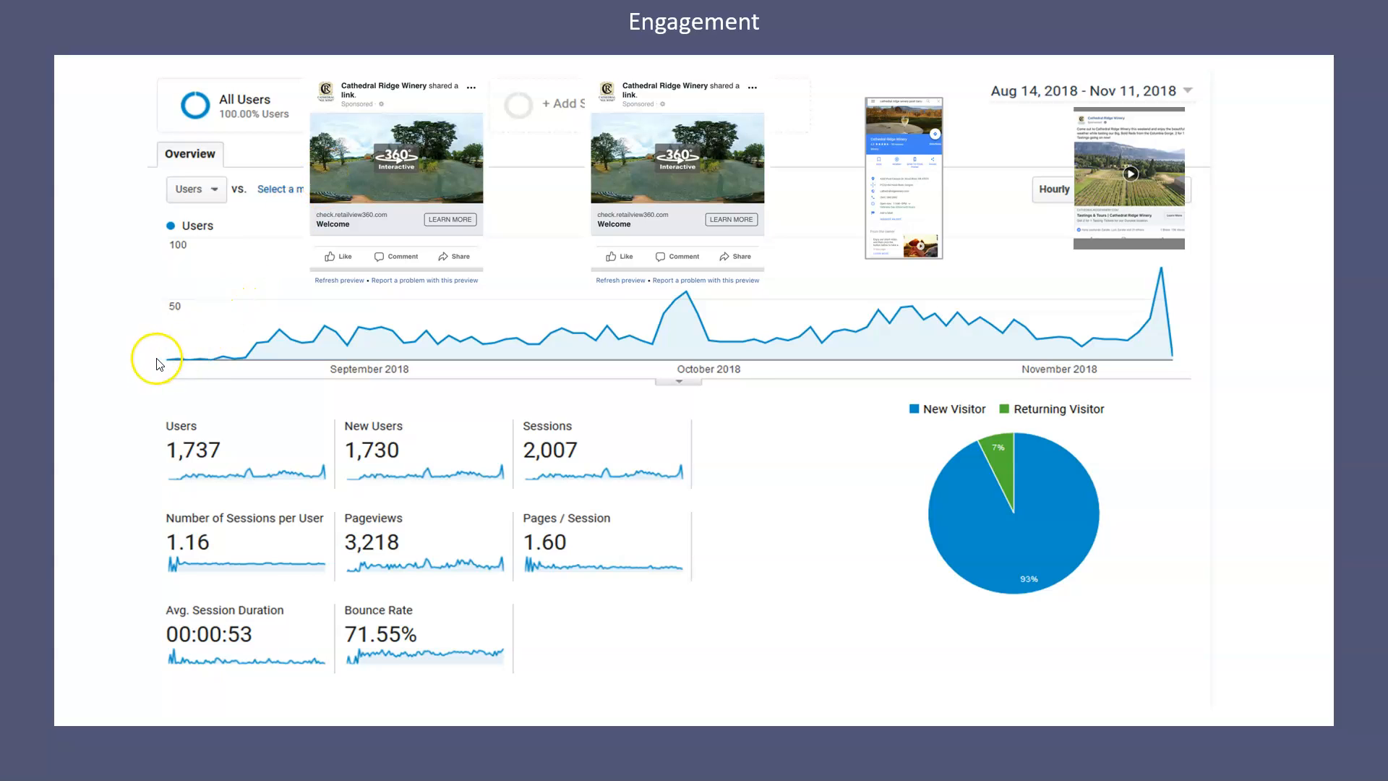
{"action": "mouse_move", "coordinate": [207, 367]}
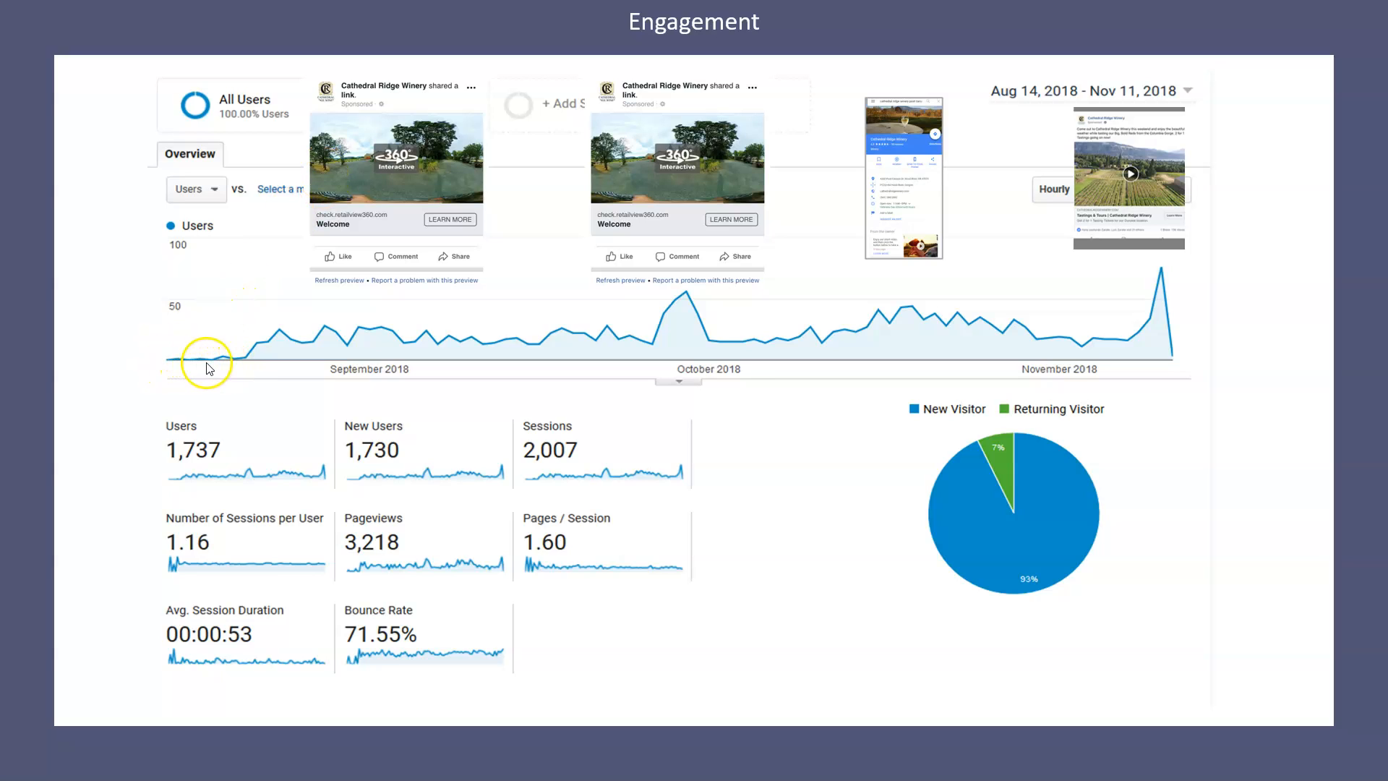
{"action": "mouse_move", "coordinate": [252, 363]}
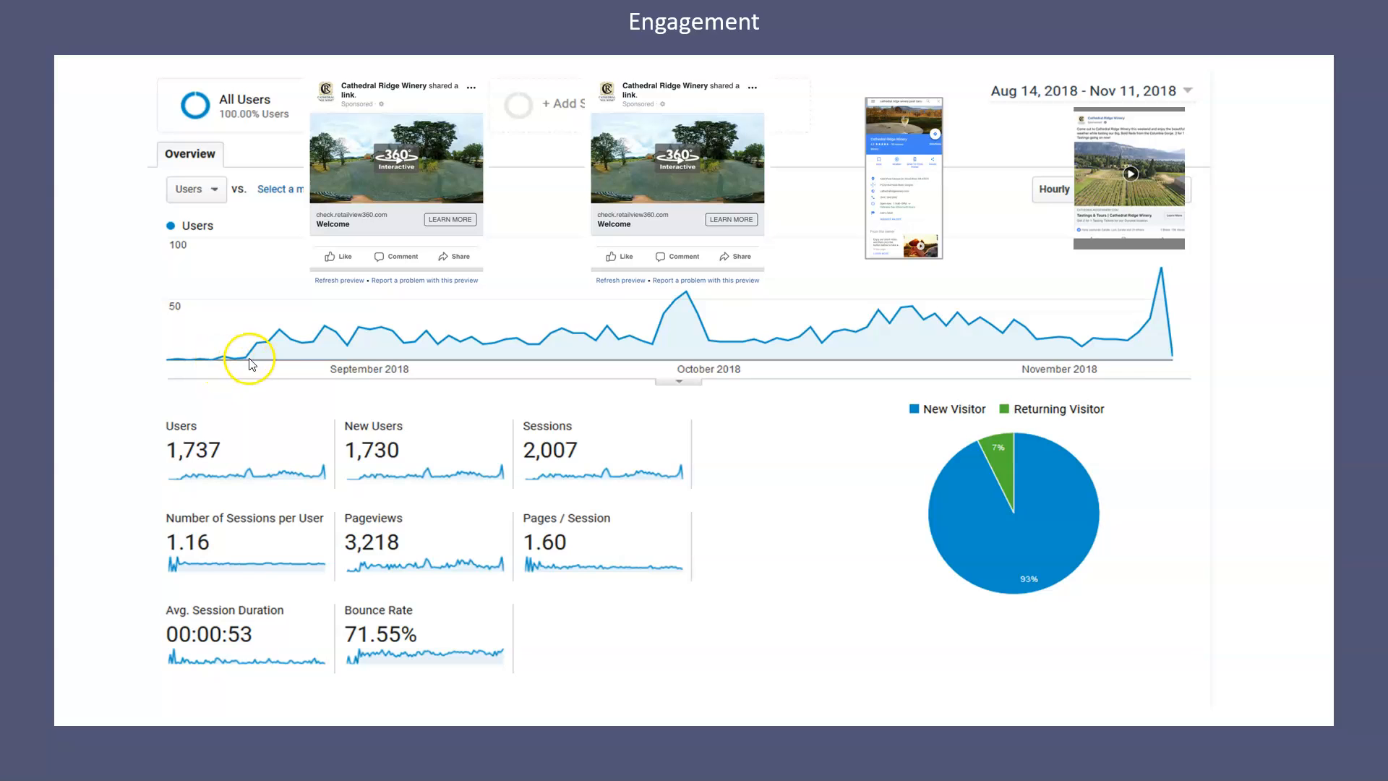
{"action": "mouse_move", "coordinate": [353, 161]}
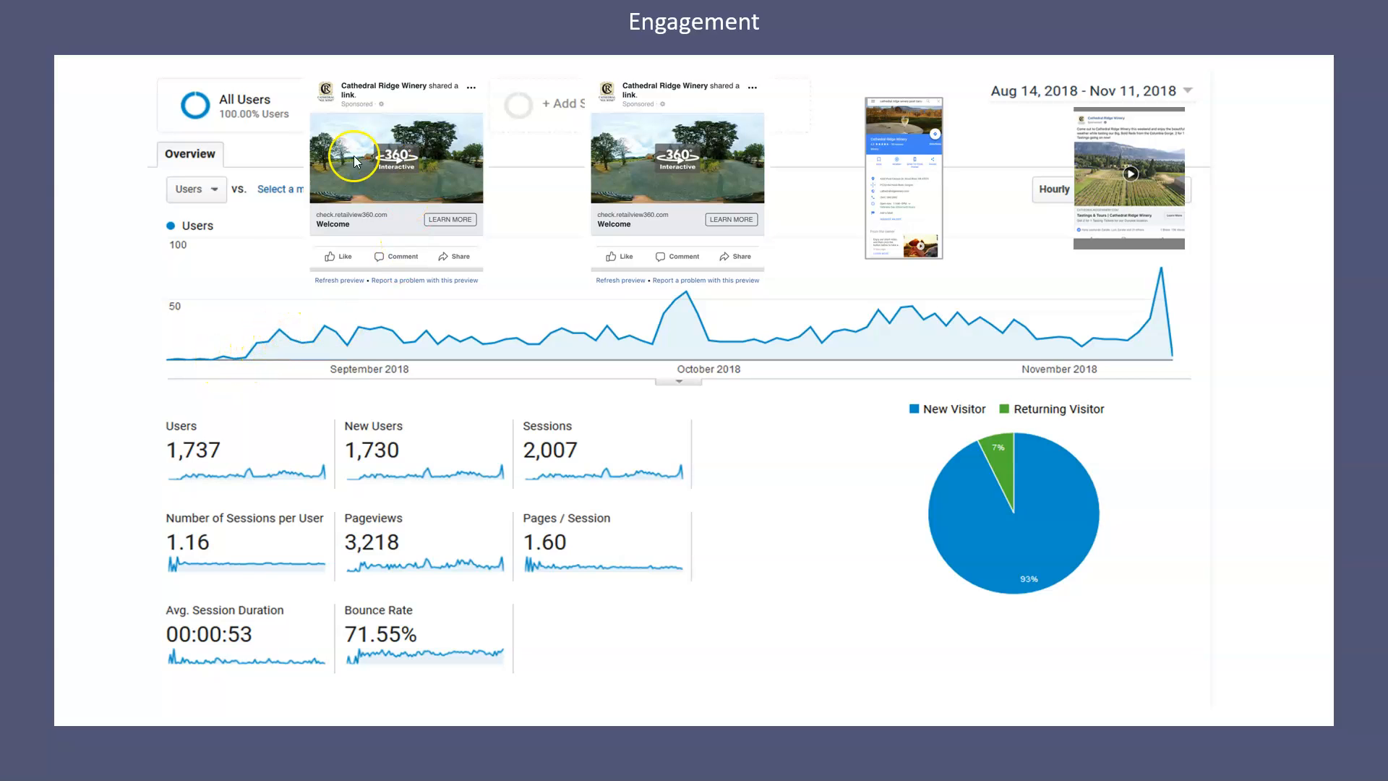
{"action": "mouse_move", "coordinate": [381, 146]}
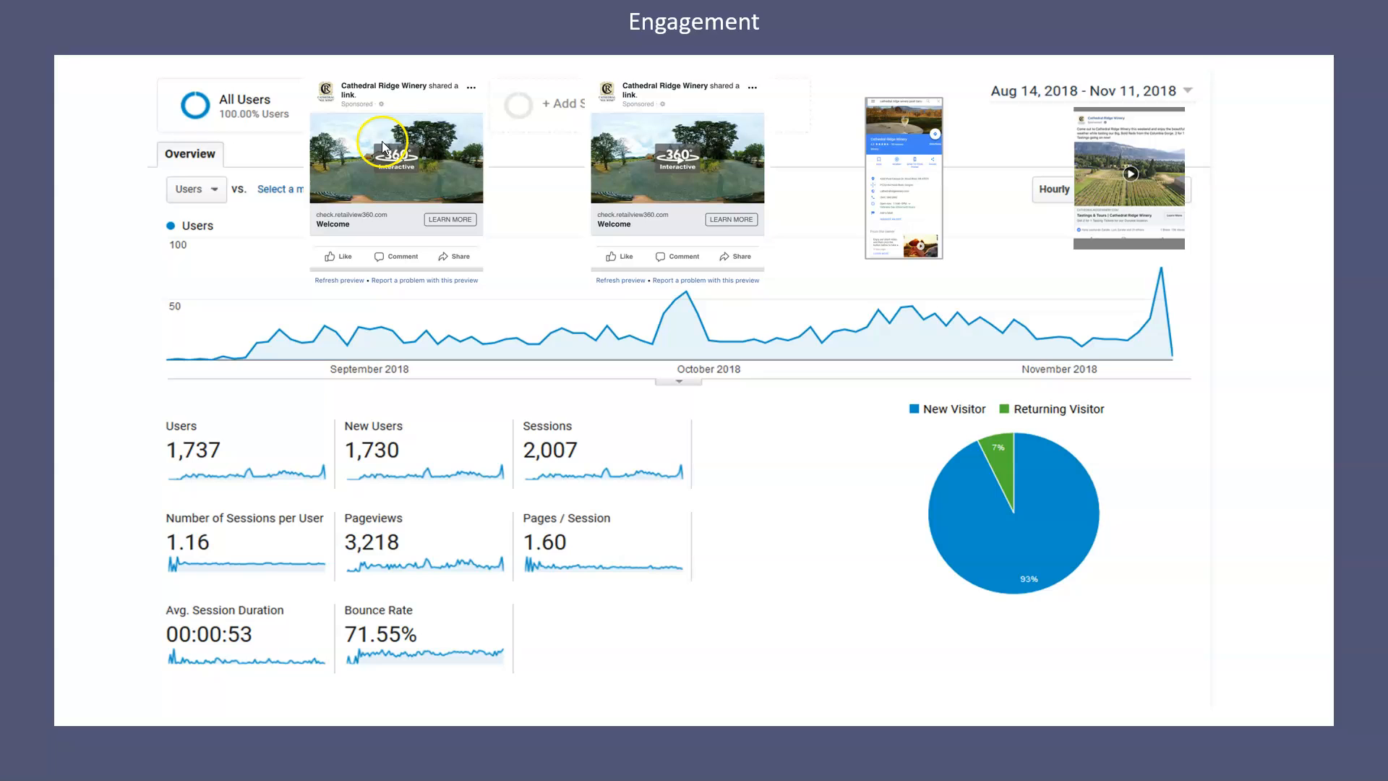
{"action": "mouse_move", "coordinate": [344, 341]}
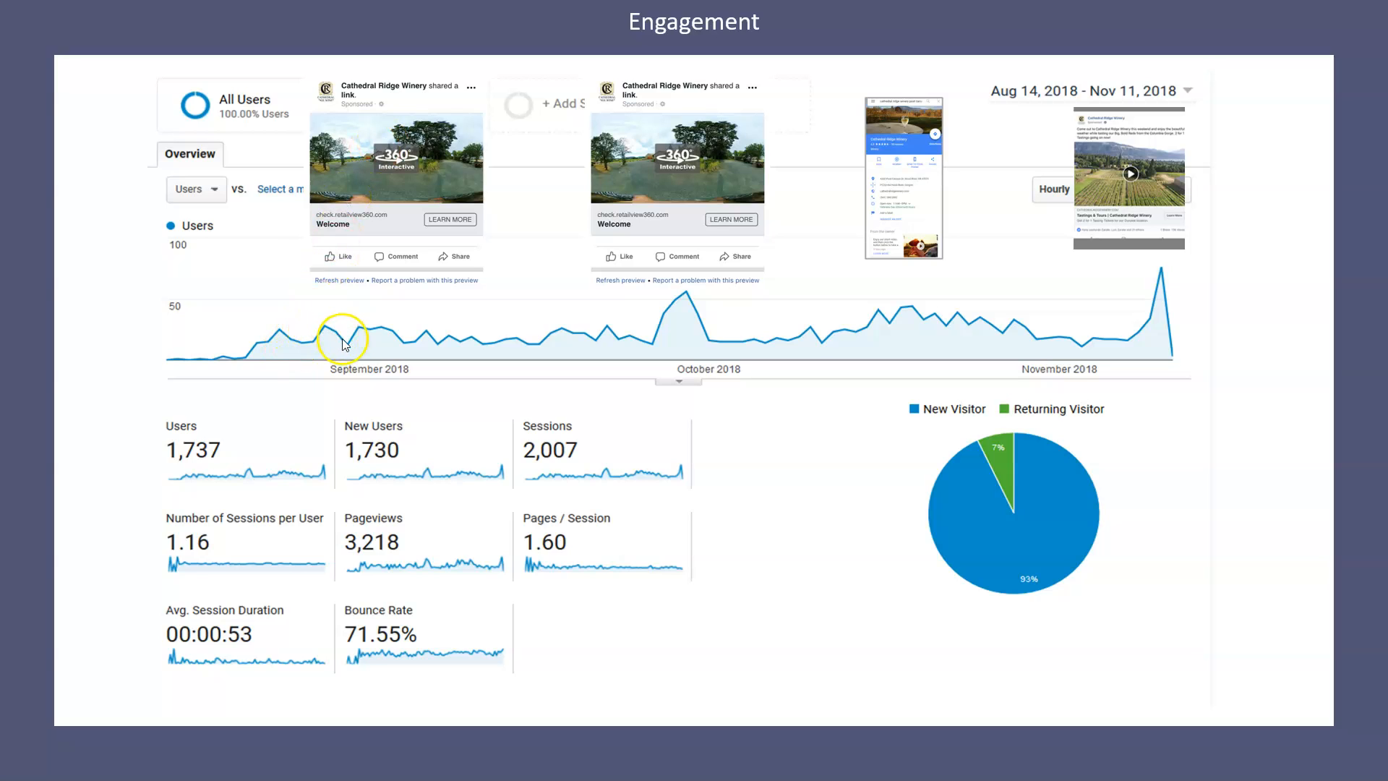
{"action": "mouse_move", "coordinate": [418, 337]}
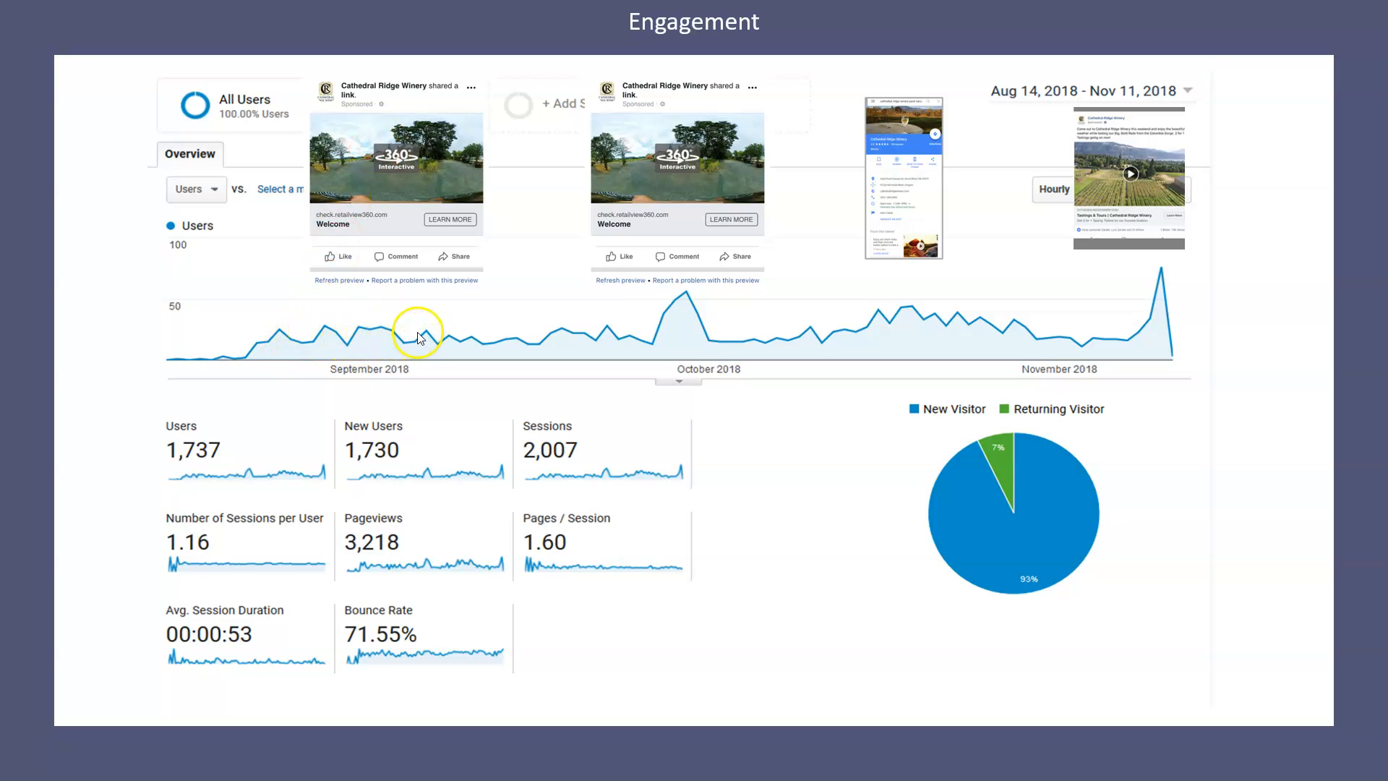
{"action": "mouse_move", "coordinate": [663, 132]}
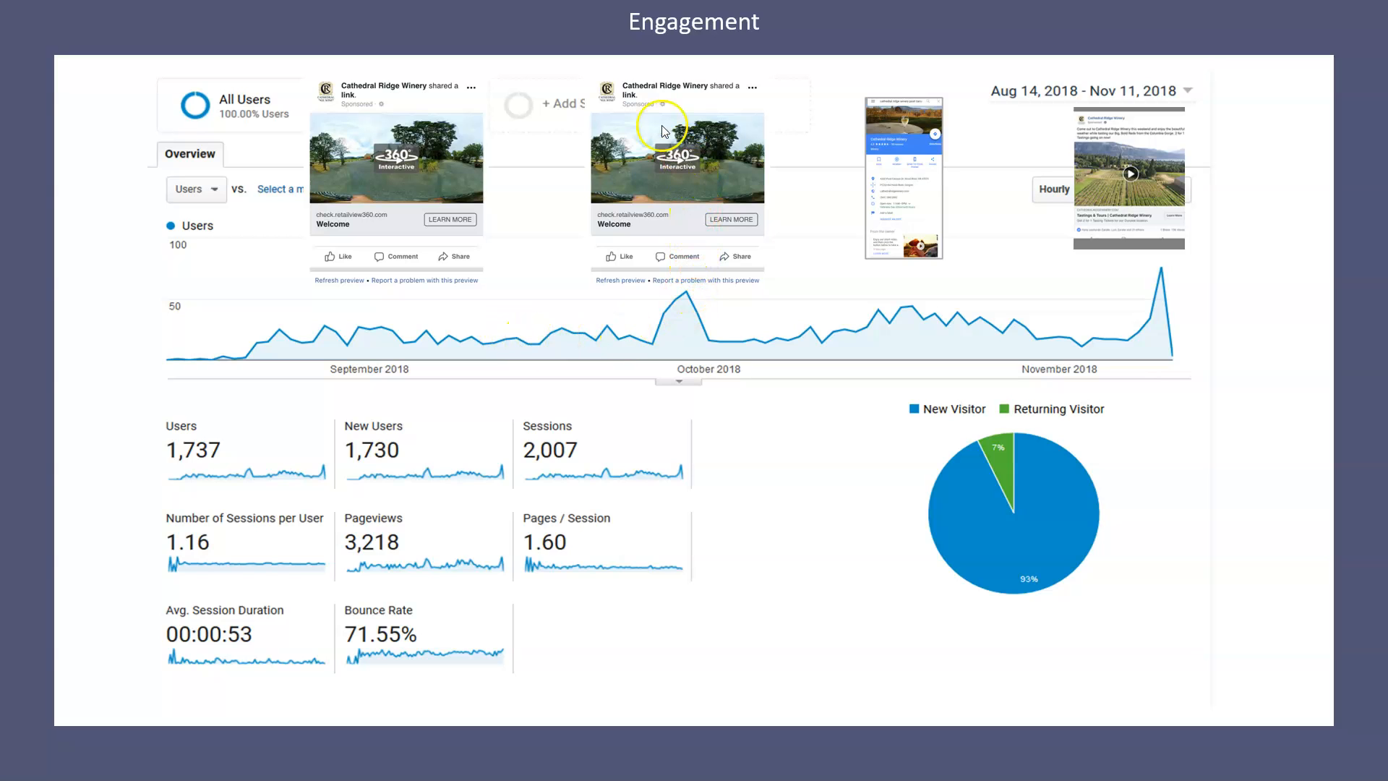
{"action": "mouse_move", "coordinate": [688, 300]}
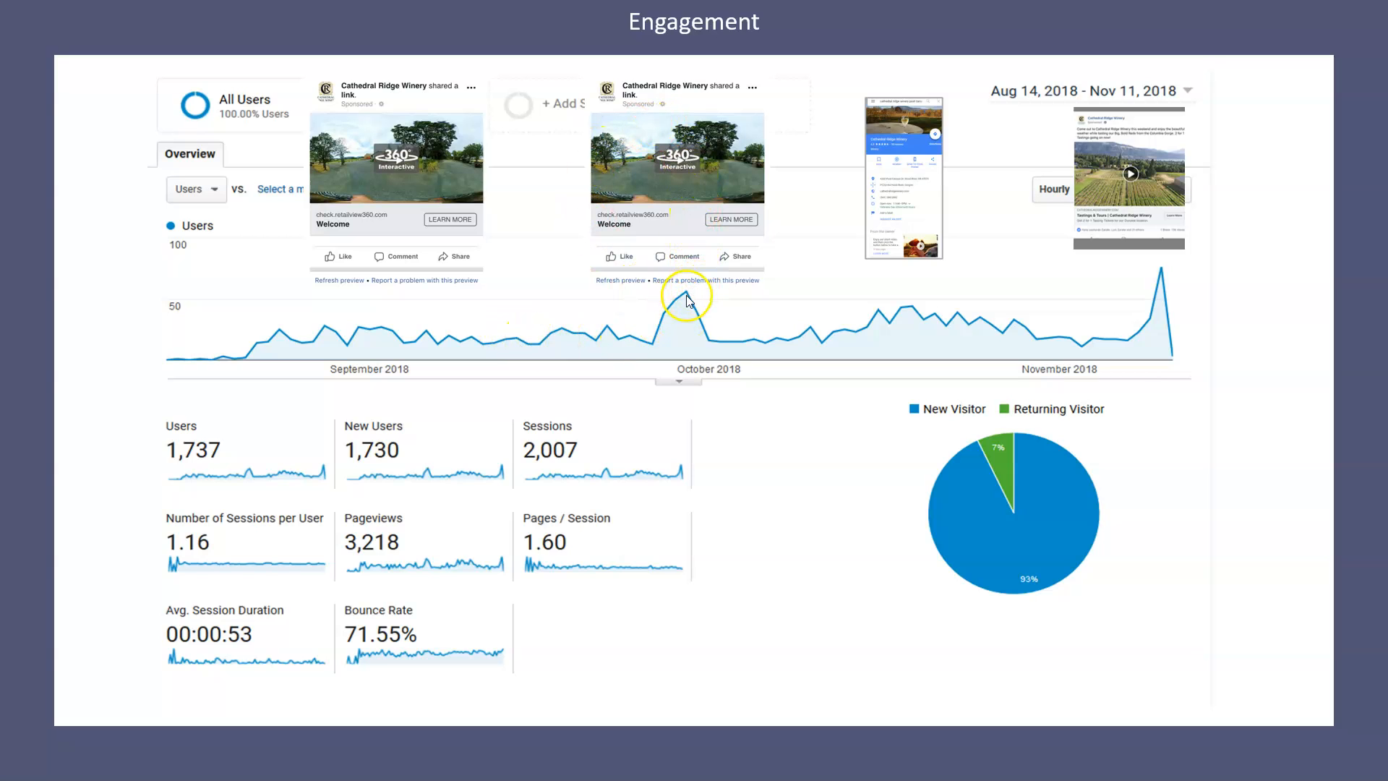
{"action": "mouse_move", "coordinate": [634, 350]}
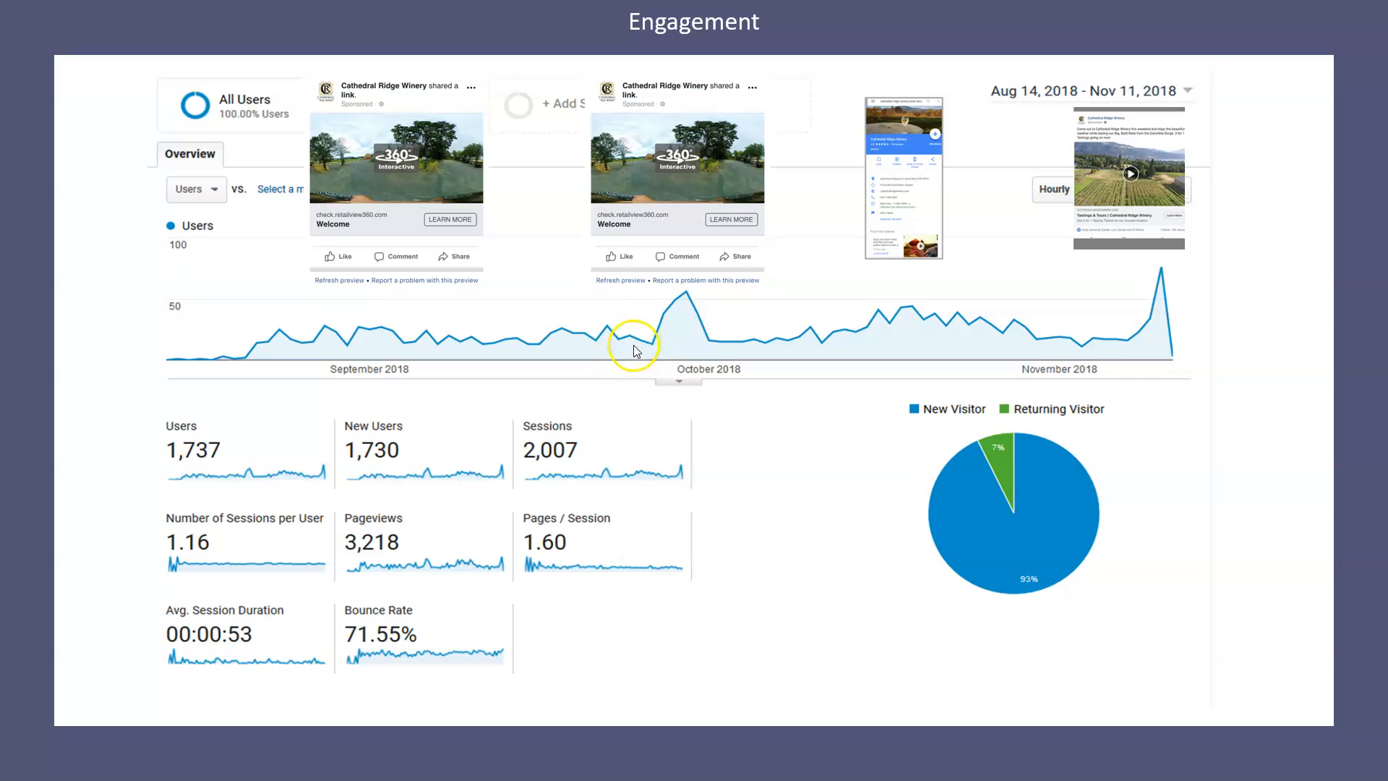
{"action": "mouse_move", "coordinate": [685, 291]}
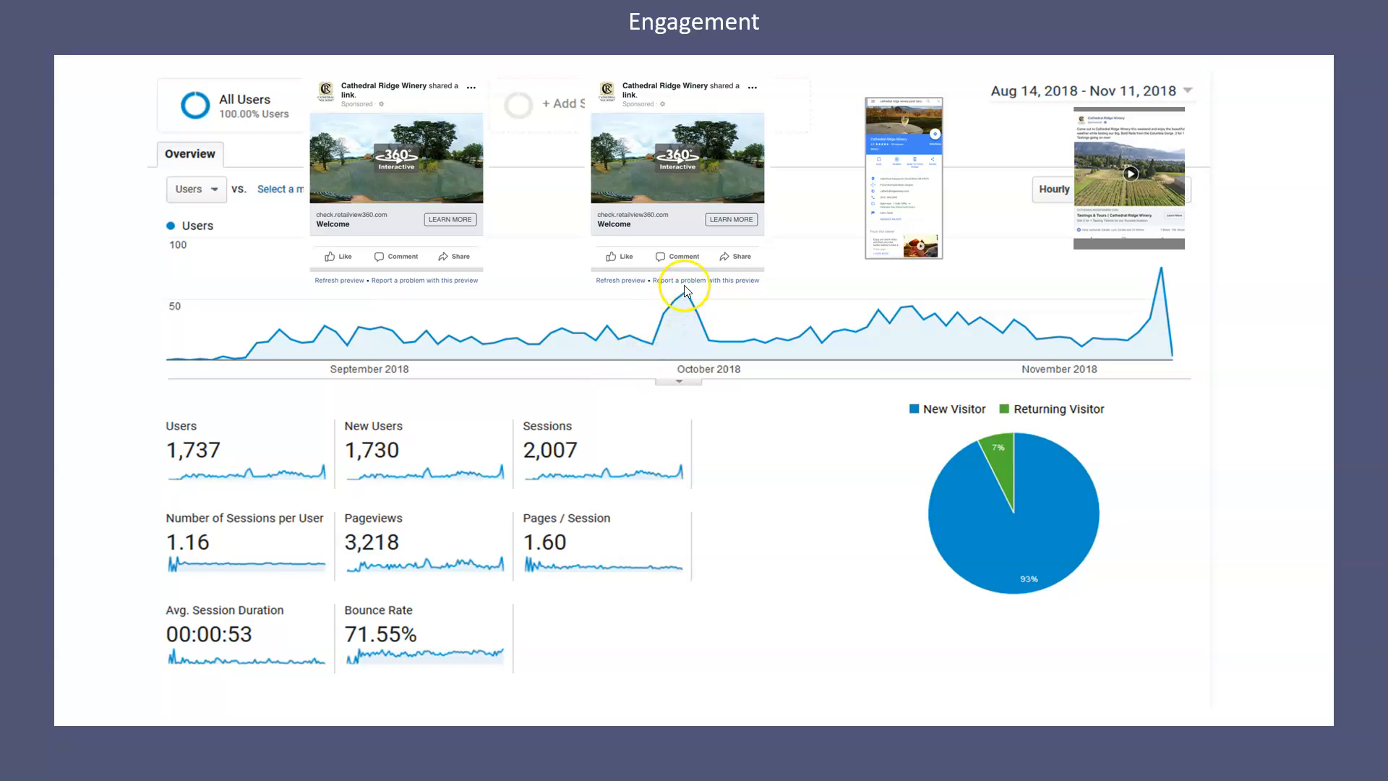
{"action": "mouse_move", "coordinate": [817, 341]}
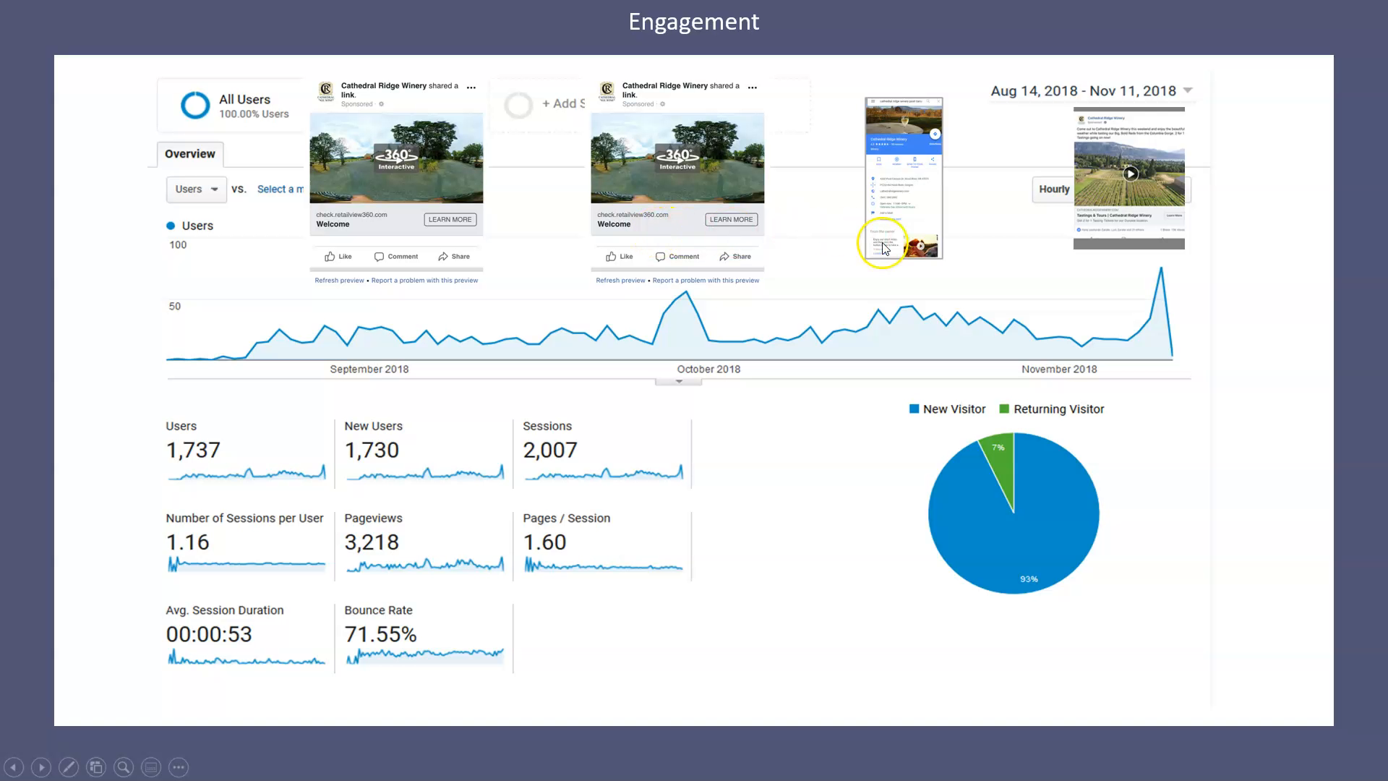
{"action": "mouse_move", "coordinate": [867, 137]}
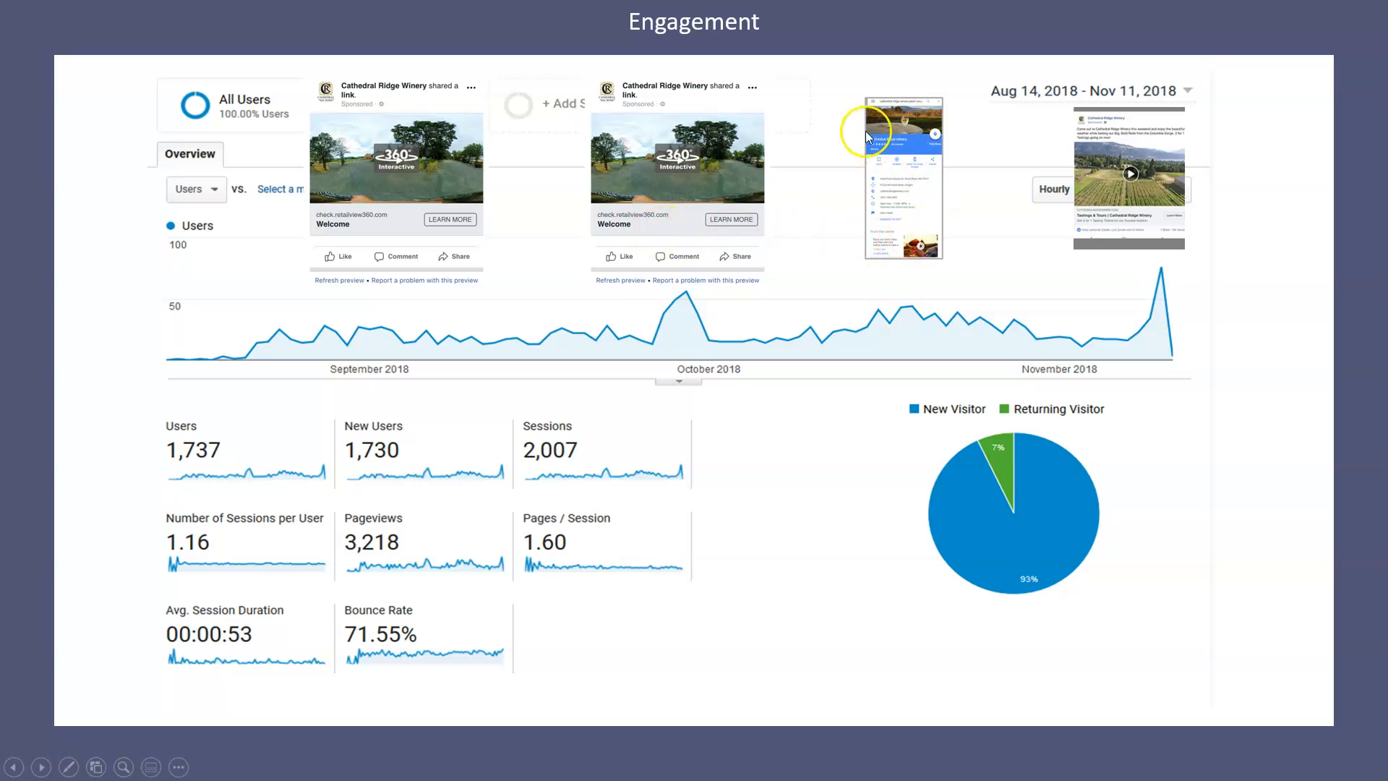
{"action": "mouse_move", "coordinate": [898, 248]}
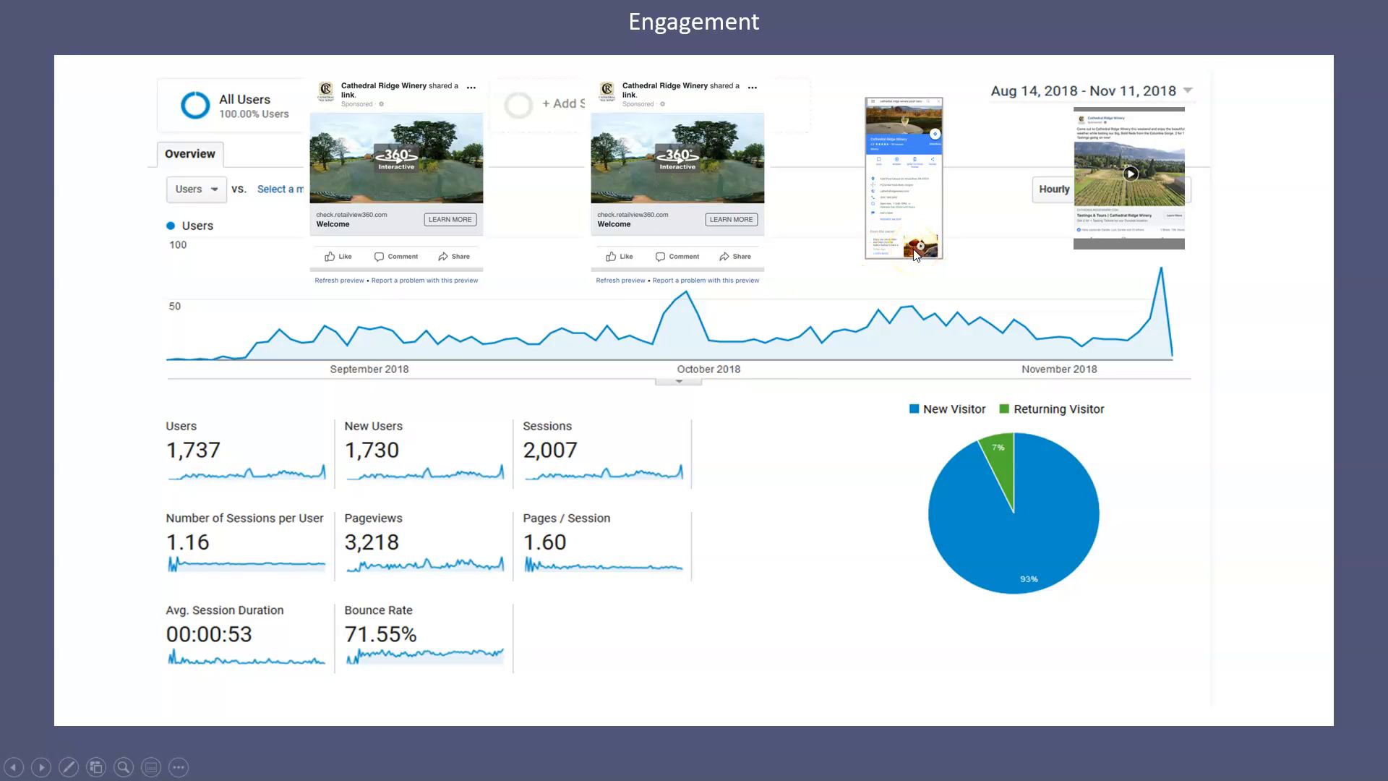
{"action": "mouse_move", "coordinate": [875, 325]}
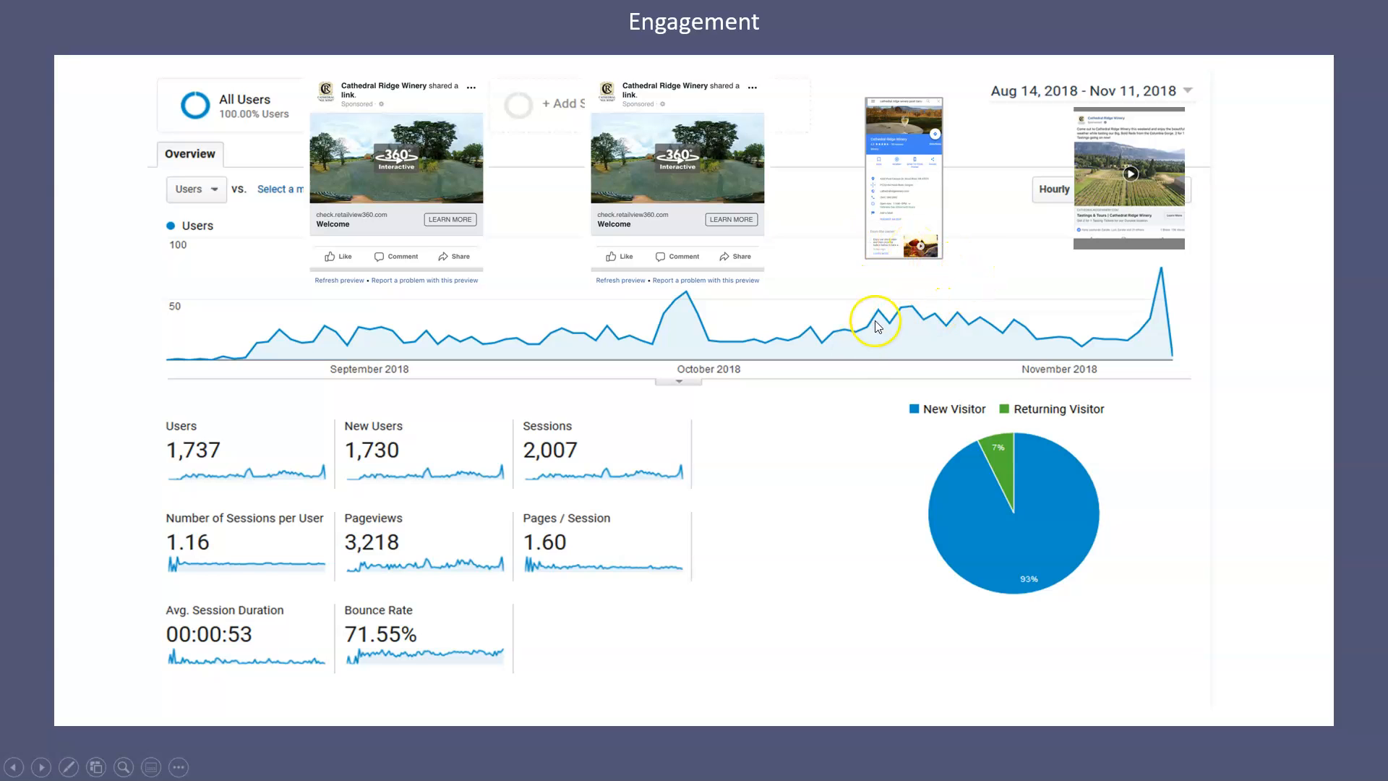
{"action": "mouse_move", "coordinate": [1146, 229]}
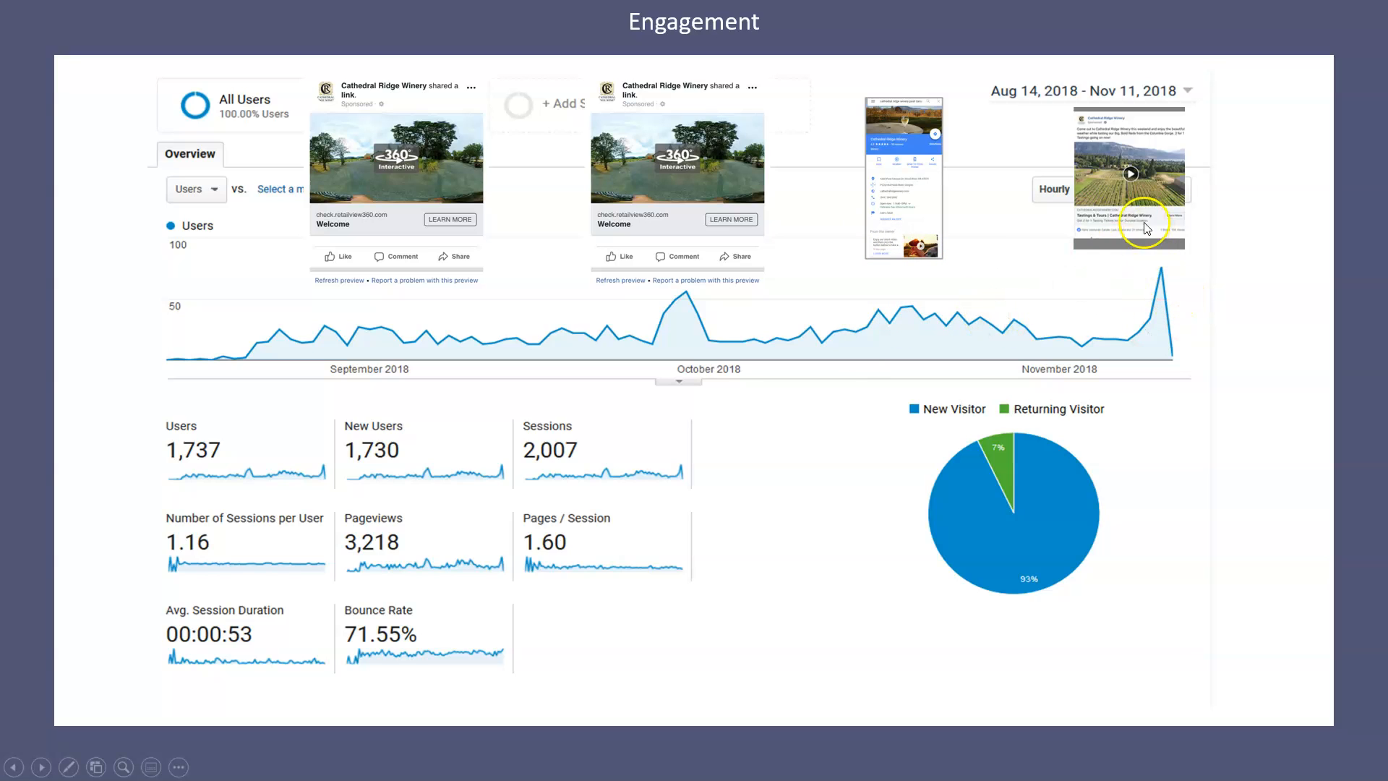
{"action": "mouse_move", "coordinate": [1118, 192]}
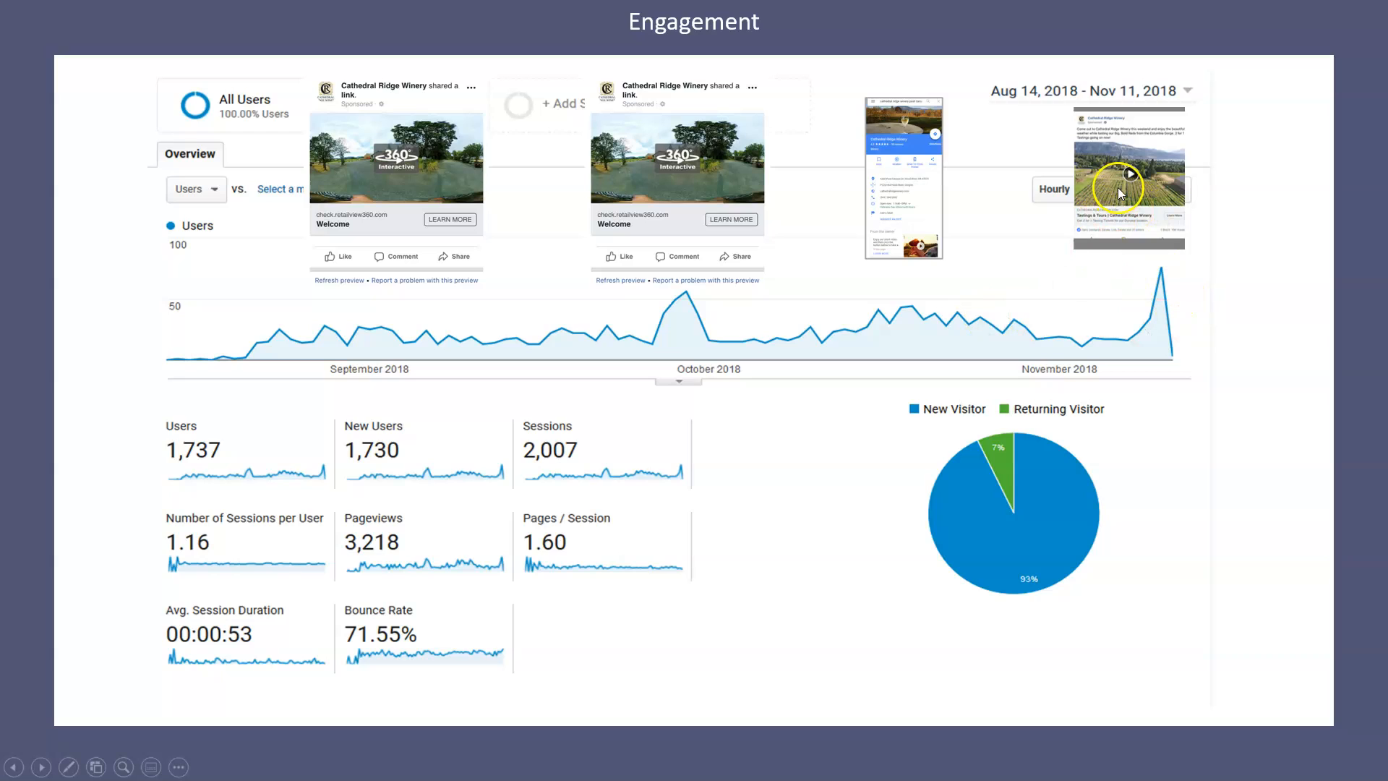
{"action": "mouse_move", "coordinate": [1109, 405]}
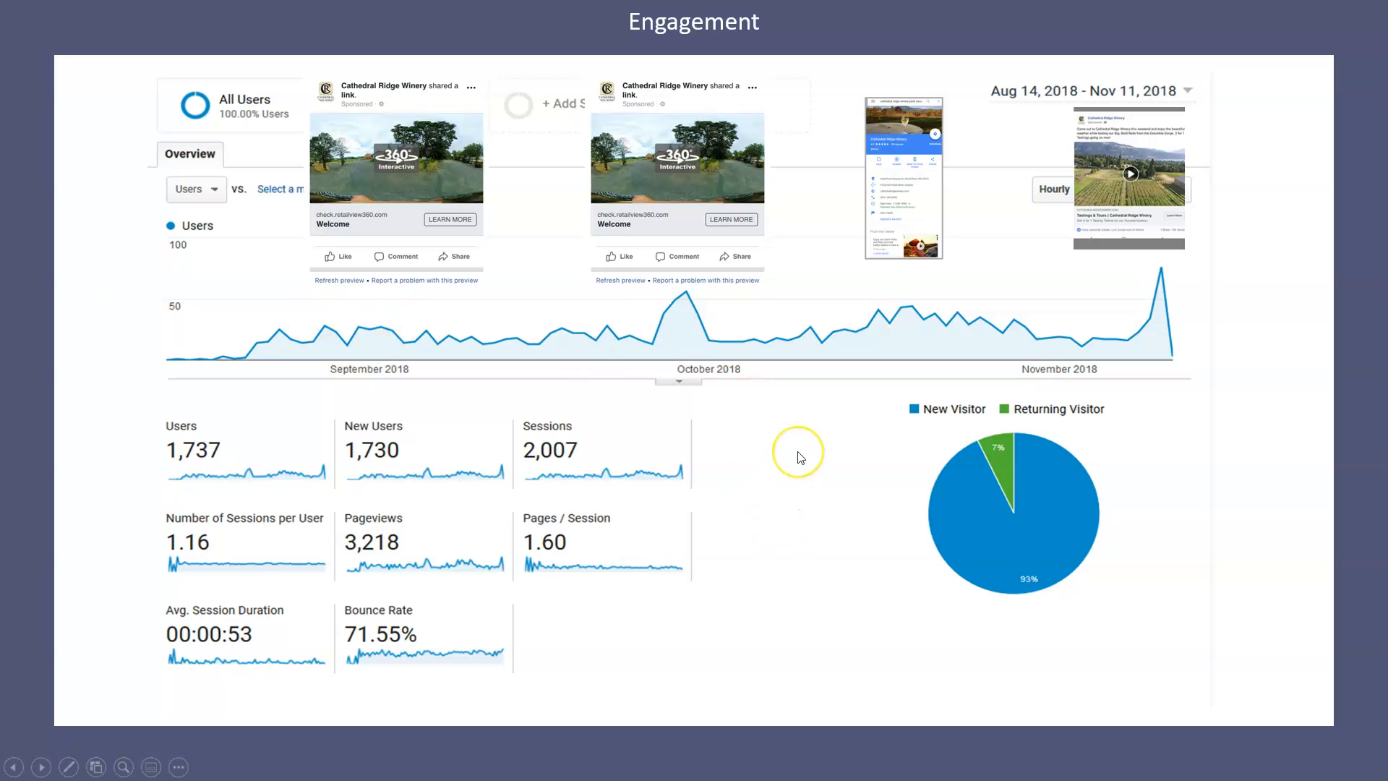
{"action": "mouse_move", "coordinate": [567, 529]}
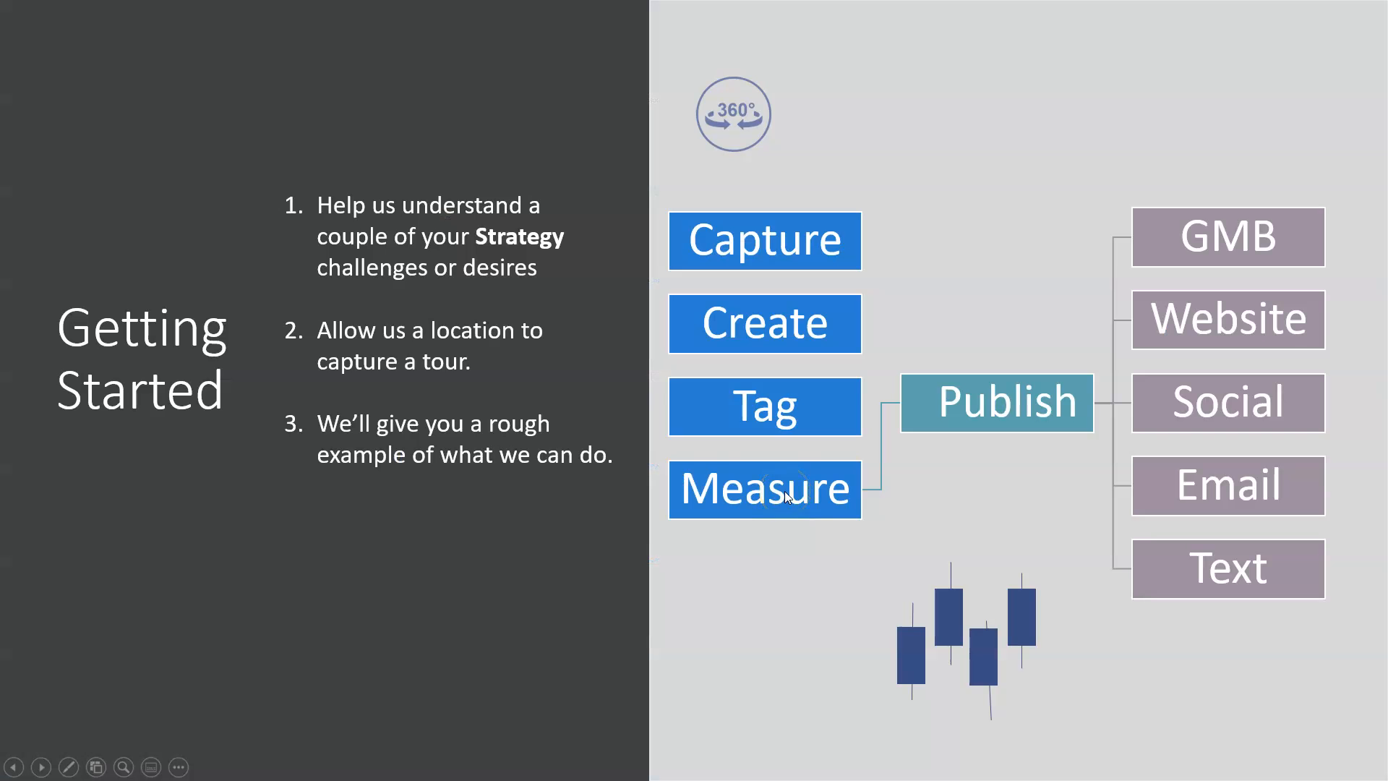
{"action": "mouse_move", "coordinate": [345, 649]}
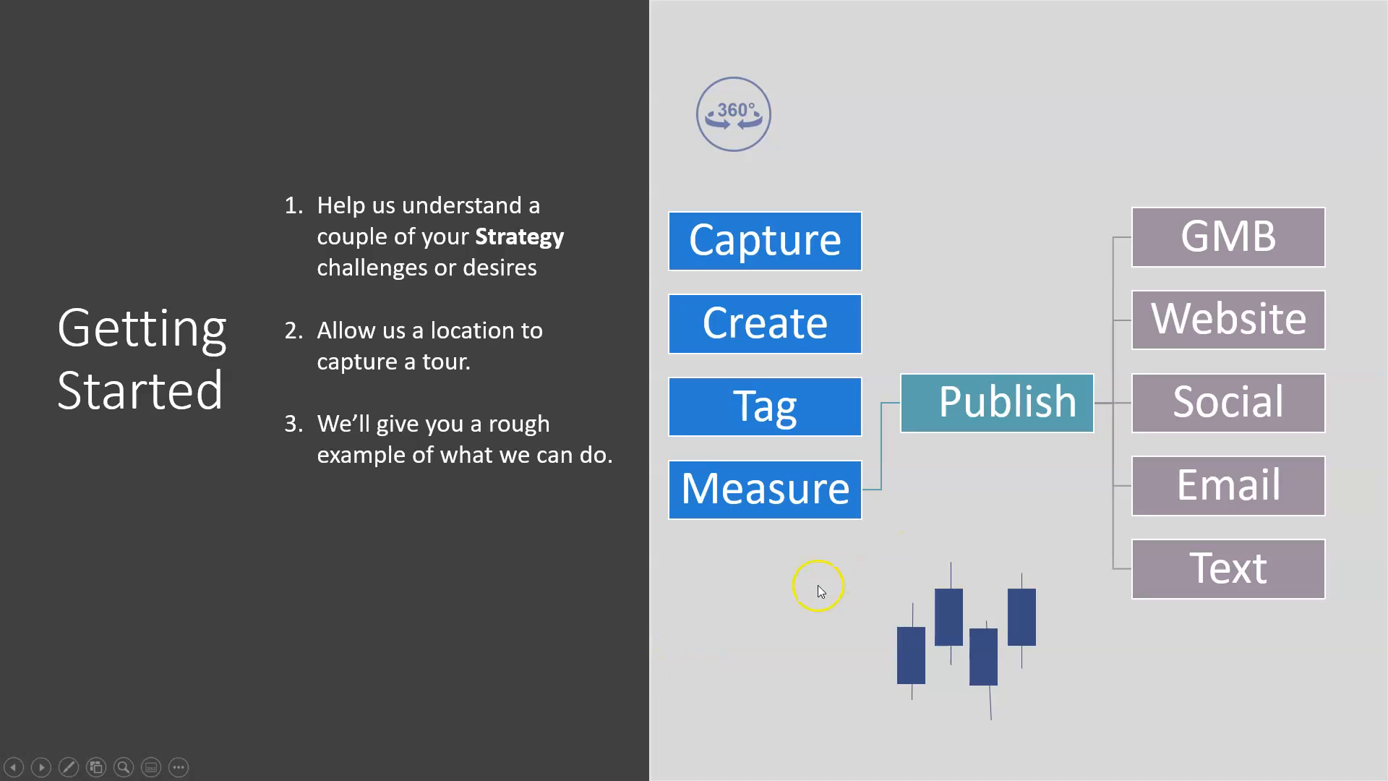
{"action": "mouse_move", "coordinate": [1149, 646]}
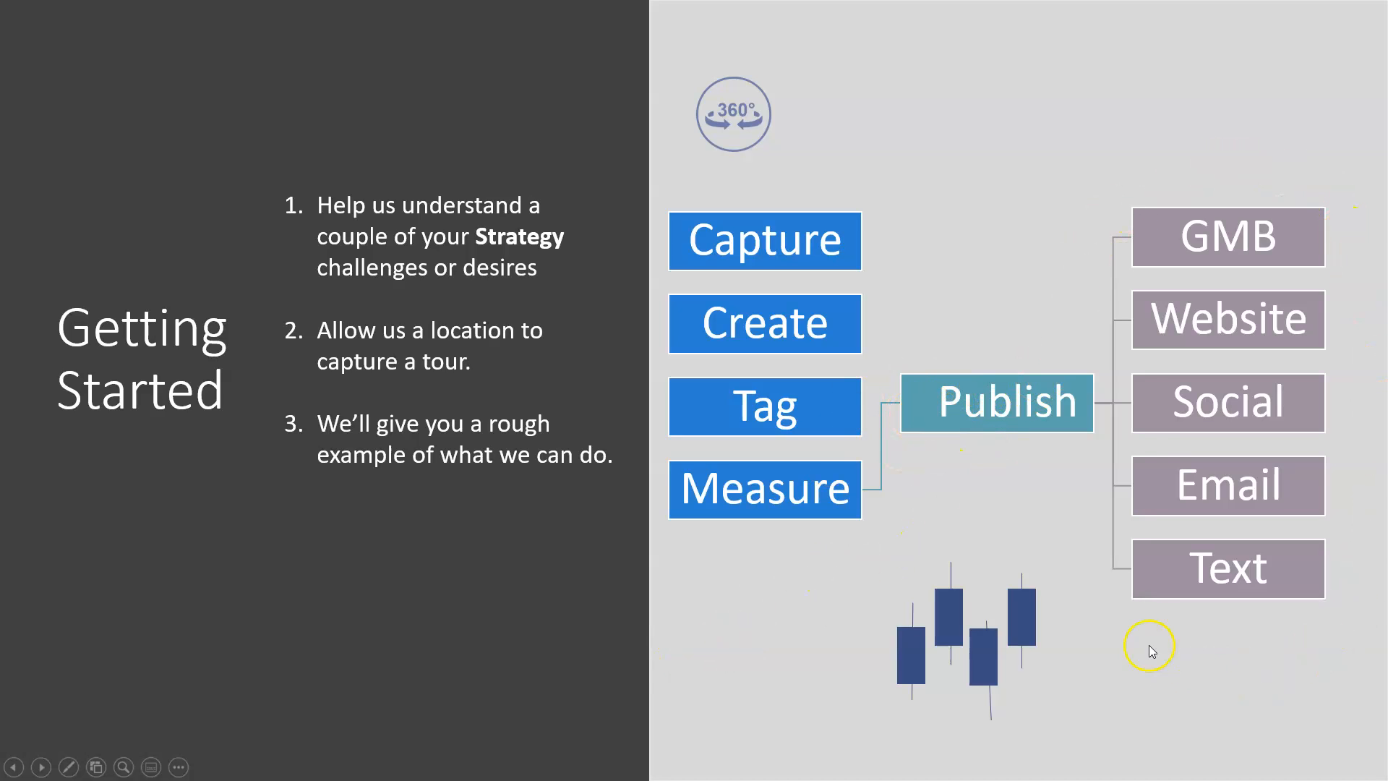
{"action": "mouse_move", "coordinate": [804, 594]}
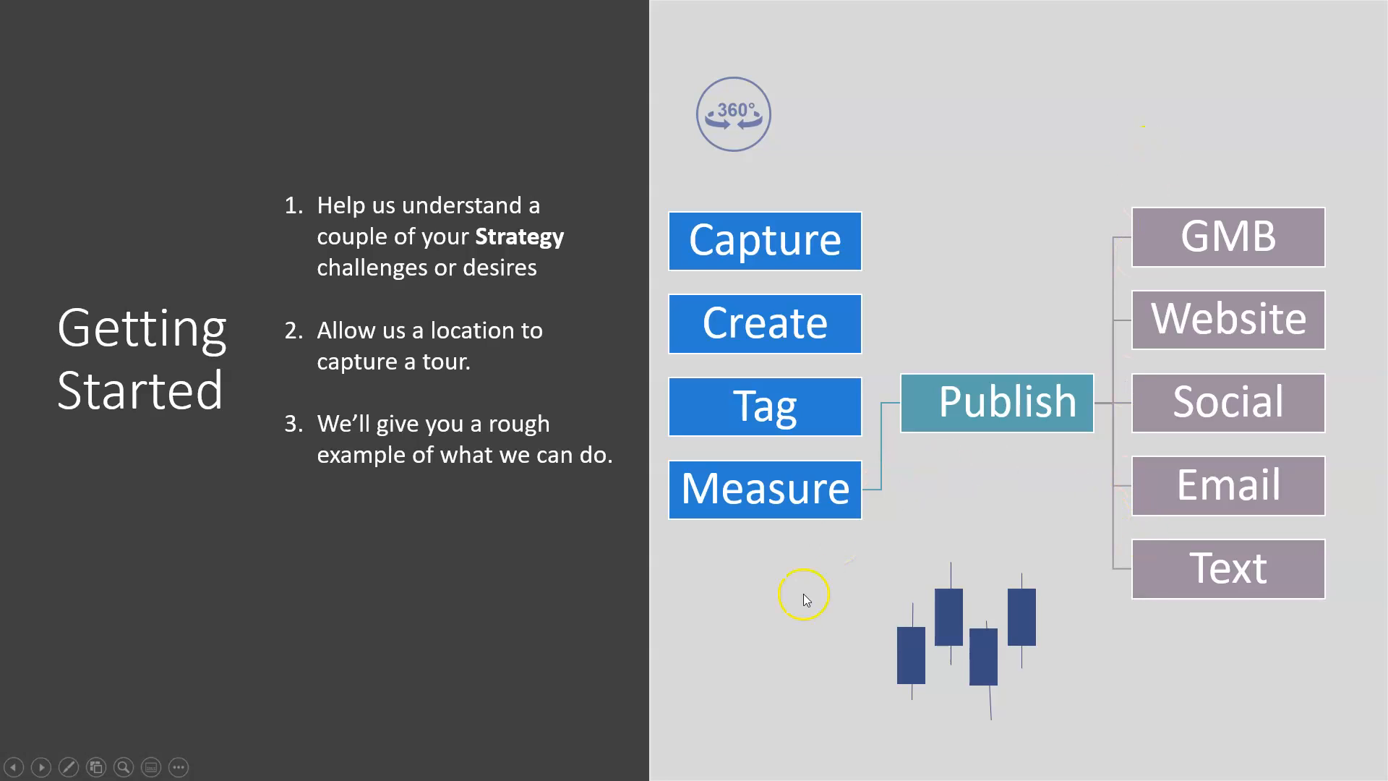
{"action": "mouse_move", "coordinate": [950, 530]}
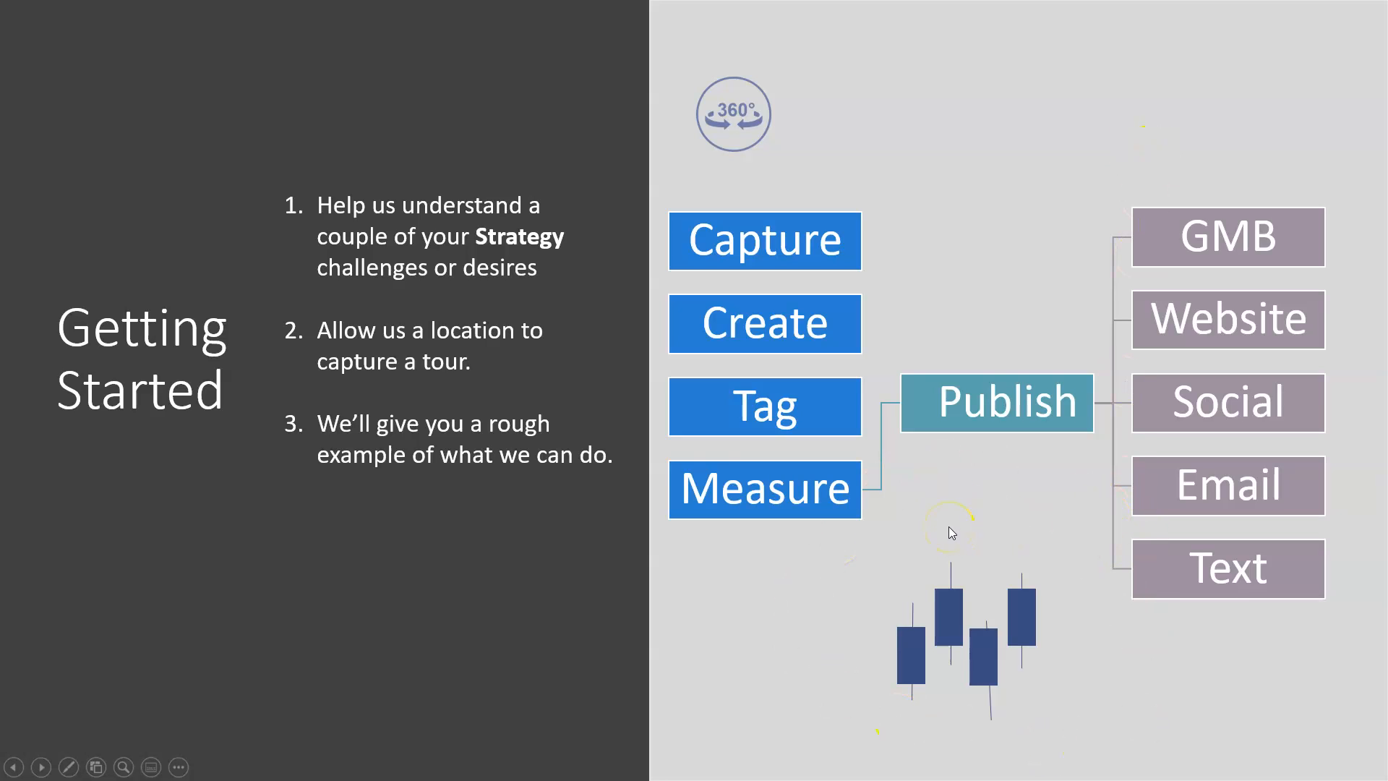